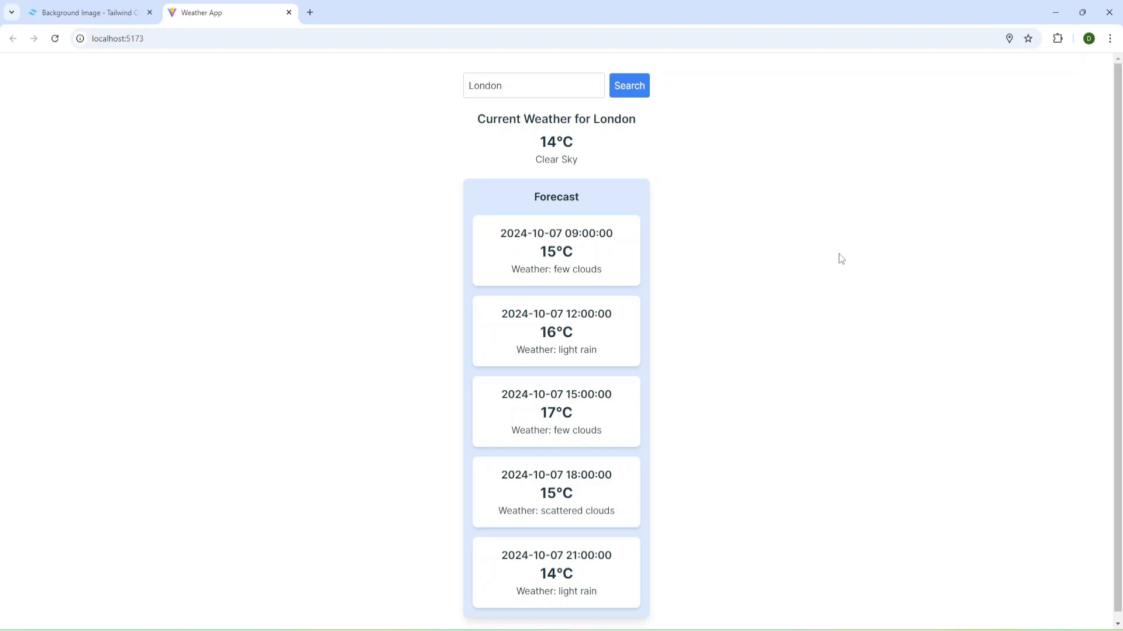
{"action": "mouse_move", "coordinate": [765, 324]}
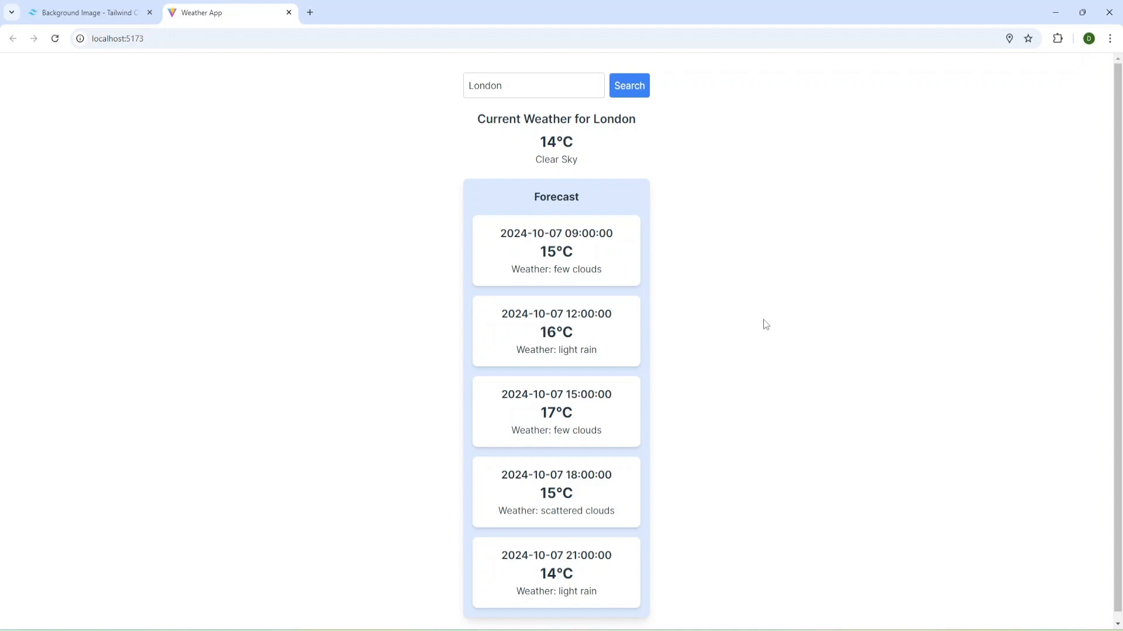
Step: Browse the Tailwind Background Image docs, scrolling through gradient utility classes and linear gradient examples
{"action": "left_click", "coordinate": [86, 13]}
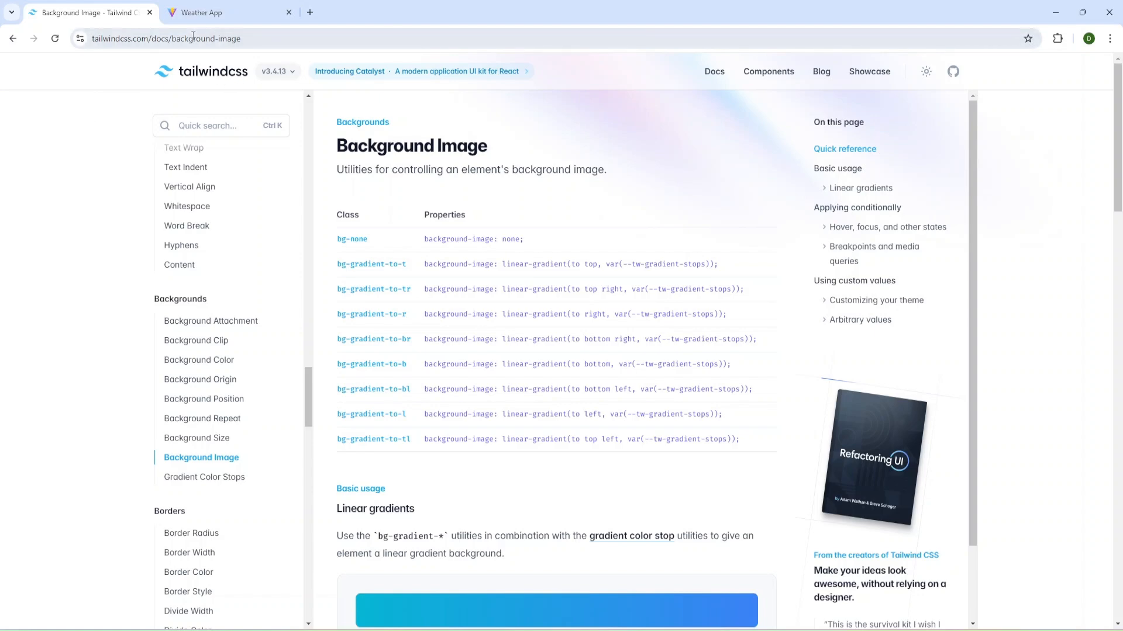
{"action": "mouse_move", "coordinate": [650, 246]}
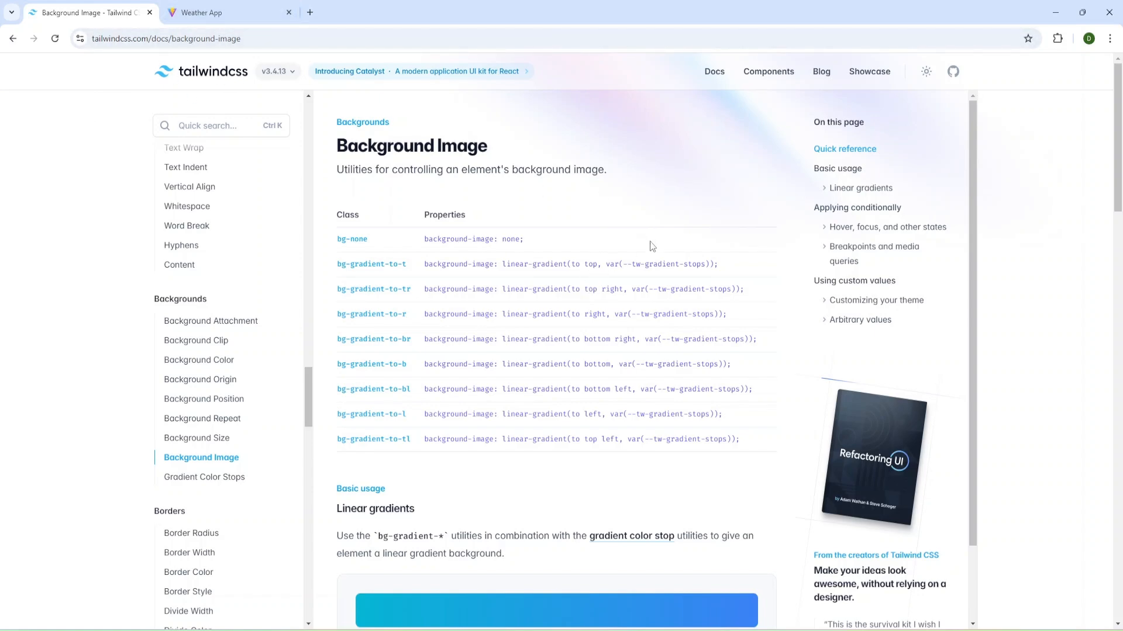
{"action": "scroll", "scroll_direction": "down", "scroll_amount": 3}
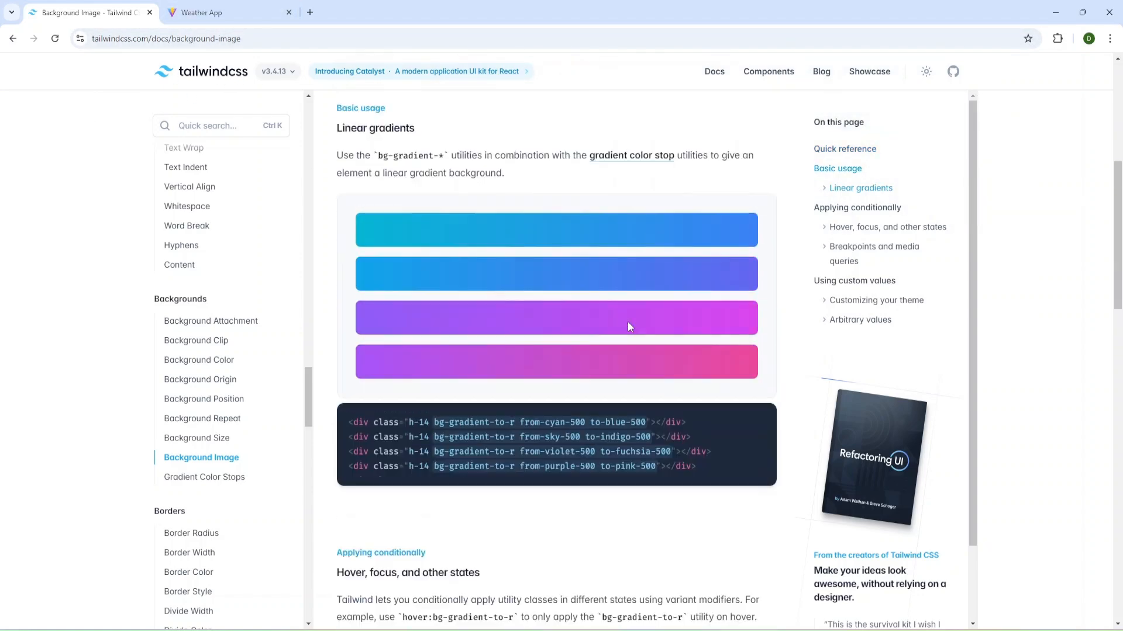
{"action": "scroll", "scroll_direction": "up", "scroll_amount": 3}
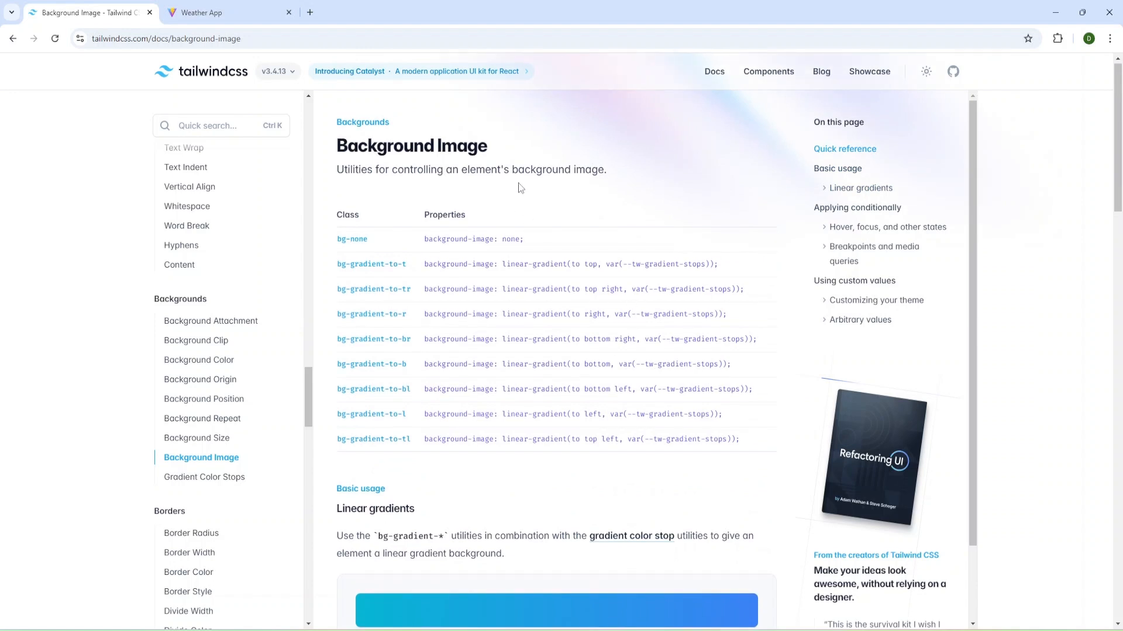
{"action": "scroll", "scroll_direction": "down", "scroll_amount": 3}
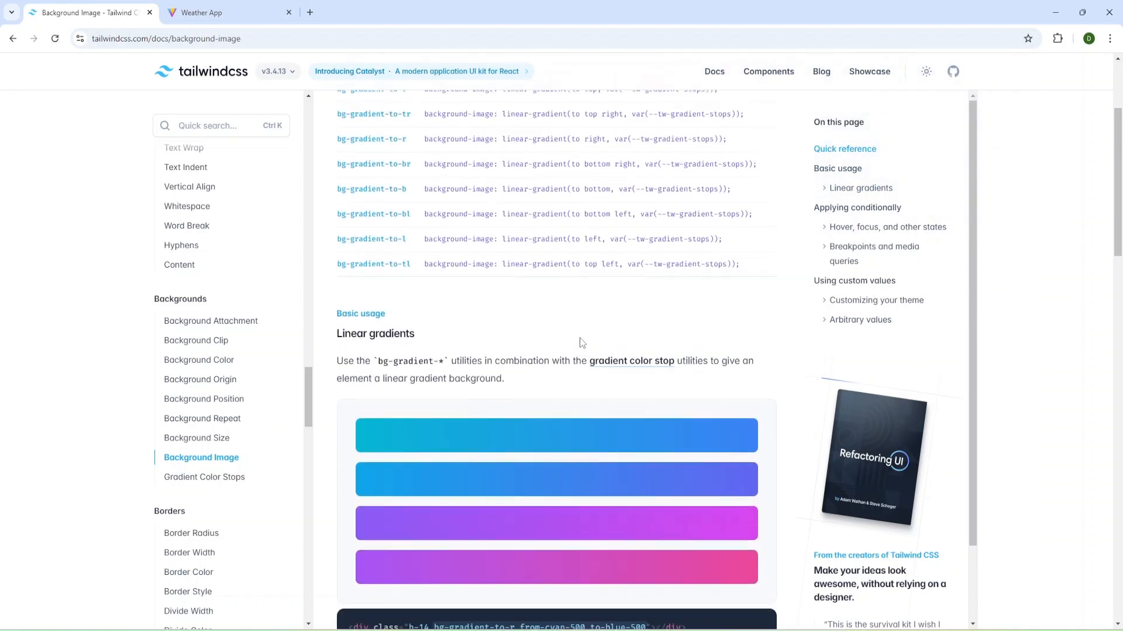
{"action": "scroll", "scroll_direction": "up", "scroll_amount": 3}
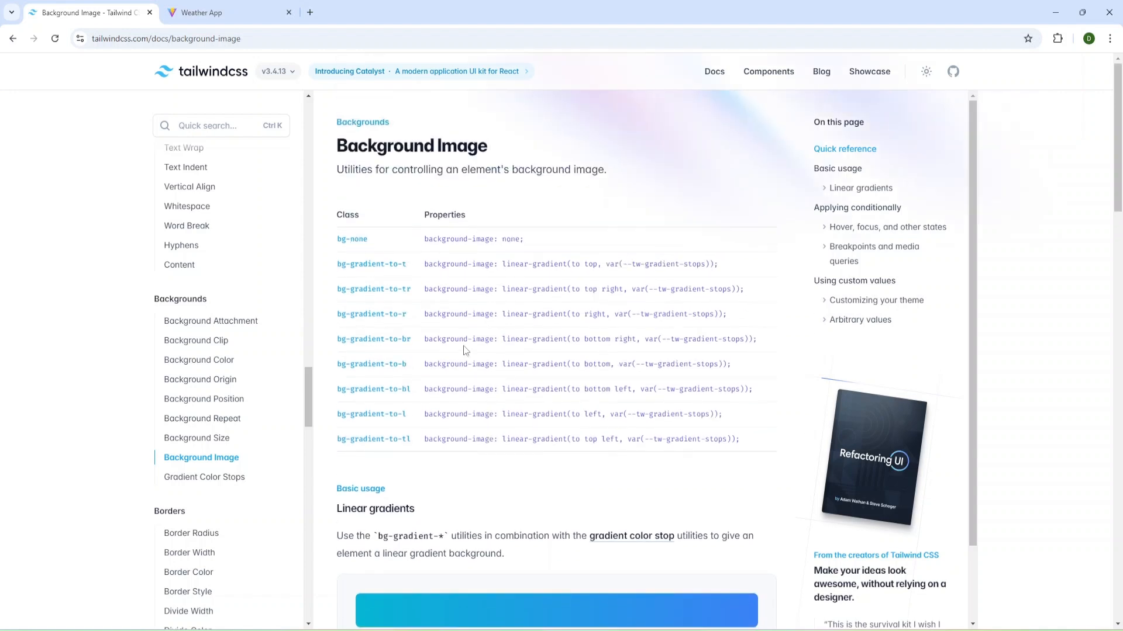
{"action": "scroll", "scroll_direction": "down", "scroll_amount": 3}
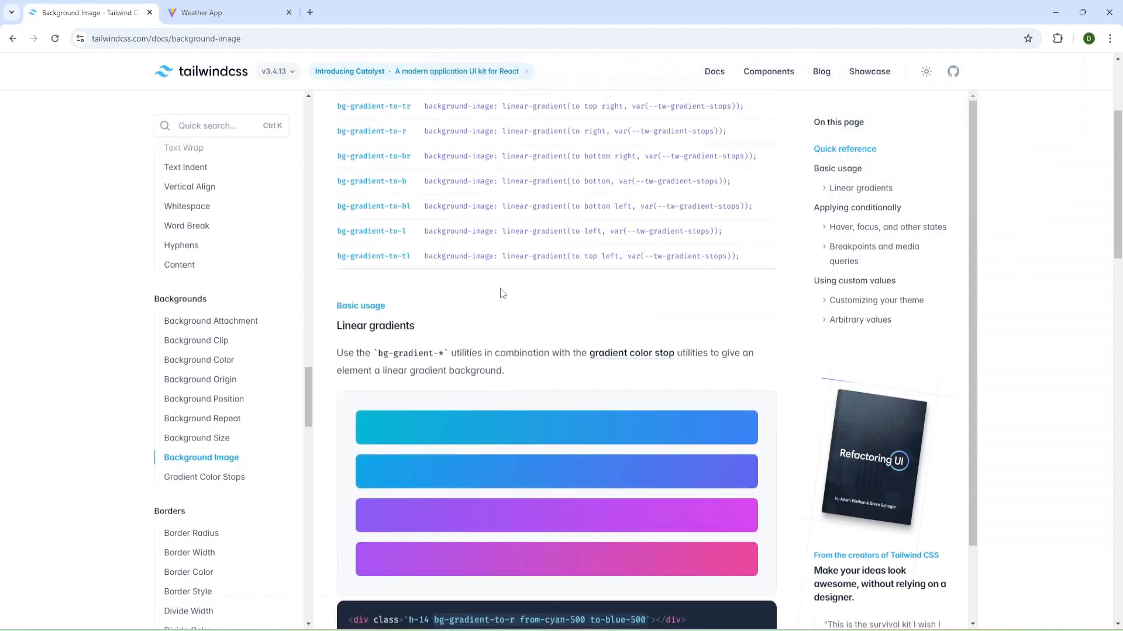
{"action": "scroll", "scroll_direction": "up", "scroll_amount": 3}
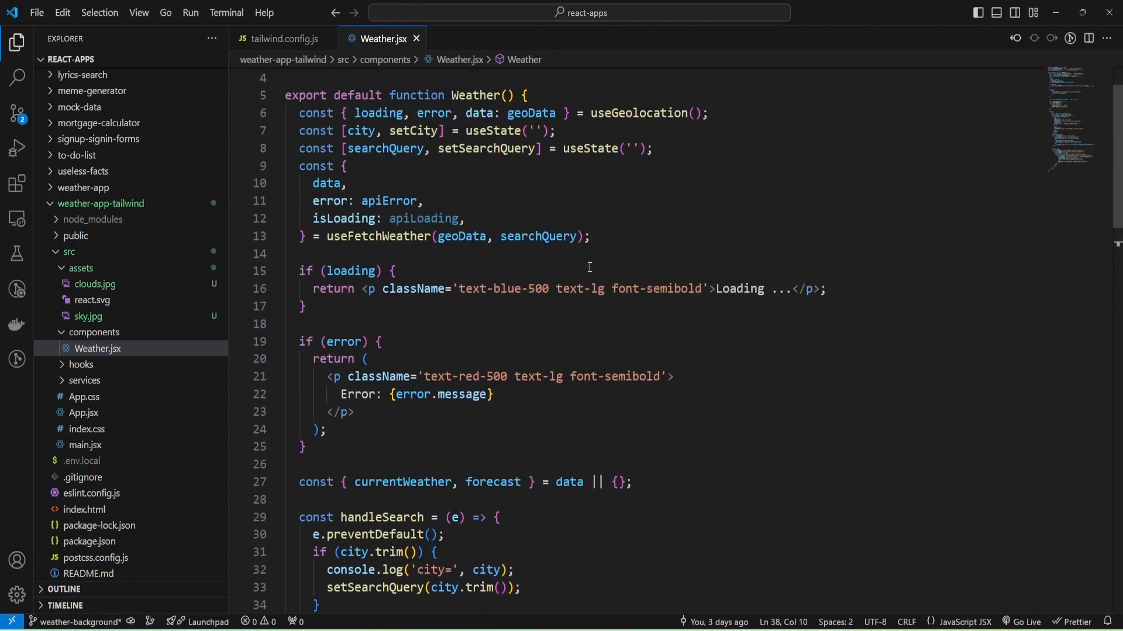
Step: Give Weather.jsx's outer div className 'bg-gradient-to-r from-cyan-500 to-blue-500' and view it in the app
{"action": "scroll", "scroll_direction": "down", "scroll_amount": 3}
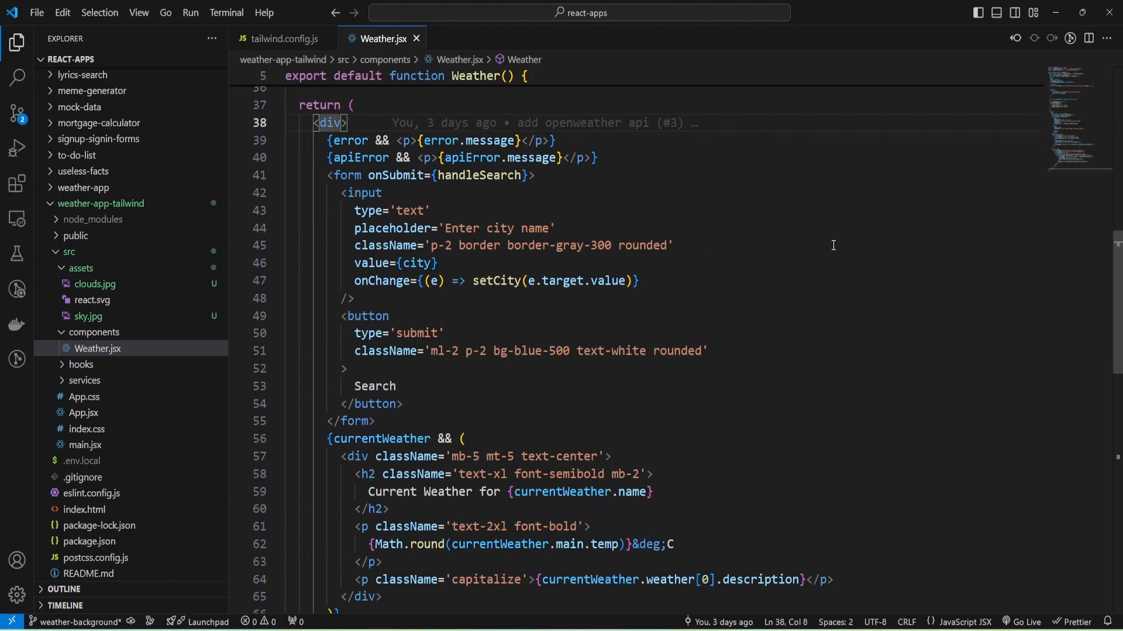
{"action": "scroll", "scroll_direction": "up", "scroll_amount": 3}
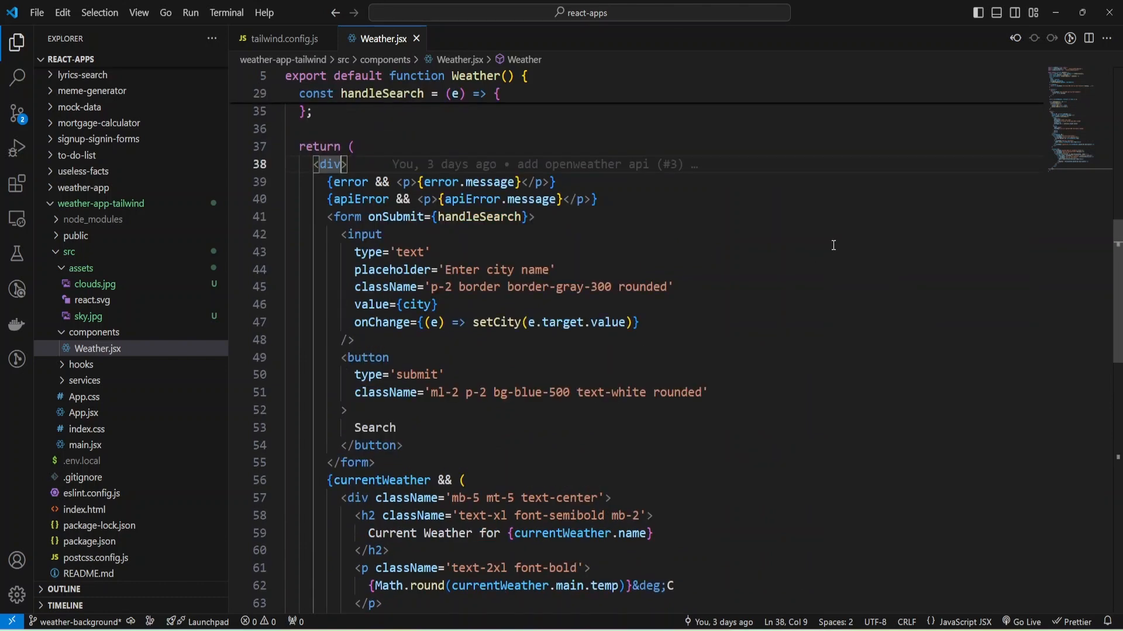
{"action": "type", "text": "className=''"}
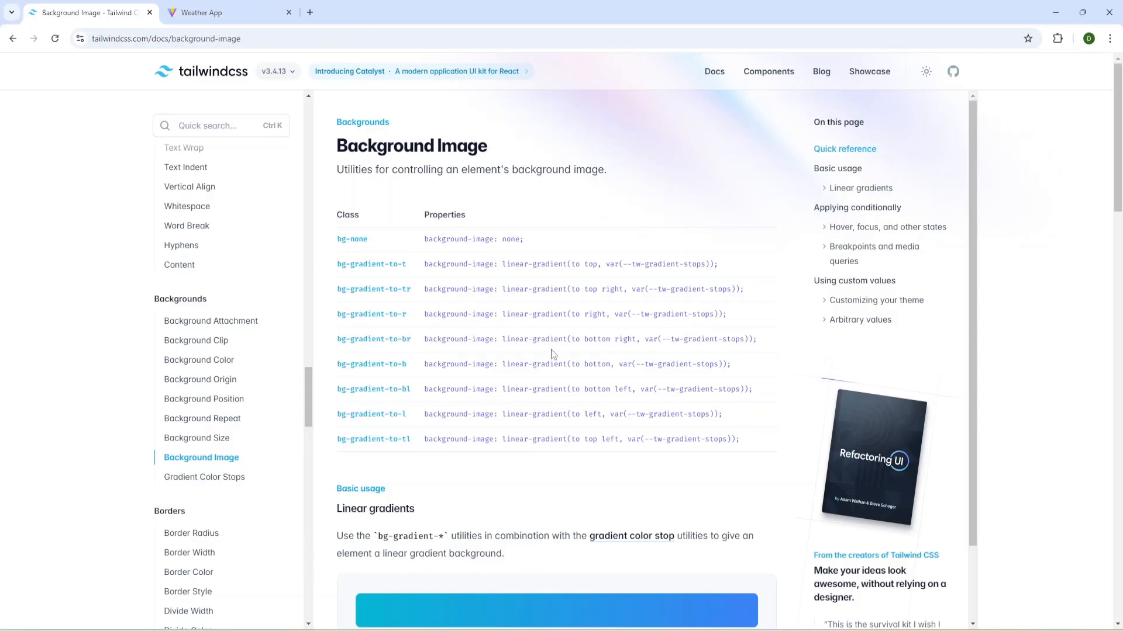
{"action": "scroll", "scroll_direction": "down", "scroll_amount": 3}
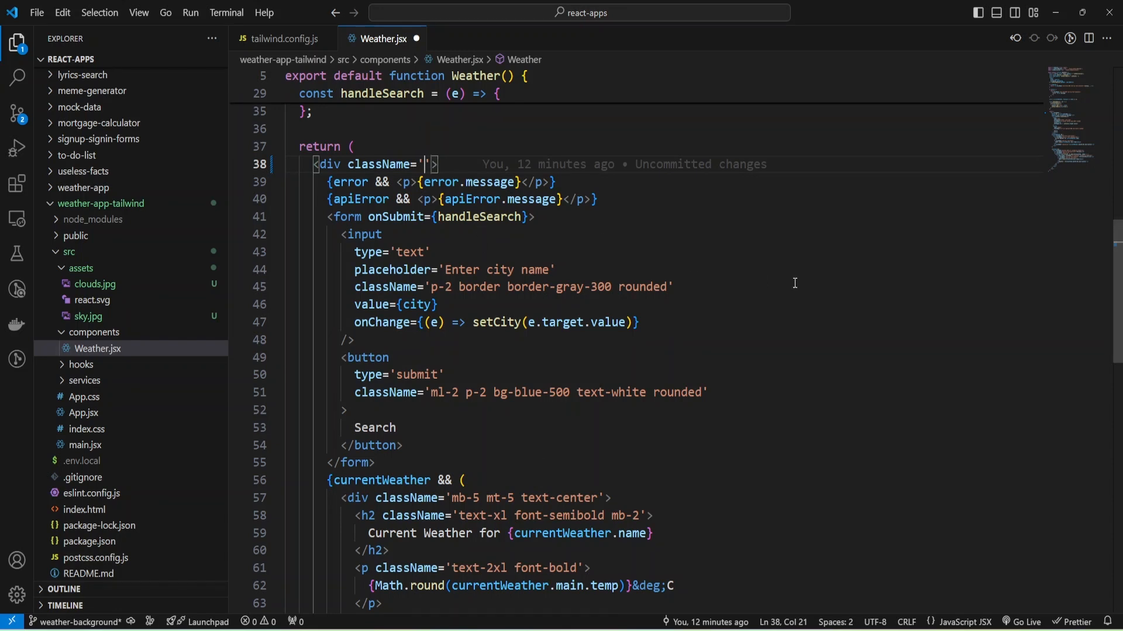
{"action": "type", "text": "bg-gradient-to-r from-cyan-500 to-blue-500"}
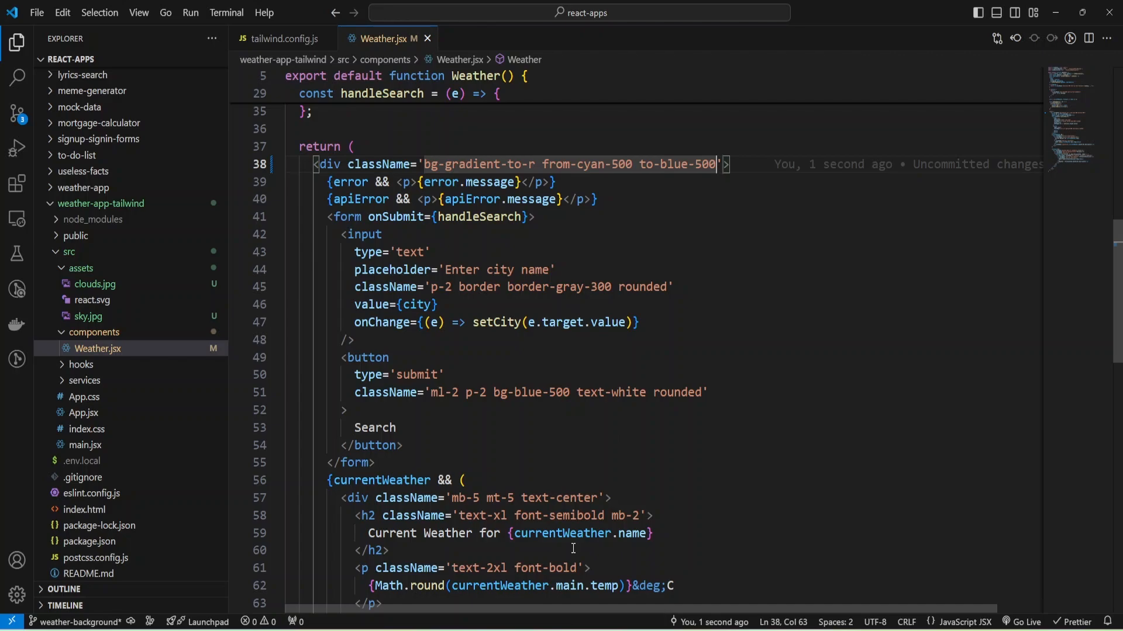
{"action": "left_click", "coordinate": [229, 13]}
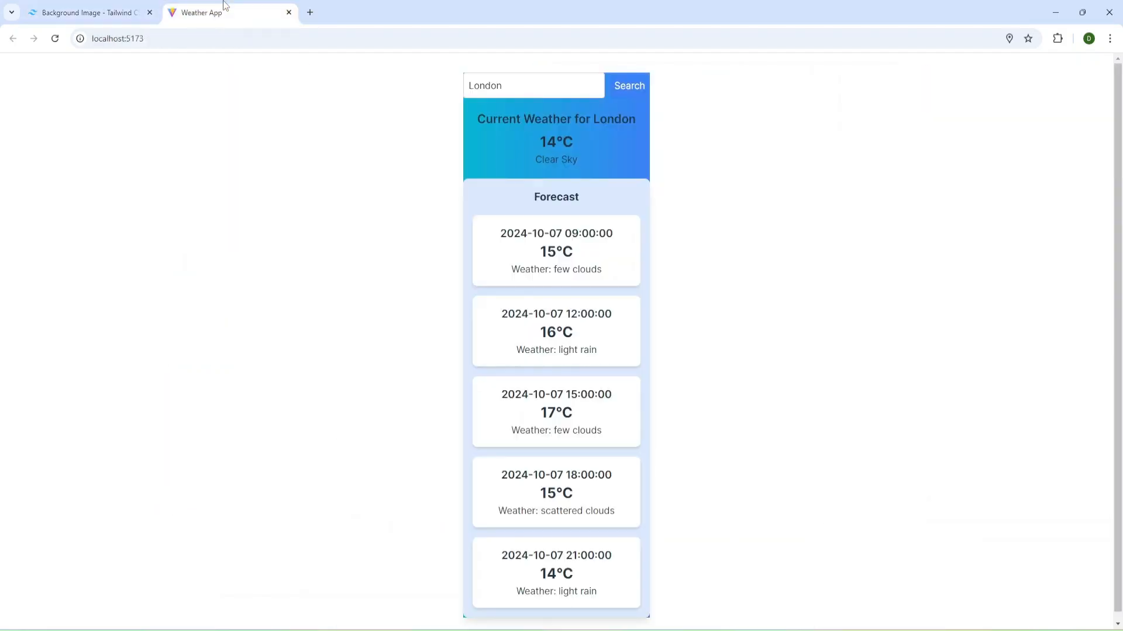
{"action": "mouse_move", "coordinate": [480, 134]}
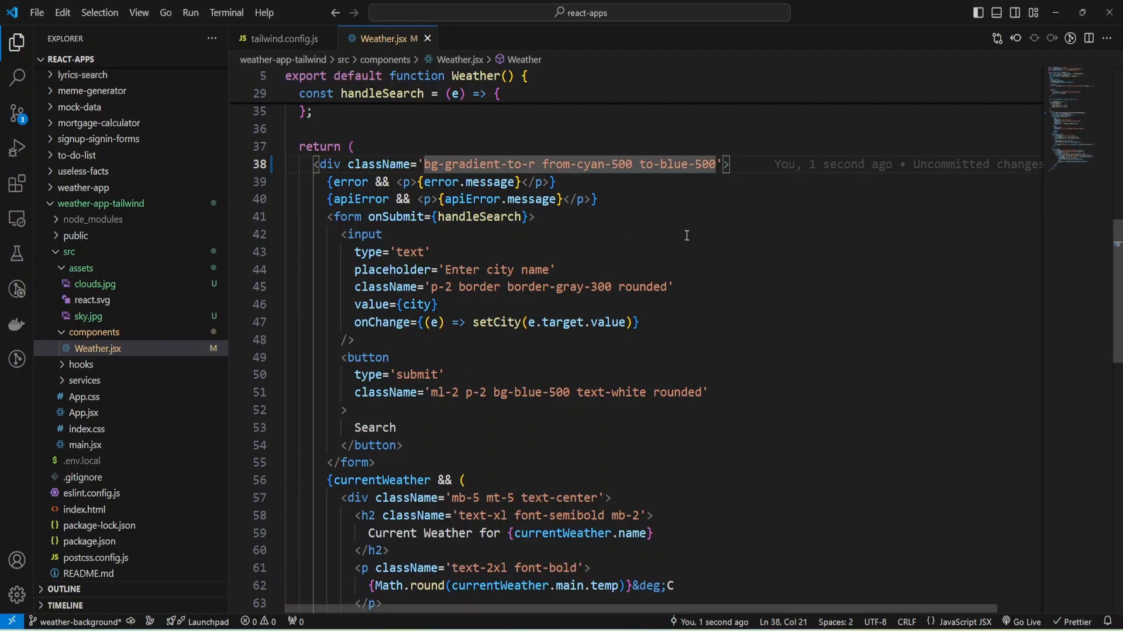
Step: Add p-6 padding to the outer div's className and check the gradient in the Weather App
{"action": "type", "text": "p-6"}
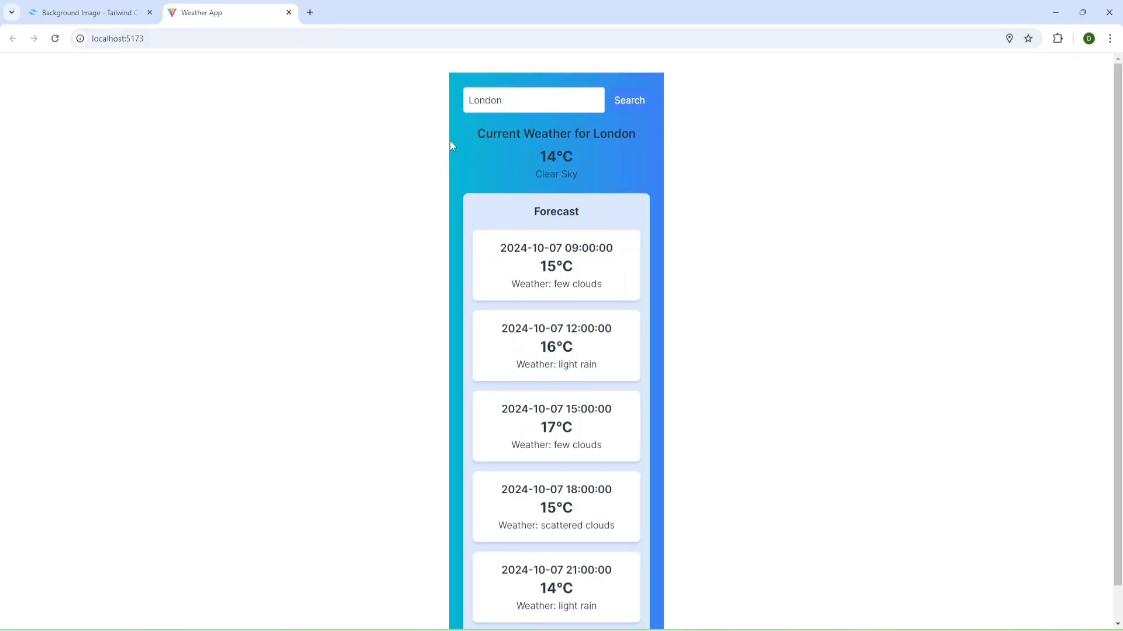
{"action": "scroll", "scroll_direction": "down", "scroll_amount": 3}
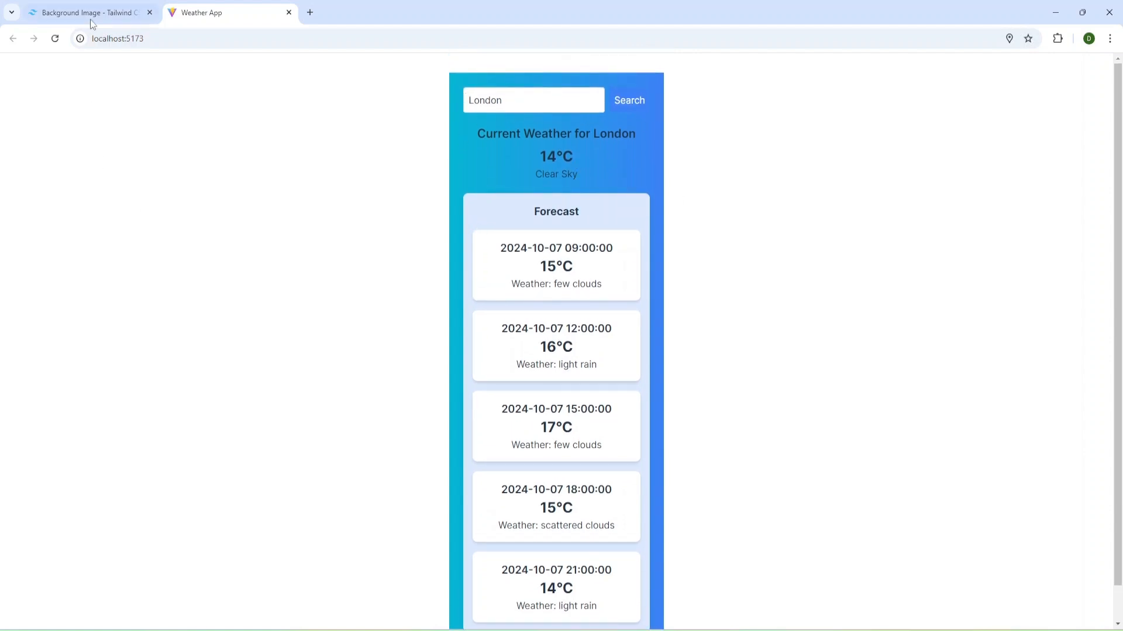
Step: Copy the backgroundImage example from the Tailwind docs' Customizing your theme section
{"action": "left_click", "coordinate": [86, 12]}
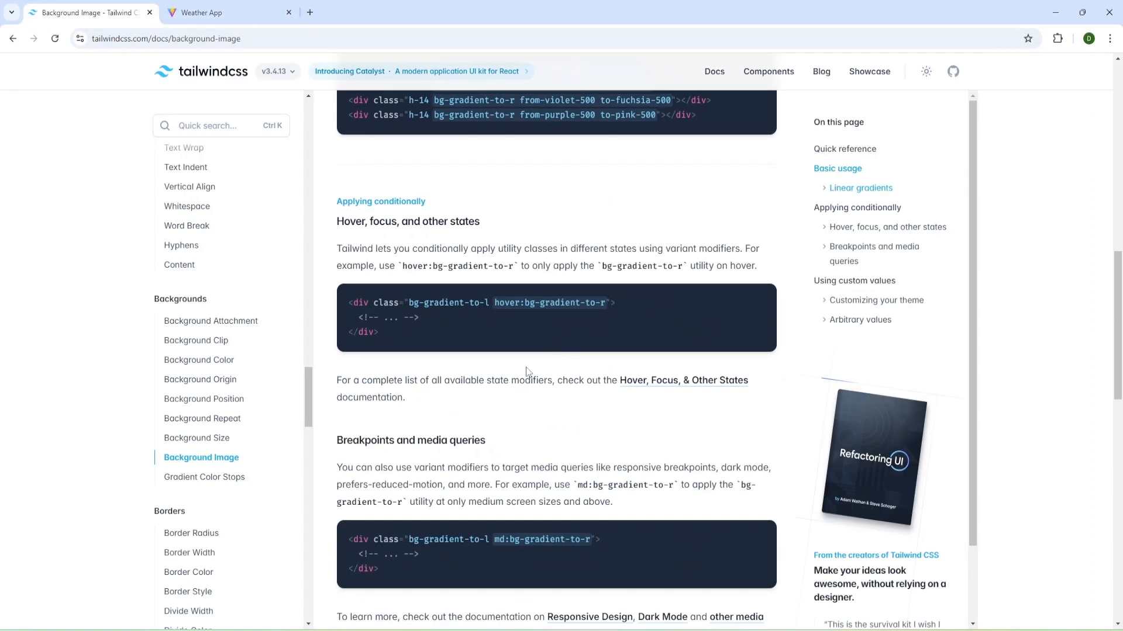
{"action": "scroll", "scroll_direction": "down", "scroll_amount": 3}
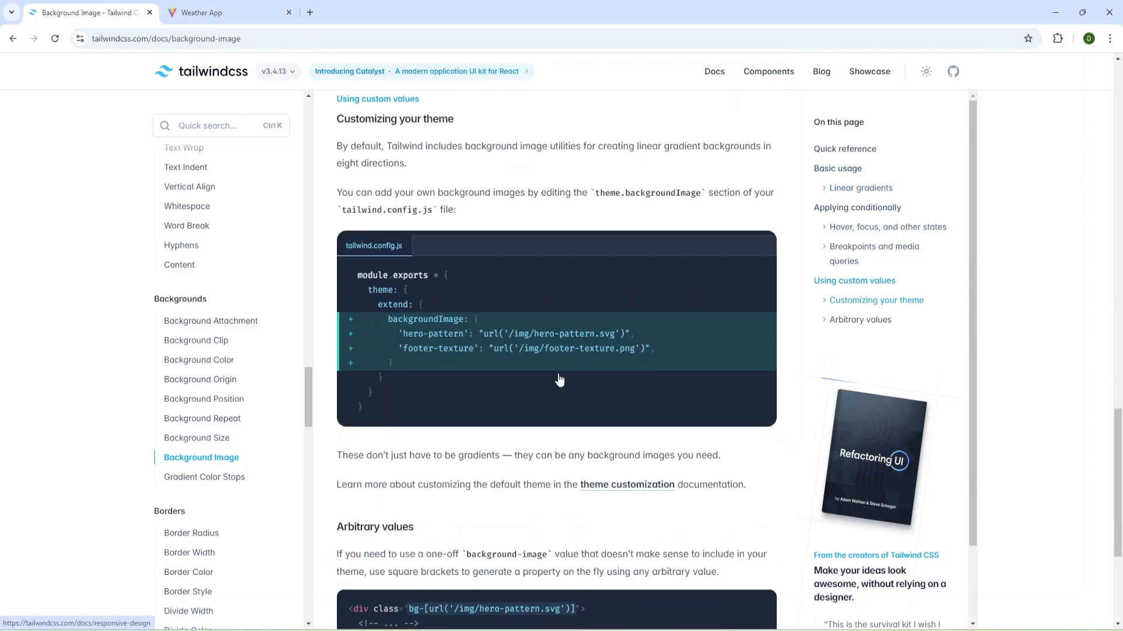
{"action": "scroll", "scroll_direction": "up", "scroll_amount": 3}
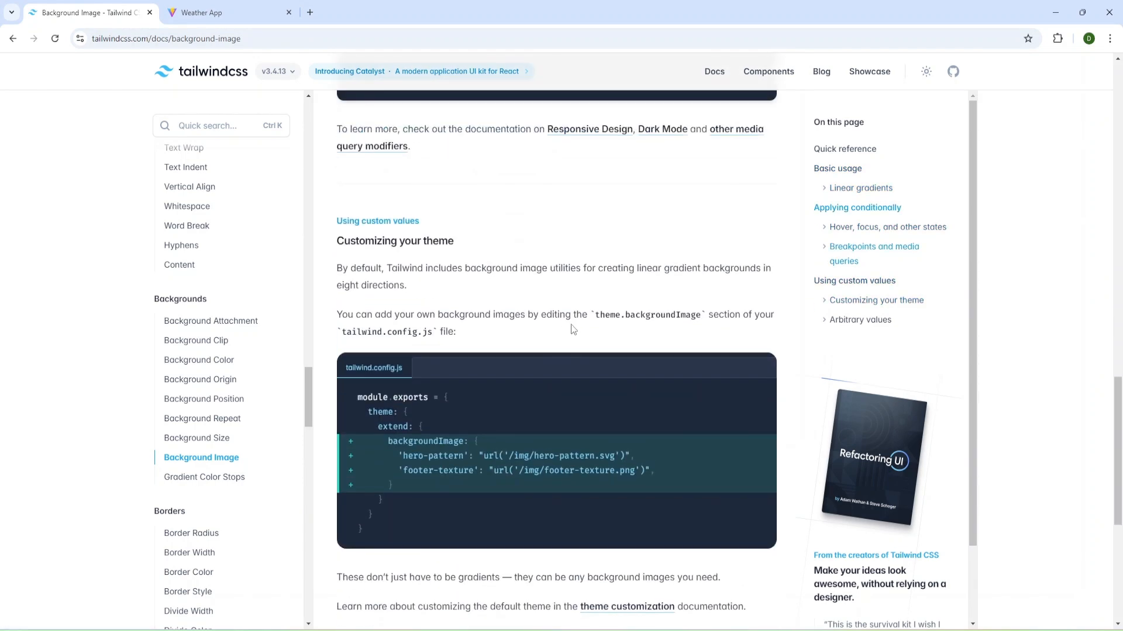
{"action": "scroll", "scroll_direction": "down", "scroll_amount": 3}
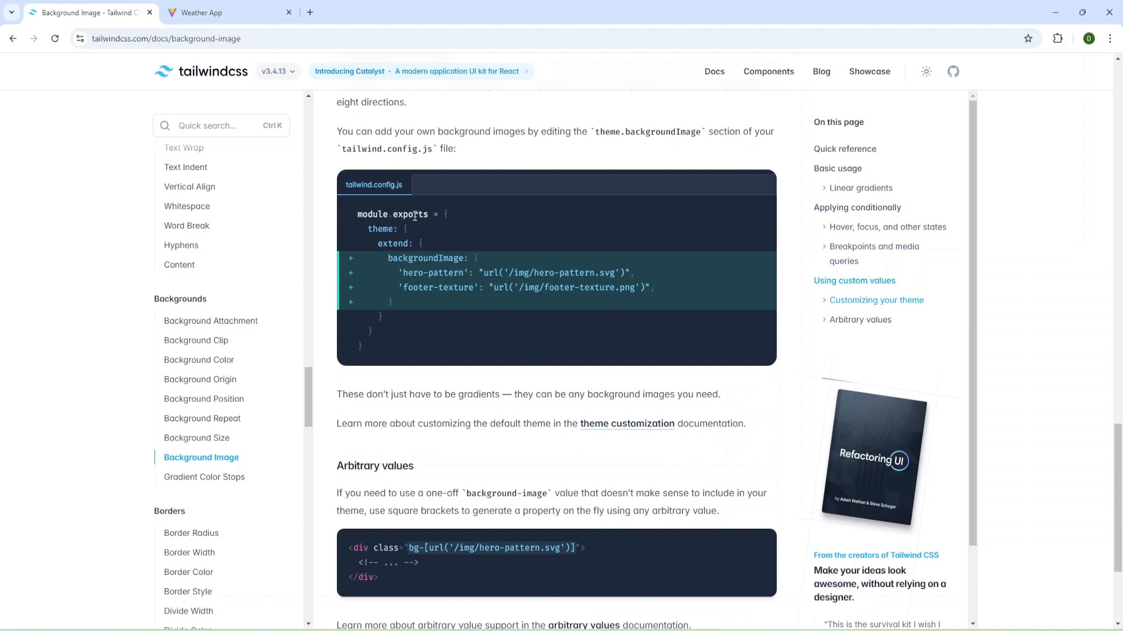
{"action": "mouse_move", "coordinate": [520, 417]}
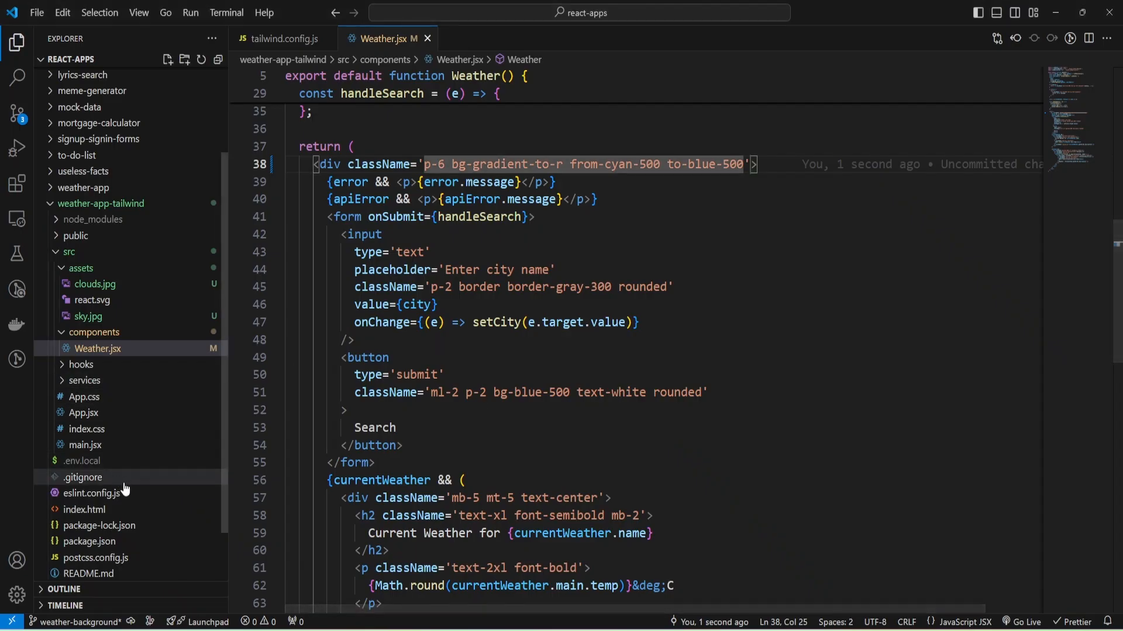
{"action": "mouse_move", "coordinate": [99, 525]}
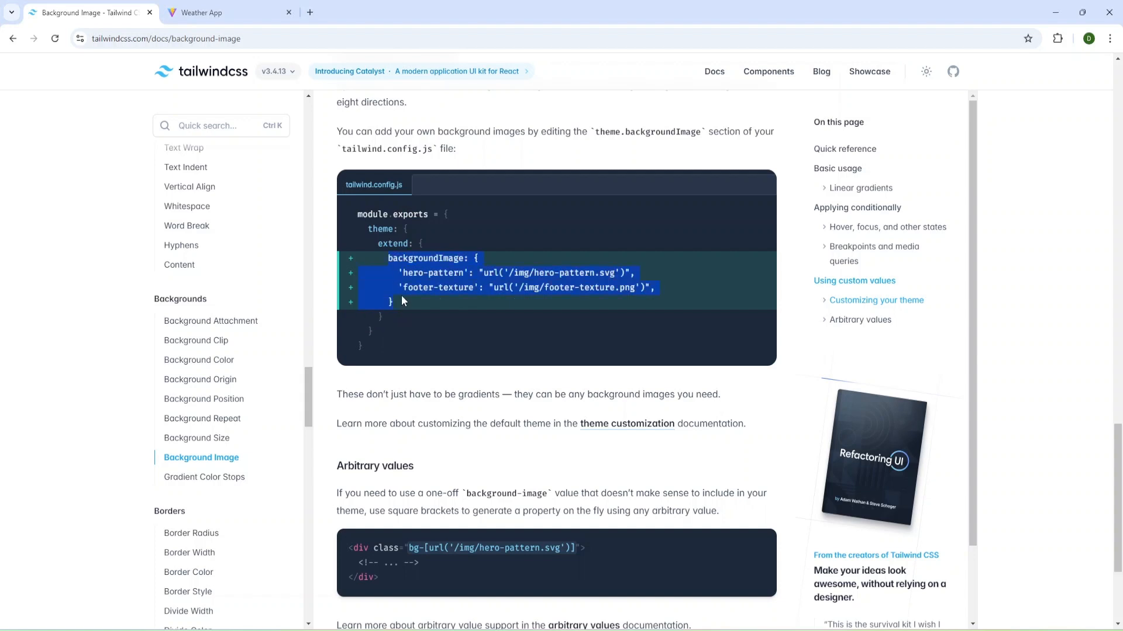
{"action": "key", "text": "alt+tab"}
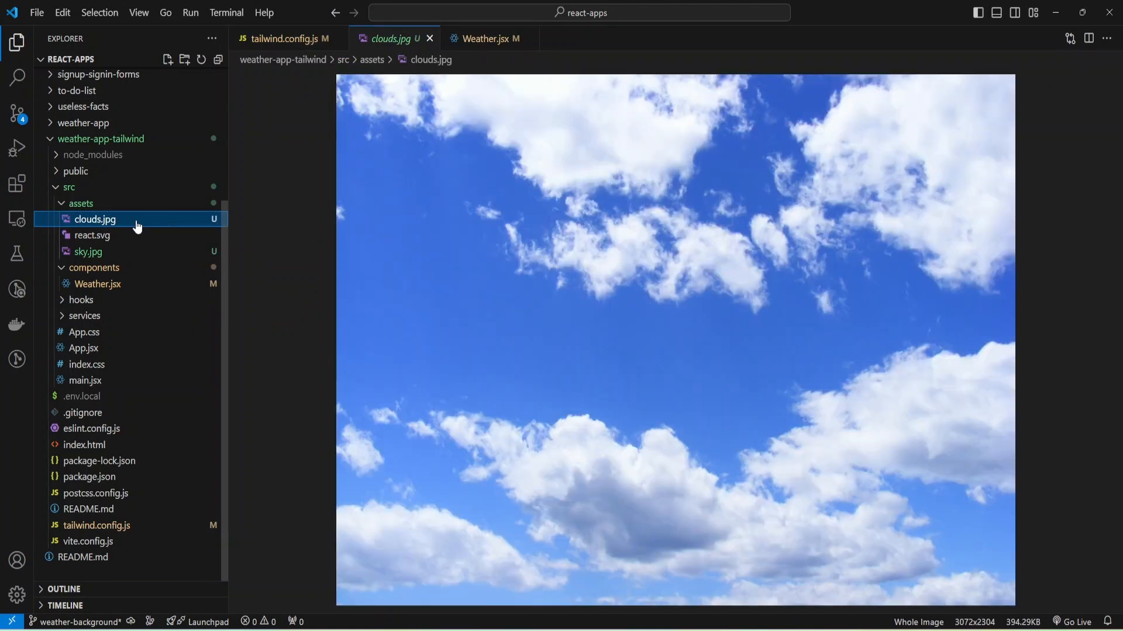
{"action": "mouse_move", "coordinate": [238, 305]}
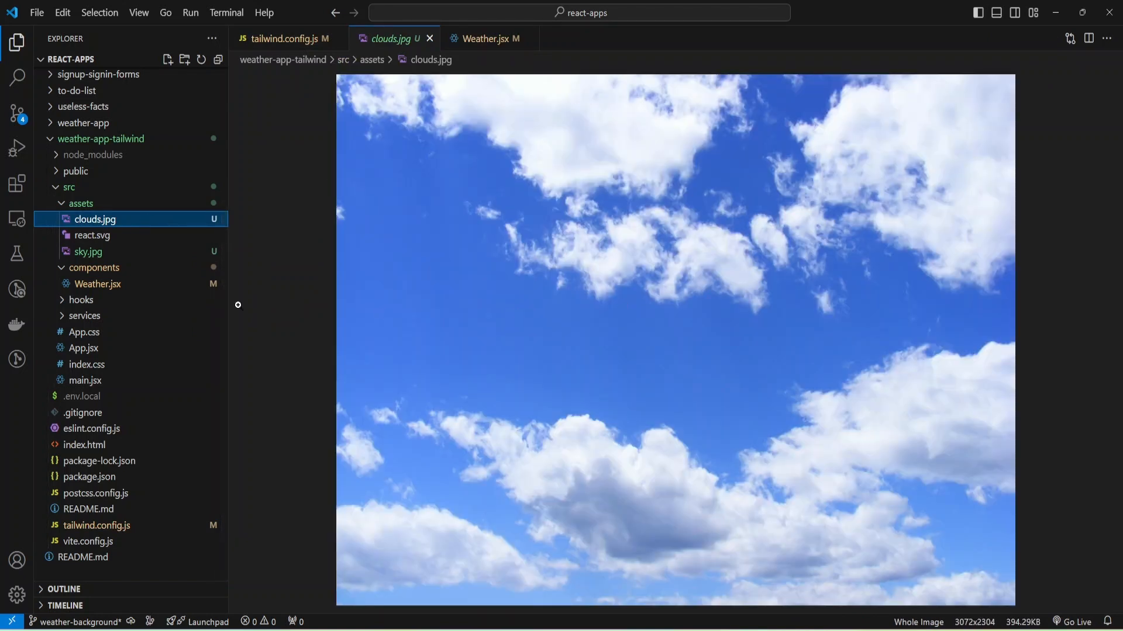
Step: Preview sky.jpg and paste clouds.jpg's relative path into tailwind.config.js
{"action": "left_click", "coordinate": [89, 251]}
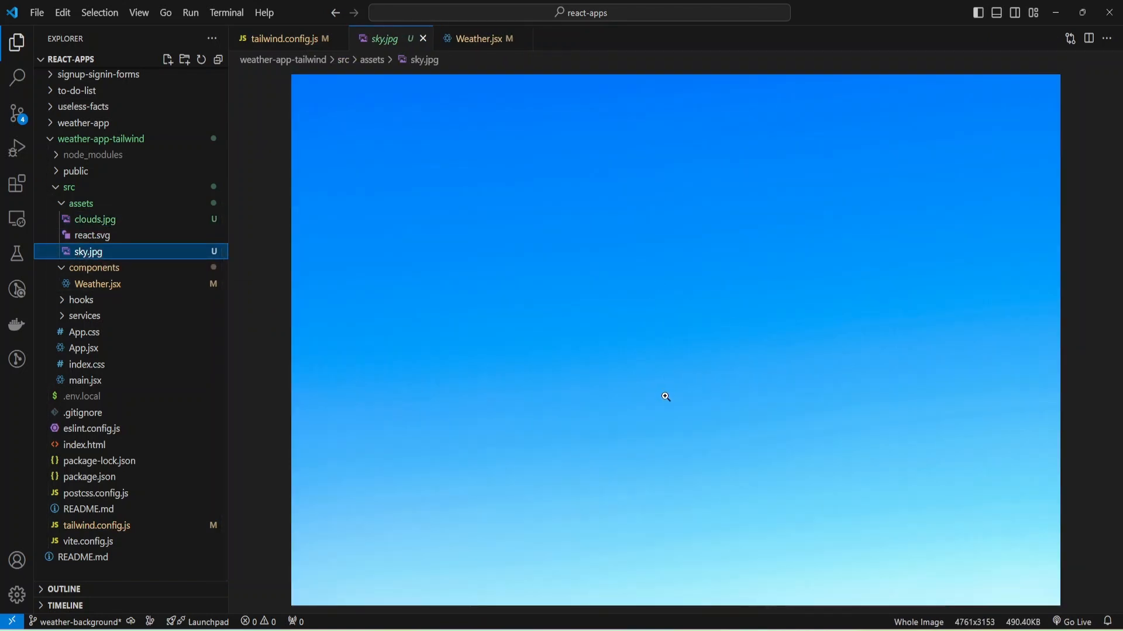
{"action": "left_click", "coordinate": [97, 526]}
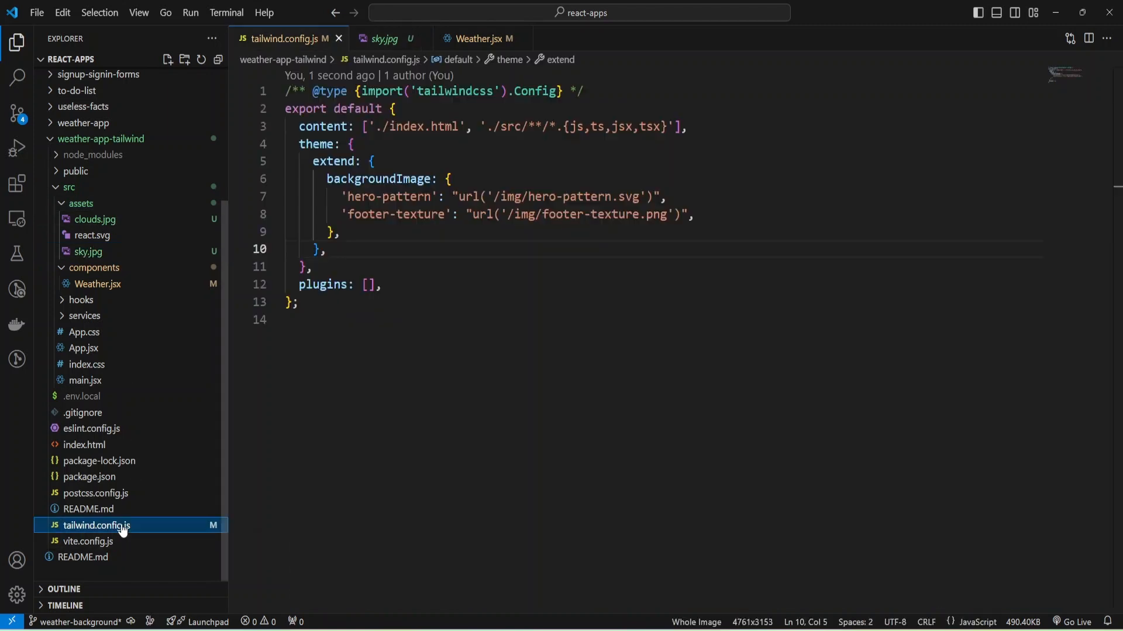
{"action": "right_click", "coordinate": [94, 220]}
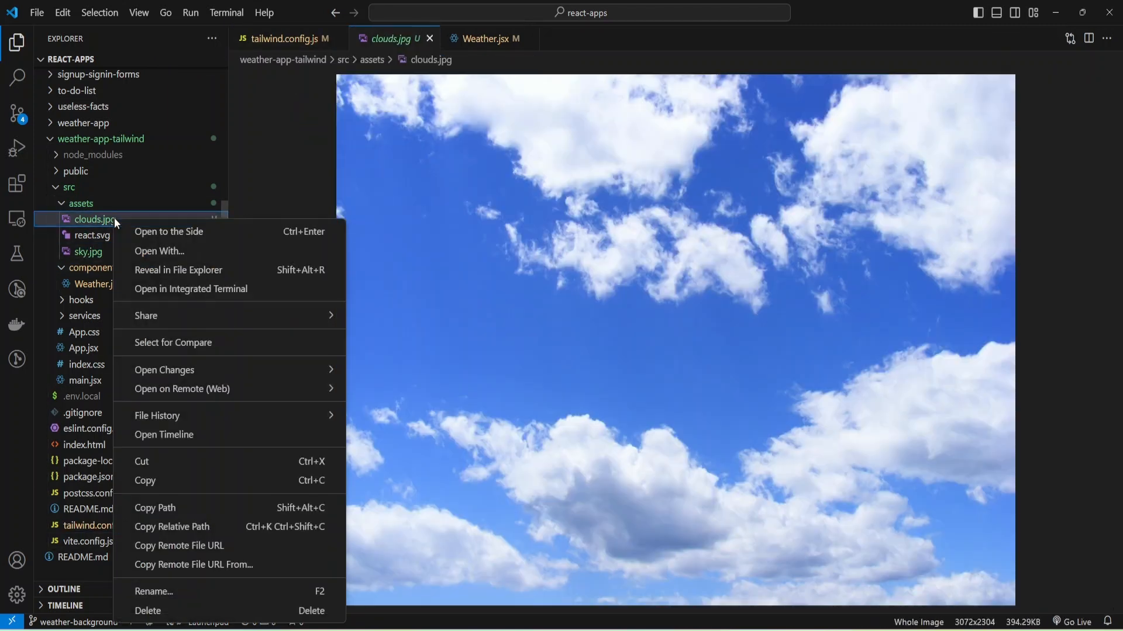
{"action": "mouse_move", "coordinate": [199, 564]}
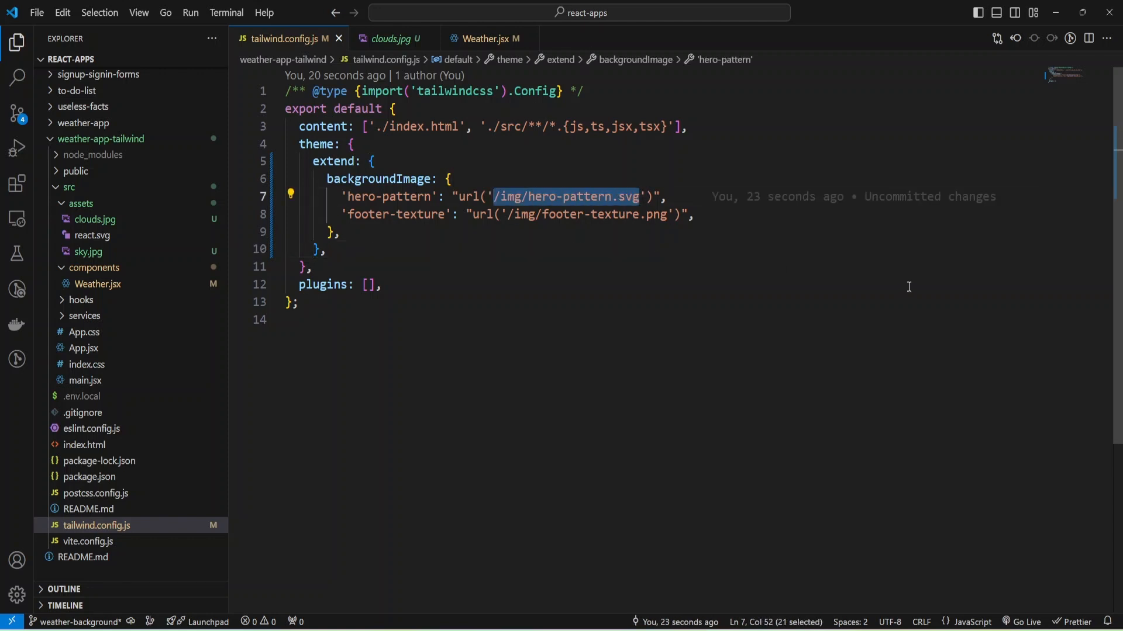
{"action": "type", "text": "weather-app-tailwind\\src\\assets\\clouds.jpg"}
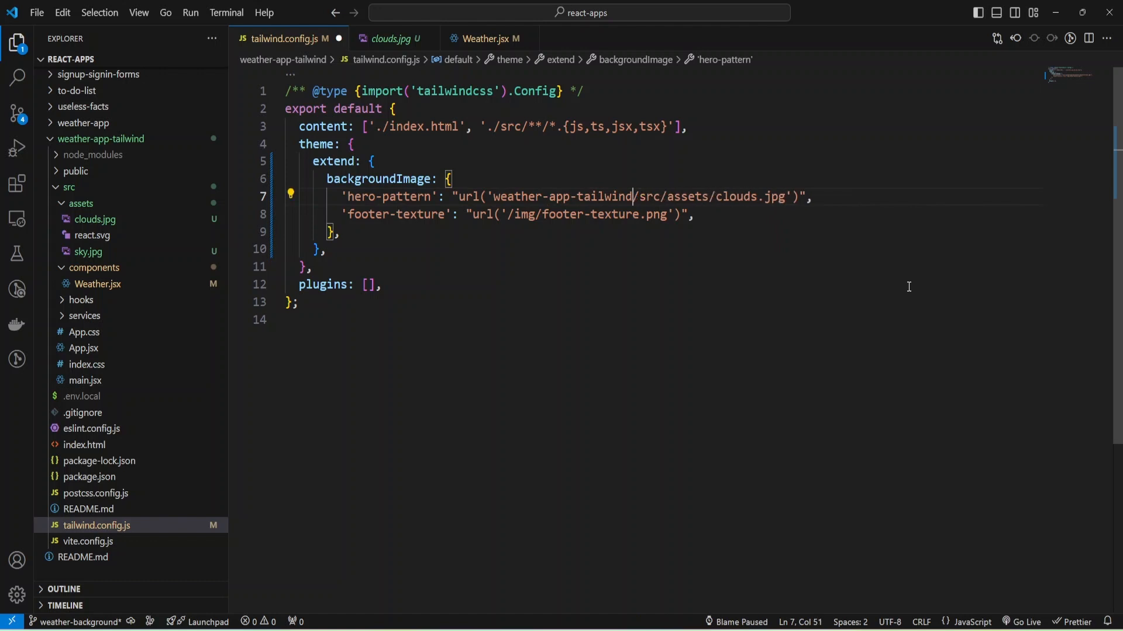
Step: Trim the path to /src/assets/clouds.jpg and rename hero-pattern to cloud-pattern
{"action": "key", "text": "BackSpace"}
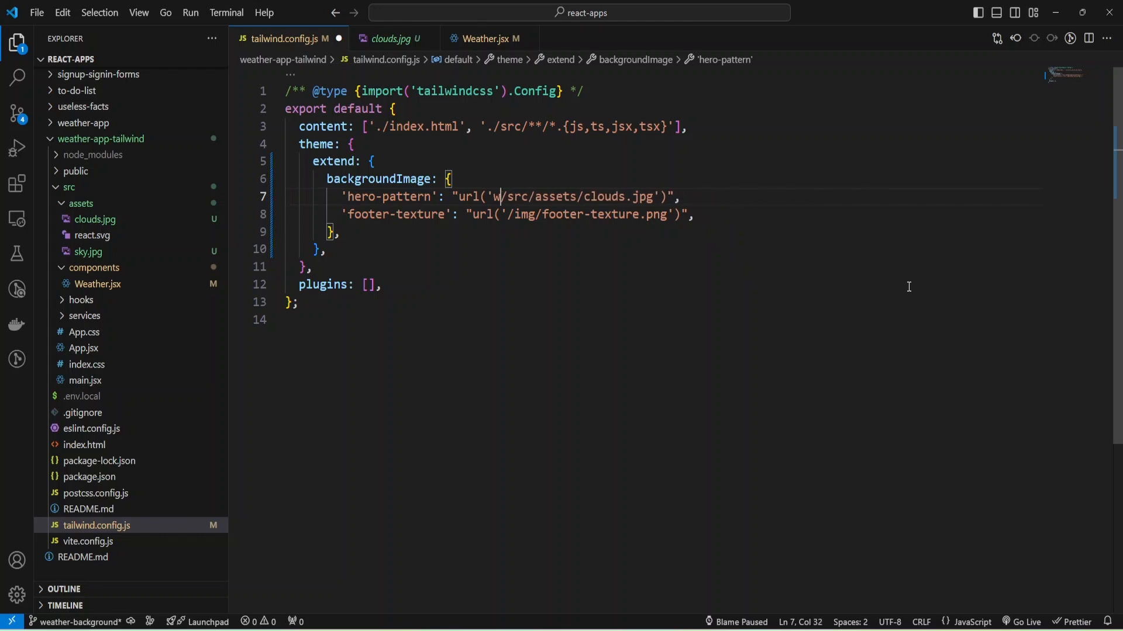
{"action": "key", "text": "Backspace"}
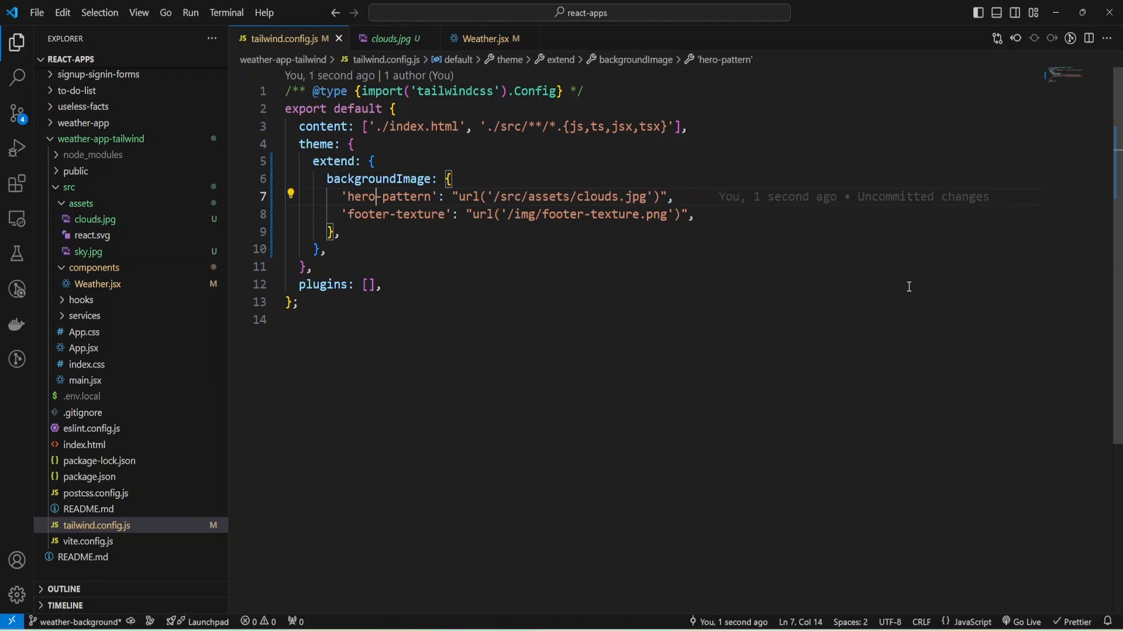
{"action": "key", "text": "Backspace"}
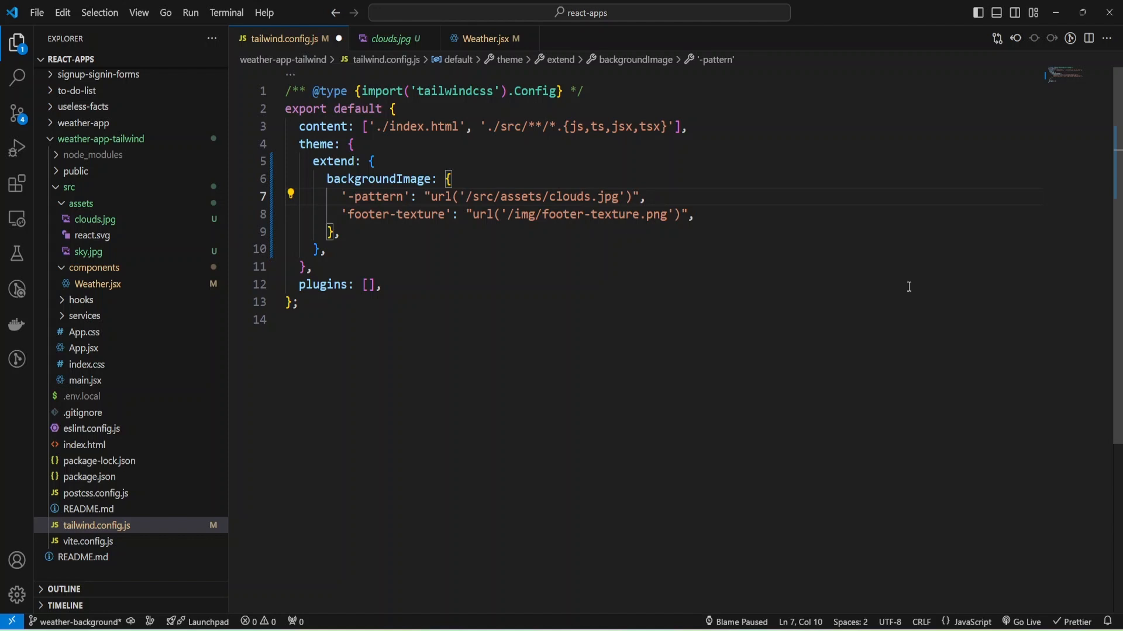
{"action": "type", "text": "clou"}
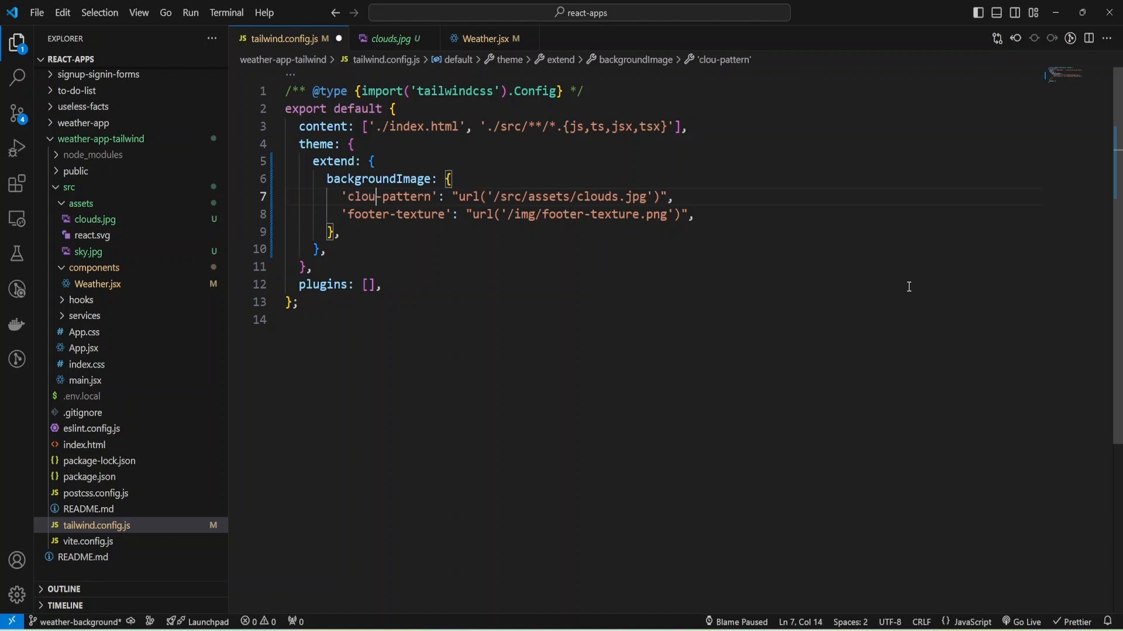
{"action": "type", "text": "d"}
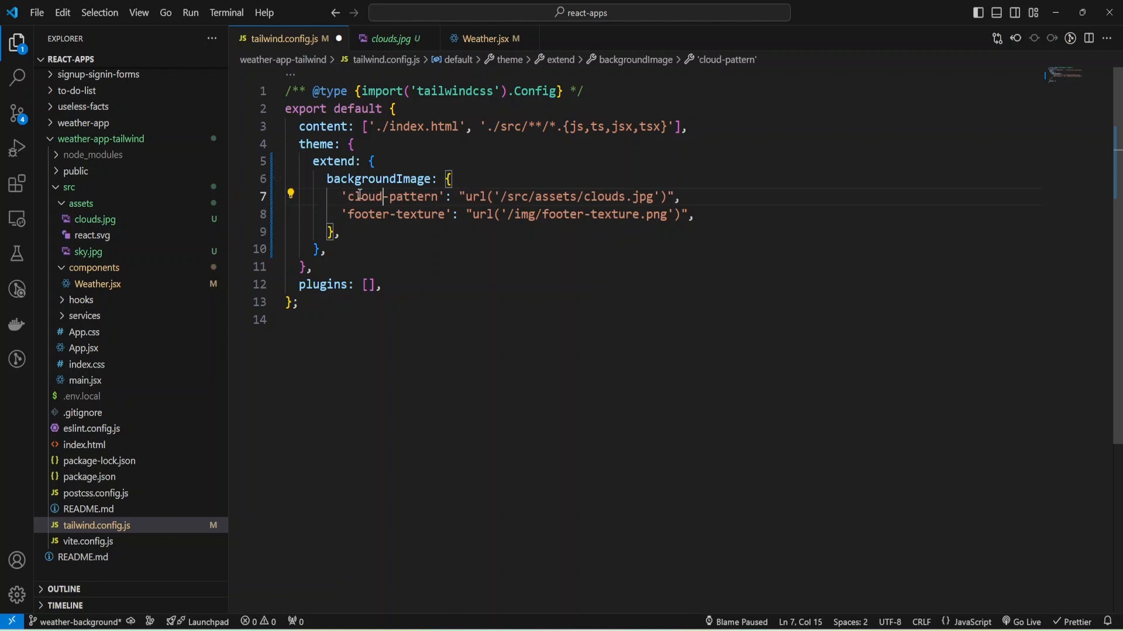
{"action": "double_click", "coordinate": [391, 196]}
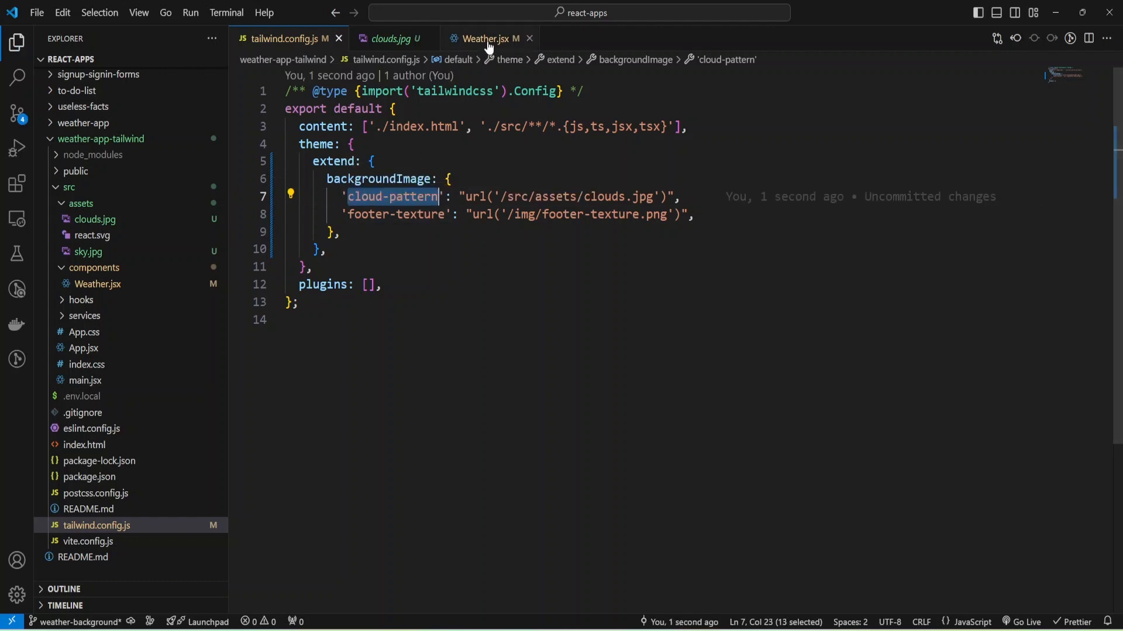
{"action": "left_click", "coordinate": [484, 39]}
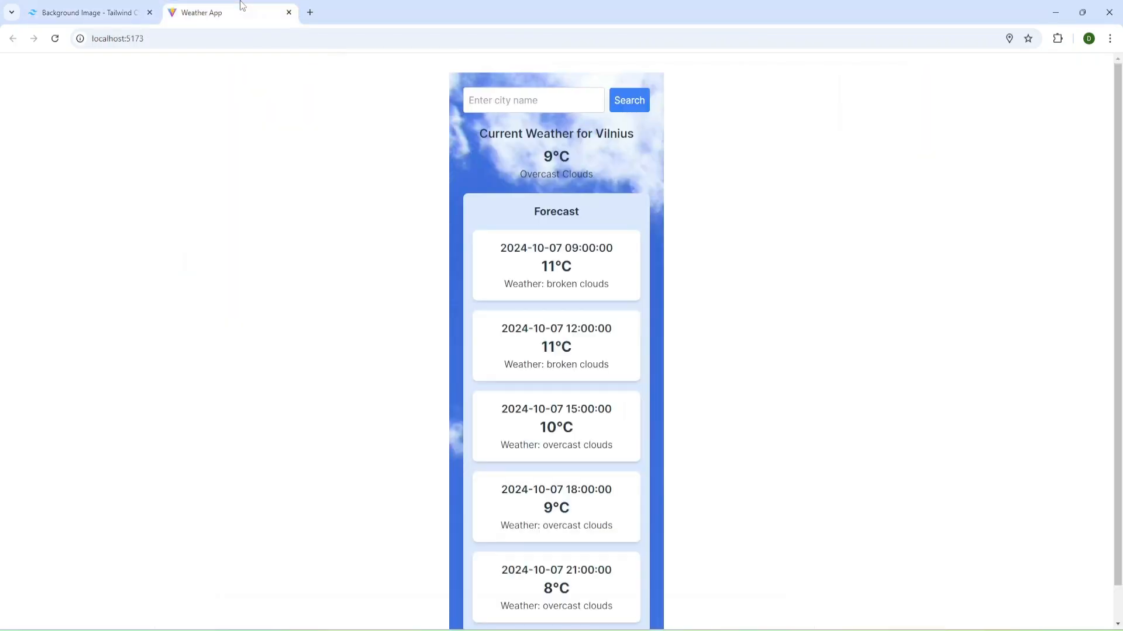
{"action": "mouse_move", "coordinate": [612, 170]}
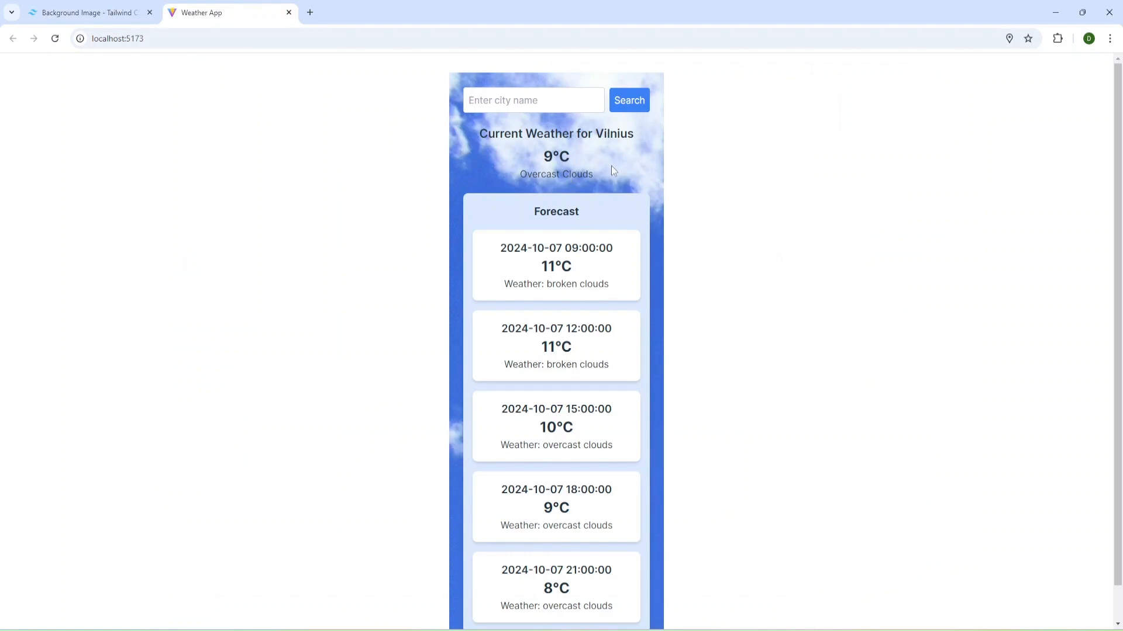
{"action": "mouse_move", "coordinate": [464, 138]}
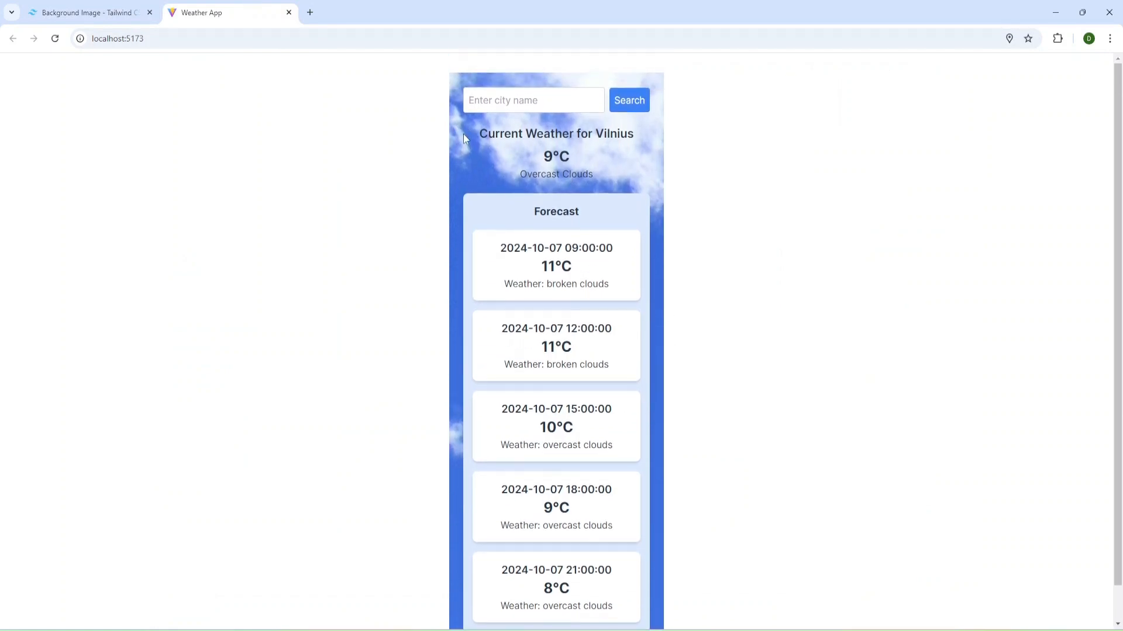
{"action": "mouse_move", "coordinate": [440, 254]}
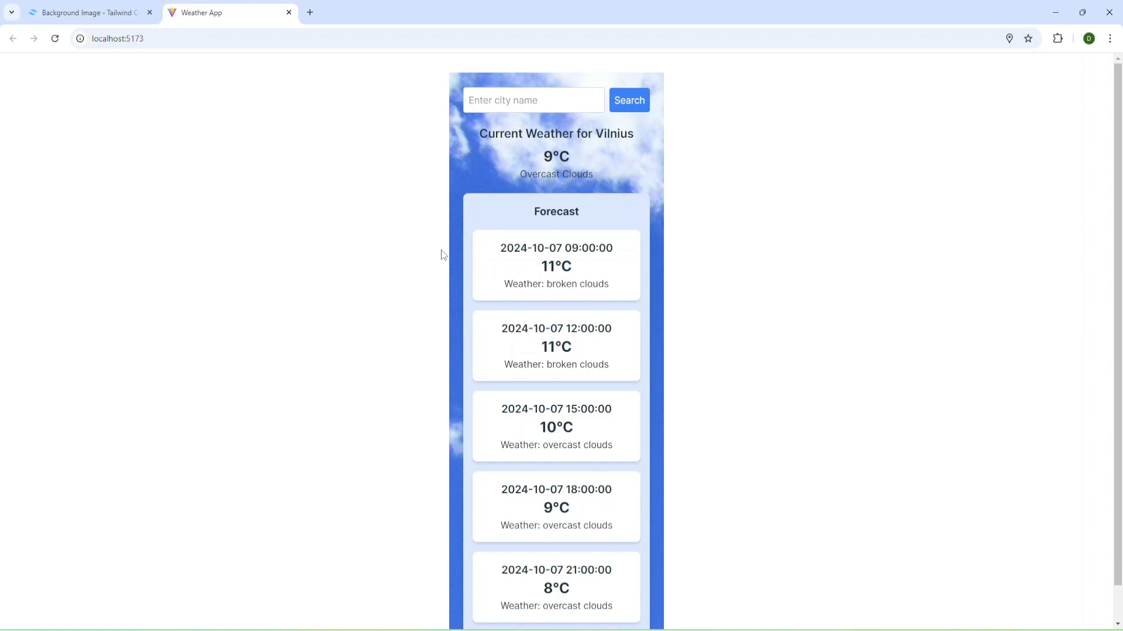
{"action": "mouse_move", "coordinate": [48, 165]}
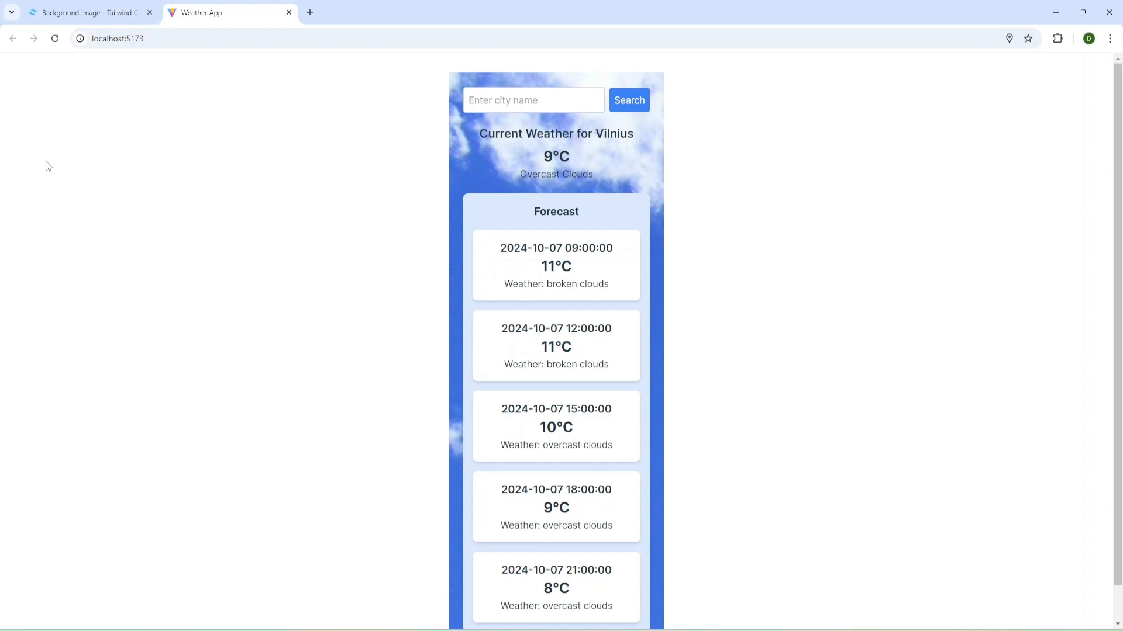
Step: Return to the Tailwind background-image docs at the customizing-your-theme config example
{"action": "left_click", "coordinate": [86, 12]}
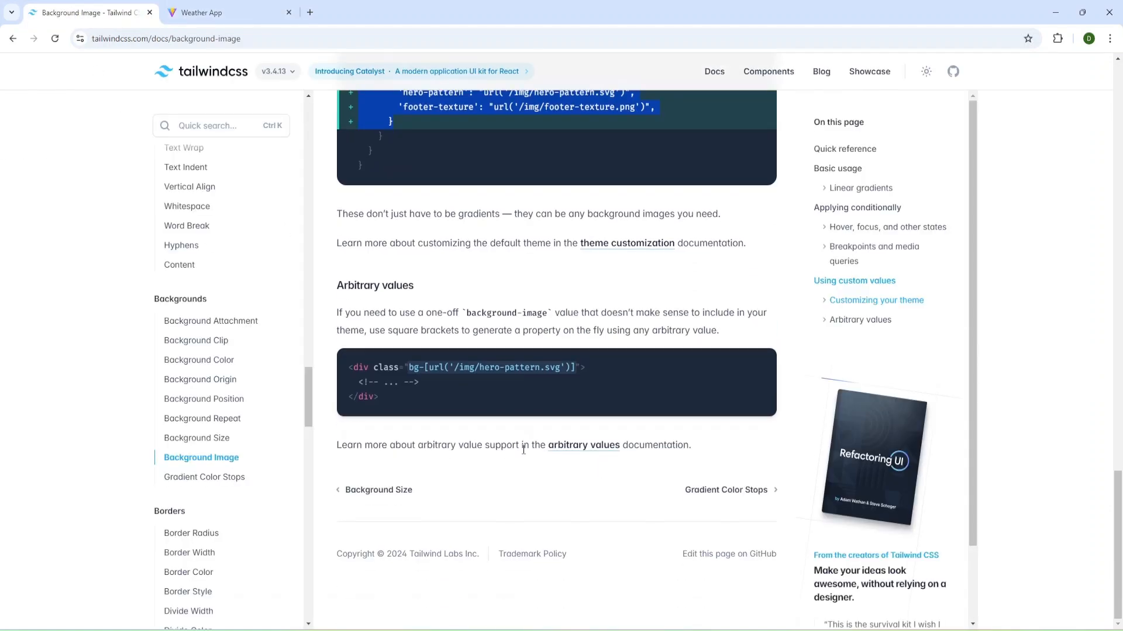
{"action": "mouse_move", "coordinate": [376, 284]}
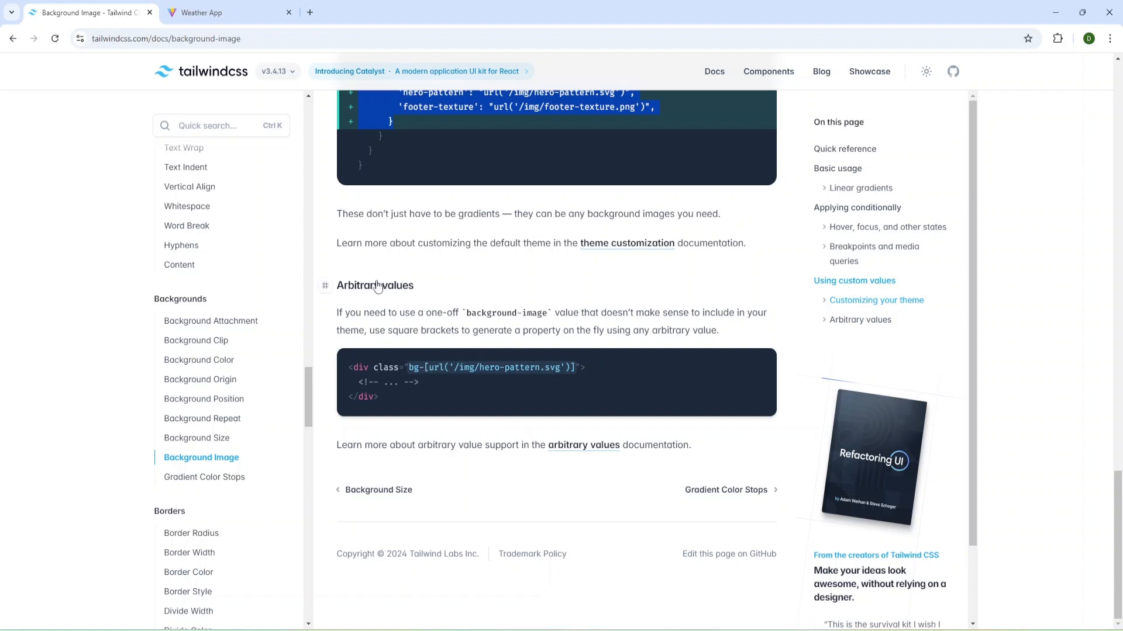
{"action": "mouse_move", "coordinate": [452, 442]}
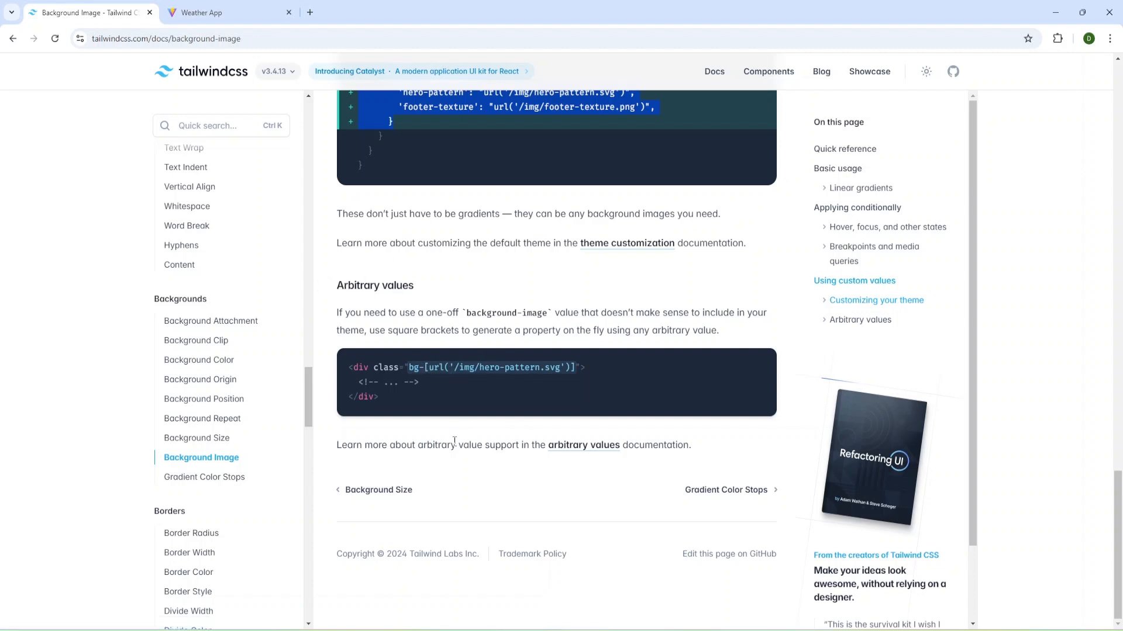
{"action": "mouse_move", "coordinate": [508, 393]}
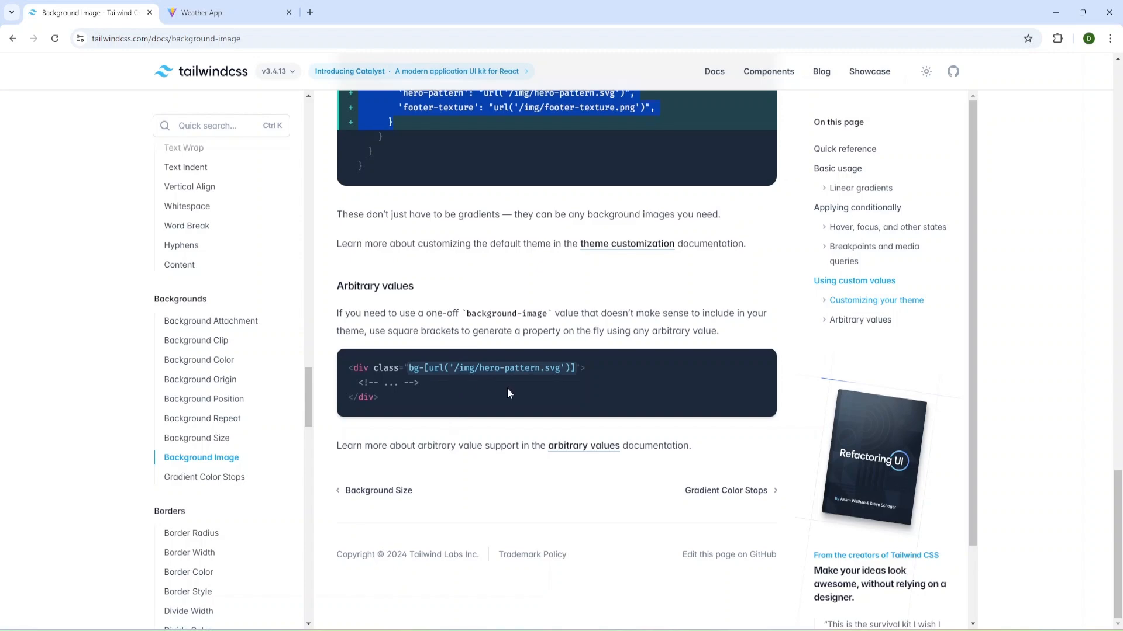
{"action": "scroll", "scroll_direction": "up", "scroll_amount": 3}
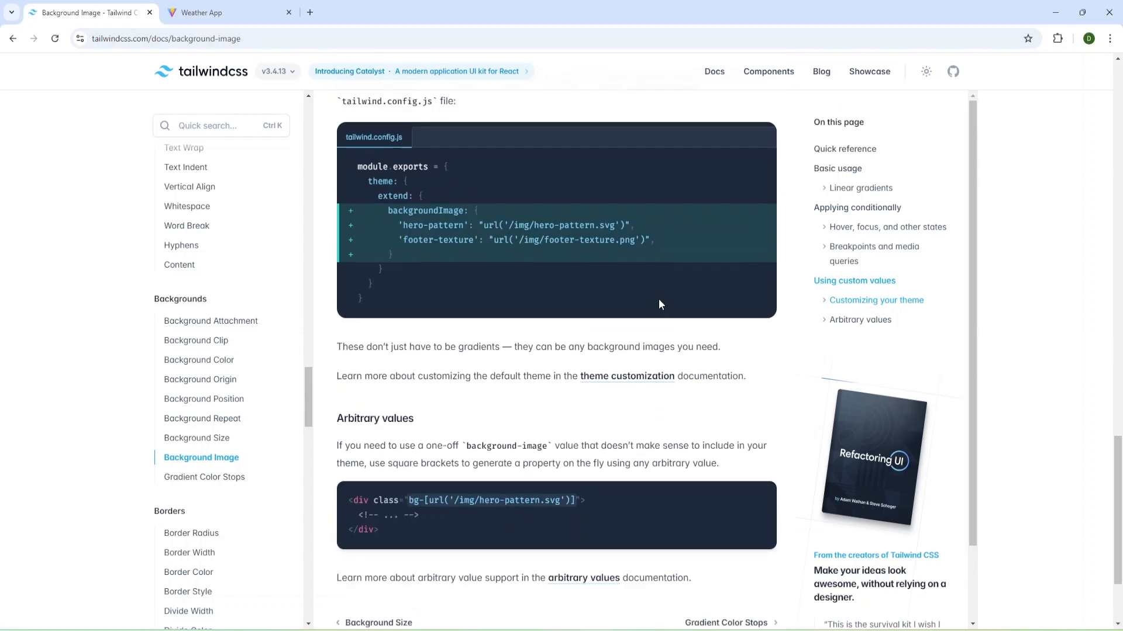
{"action": "scroll", "scroll_direction": "down", "scroll_amount": 3}
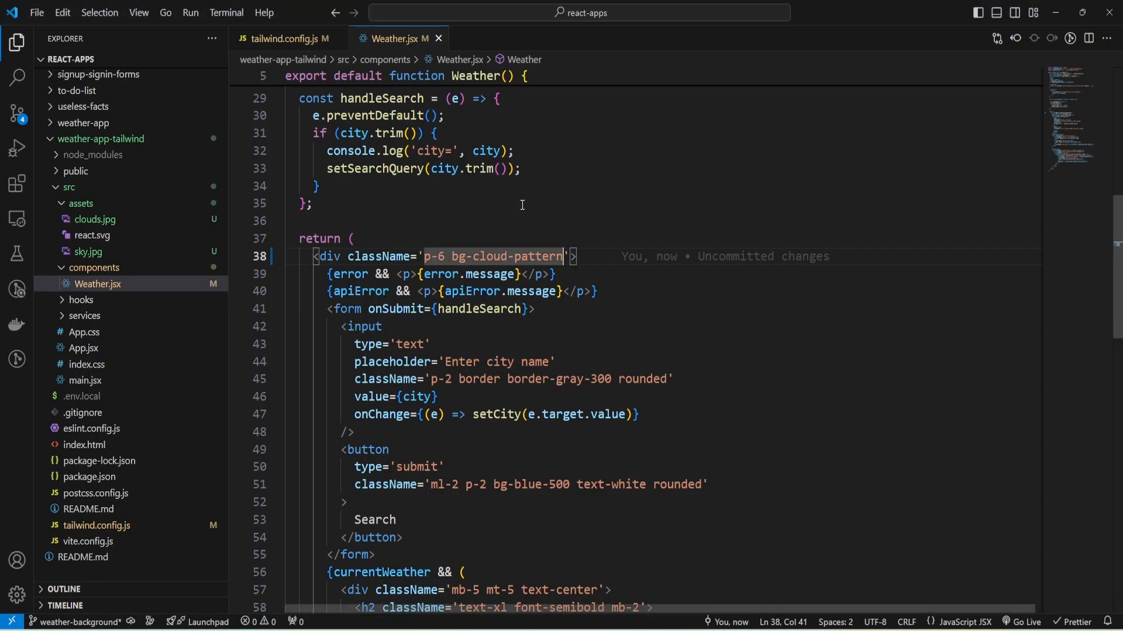
Step: Replace the outer div's background class with an arbitrary url('/src/assets/clouds.jpg') value
{"action": "double_click", "coordinate": [516, 256]}
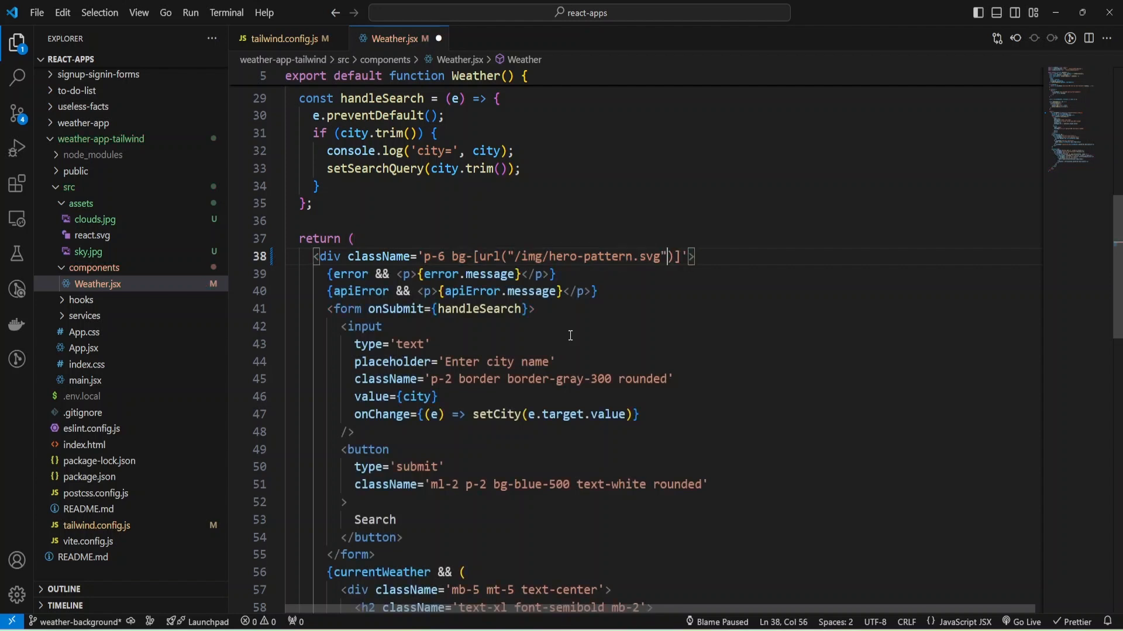
{"action": "left_click", "coordinate": [290, 38]}
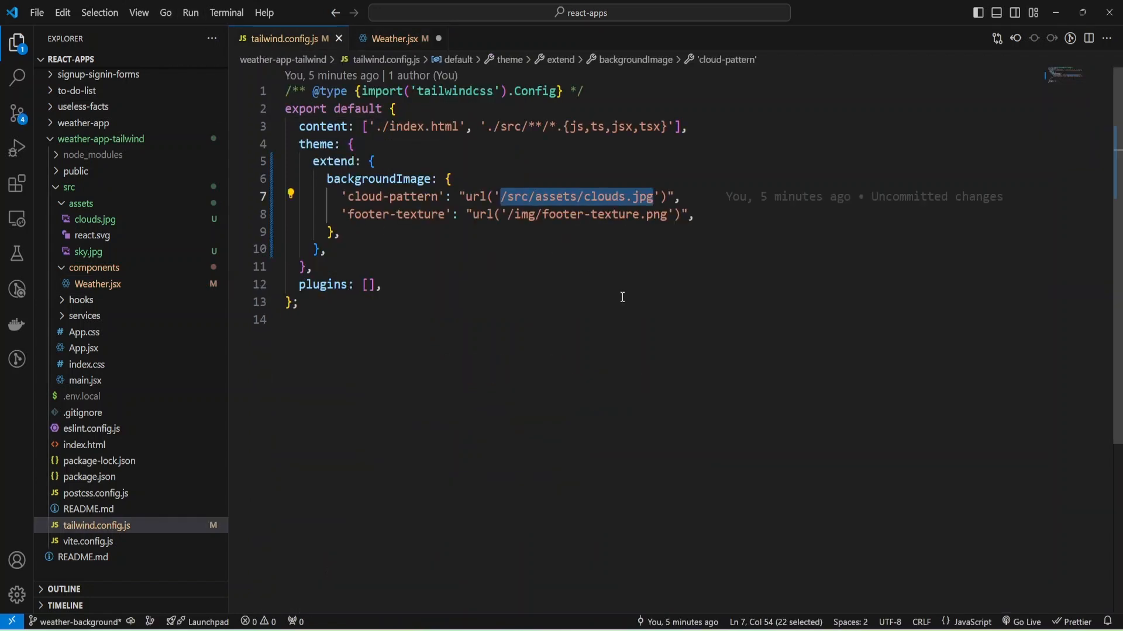
{"action": "left_click", "coordinate": [398, 38]}
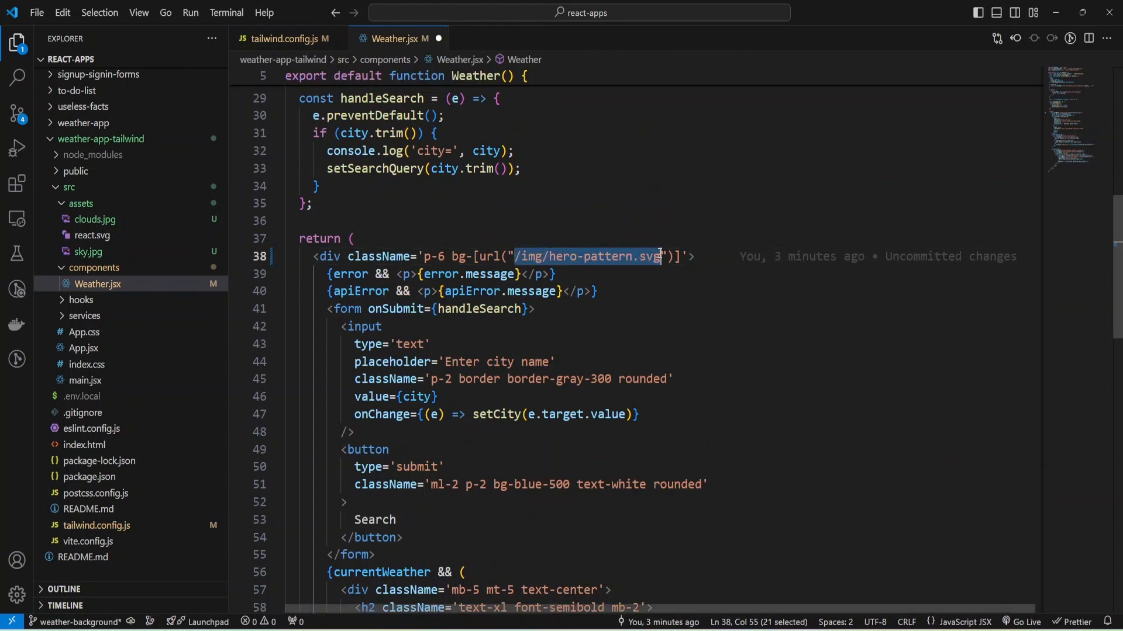
{"action": "type", "text": "/src/assets/clouds.jpg"}
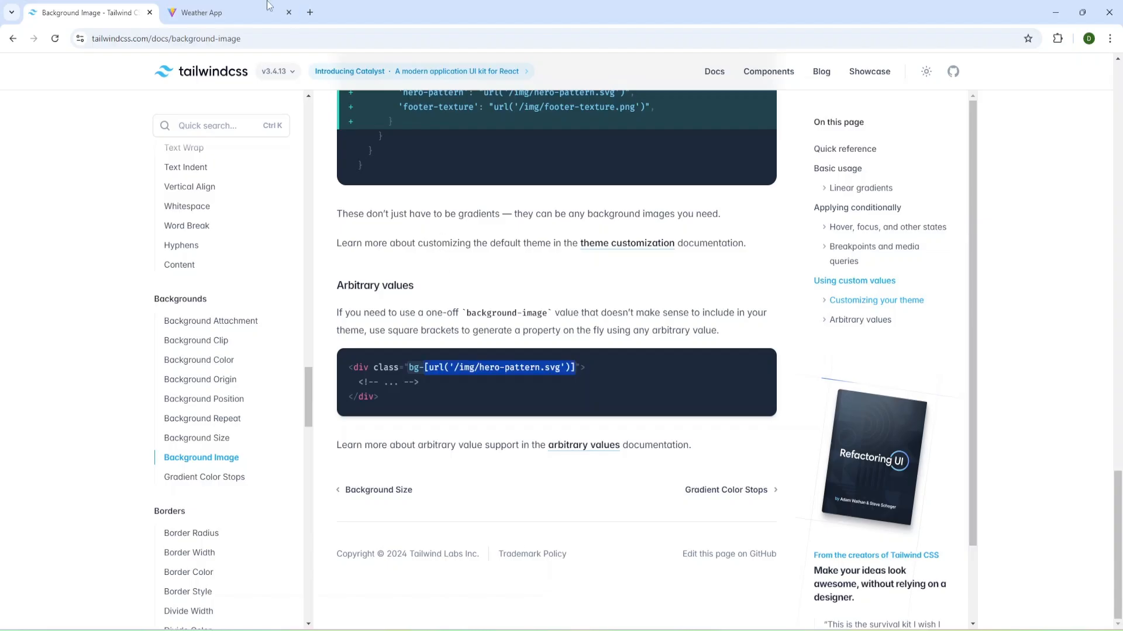
Step: Switch to the running Weather App to inspect the cloud background on the card
{"action": "left_click", "coordinate": [201, 12]}
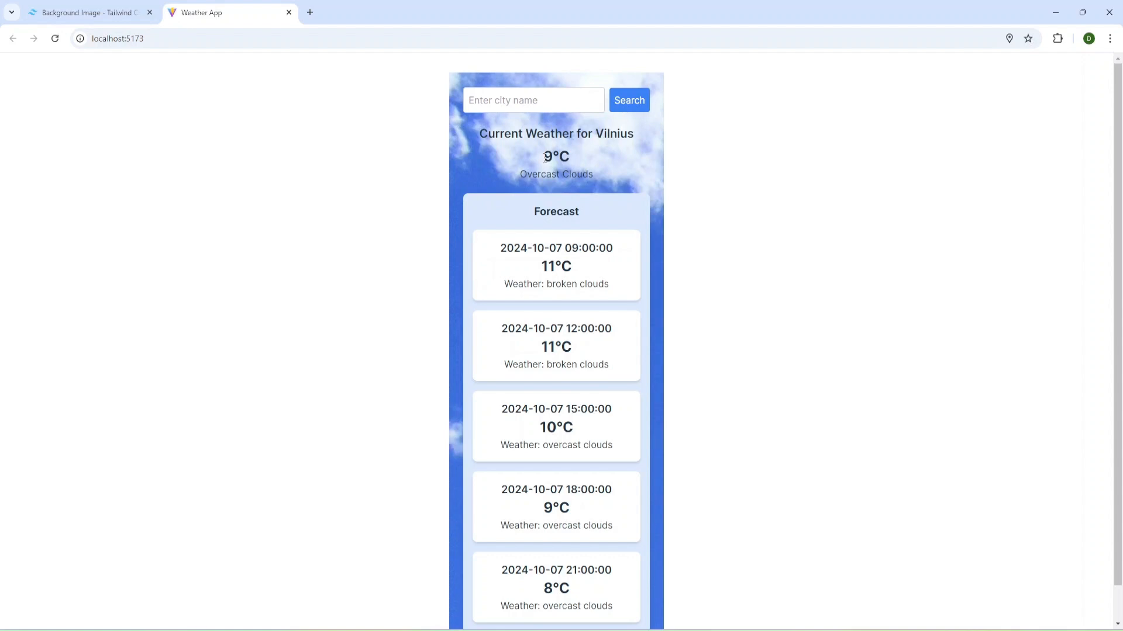
{"action": "mouse_move", "coordinate": [325, 267]}
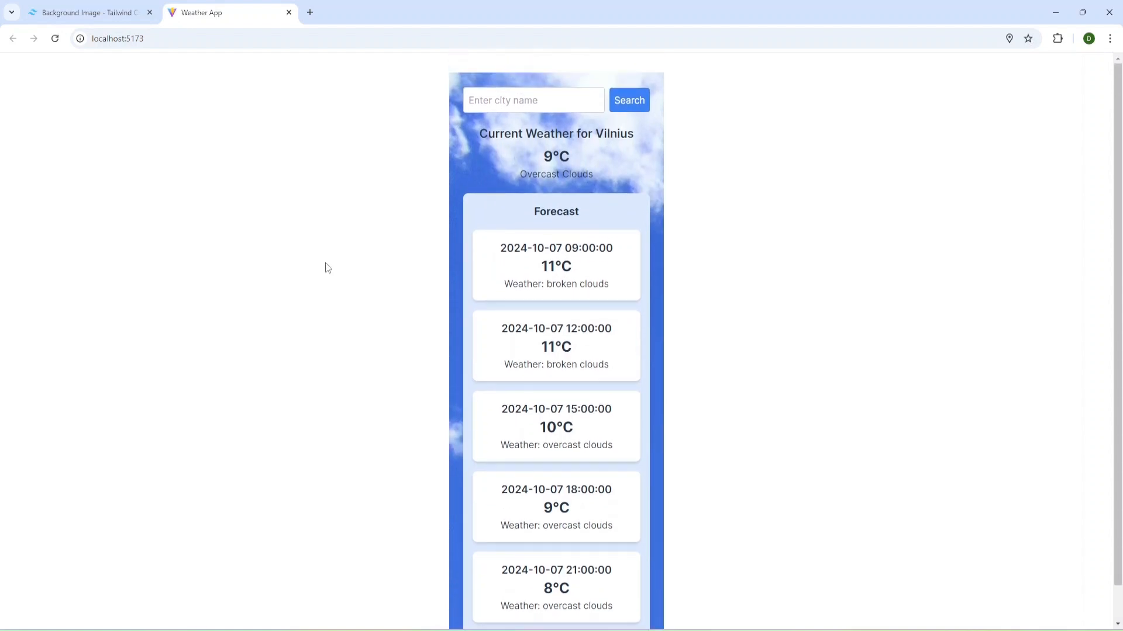
{"action": "mouse_move", "coordinate": [245, 331]}
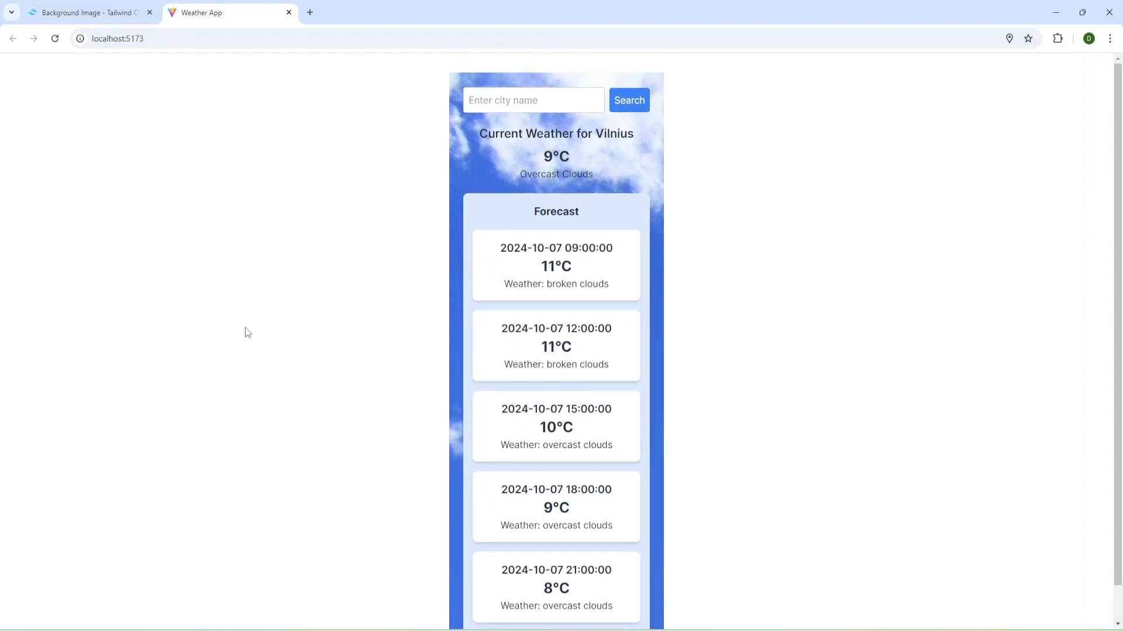
{"action": "mouse_move", "coordinate": [39, 86]}
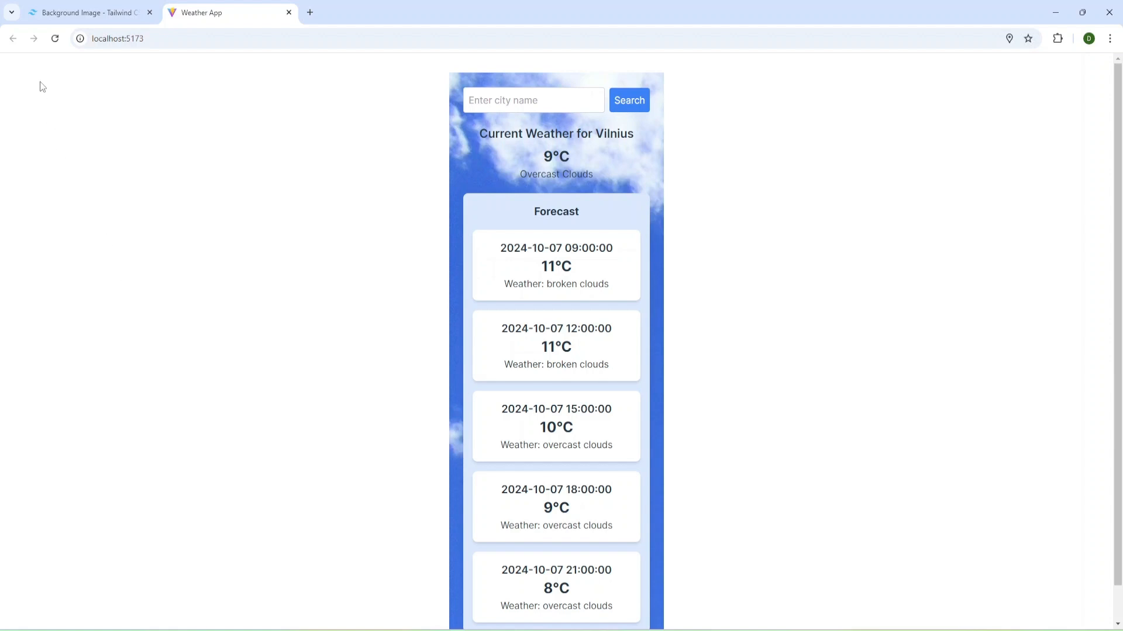
{"action": "mouse_move", "coordinate": [967, 173]}
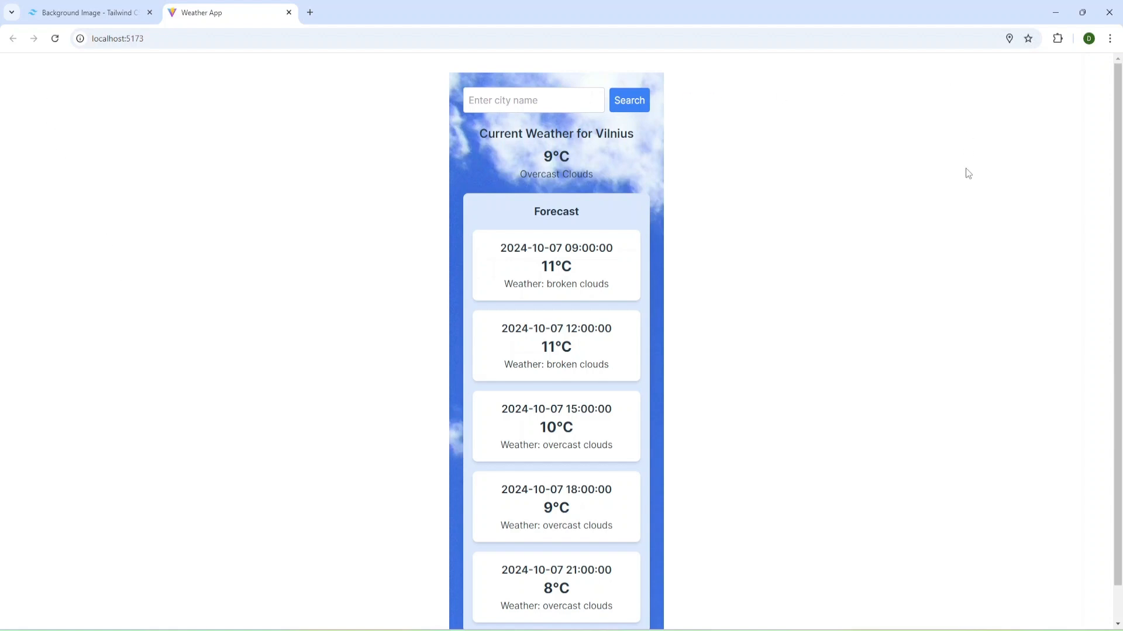
{"action": "mouse_move", "coordinate": [33, 113]}
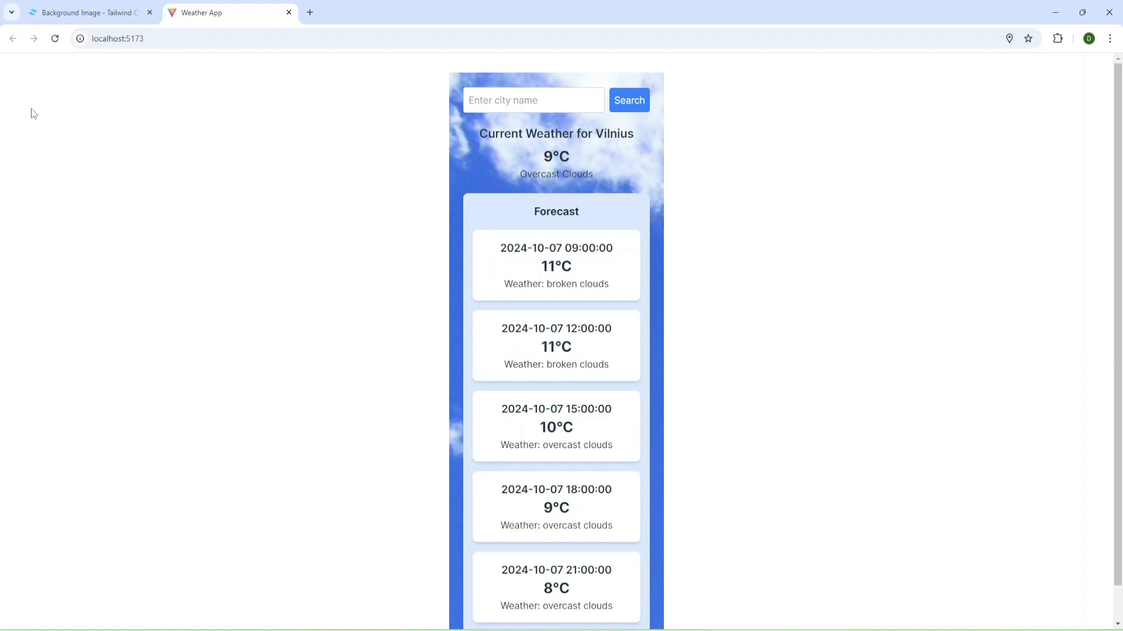
{"action": "mouse_move", "coordinate": [203, 188]}
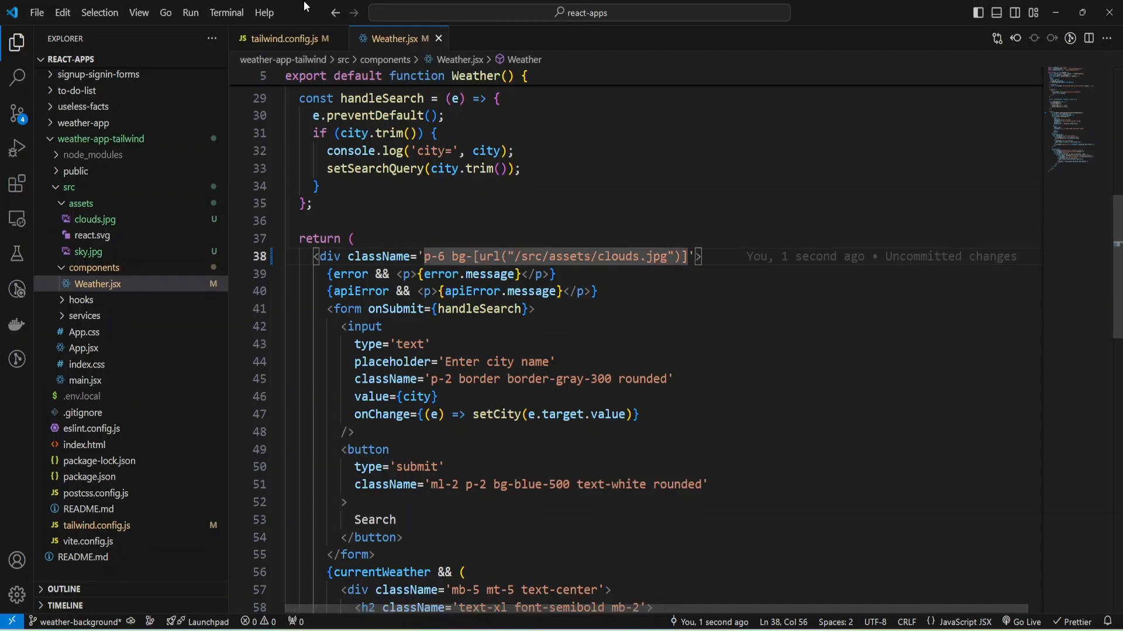
{"action": "mouse_move", "coordinate": [86, 365]}
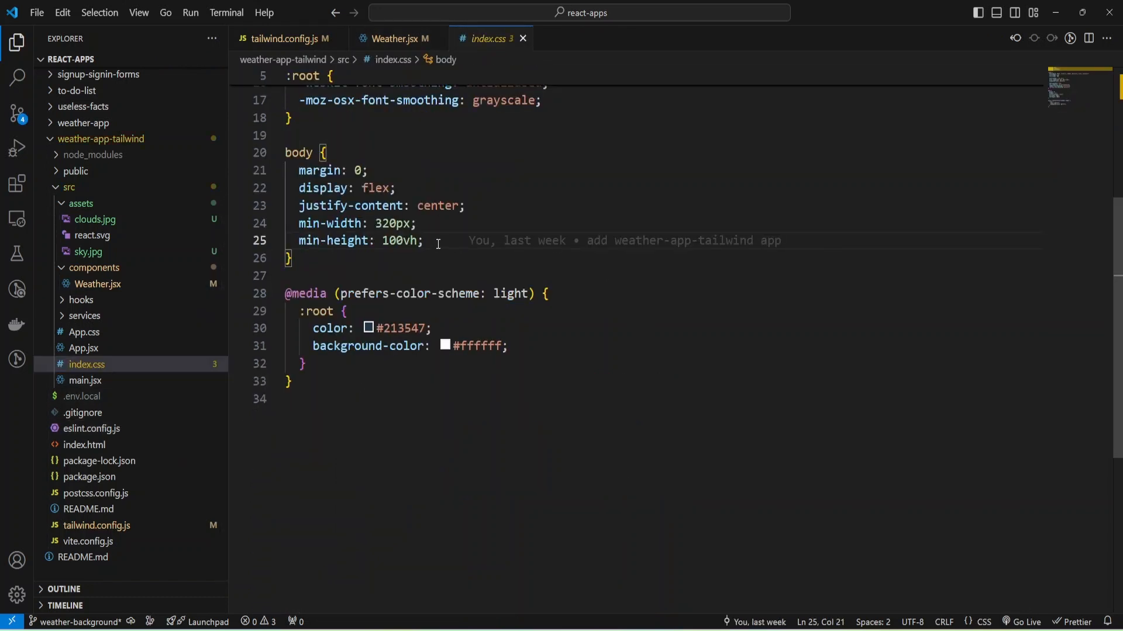
{"action": "key", "text": "Enter"}
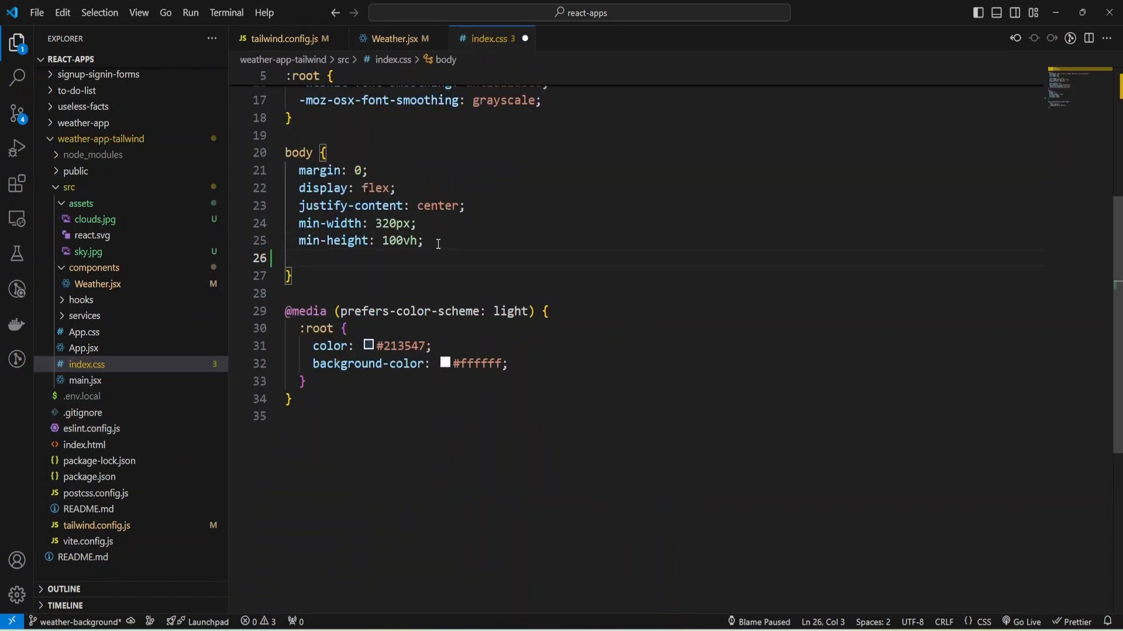
{"action": "type", "text": "@apply"}
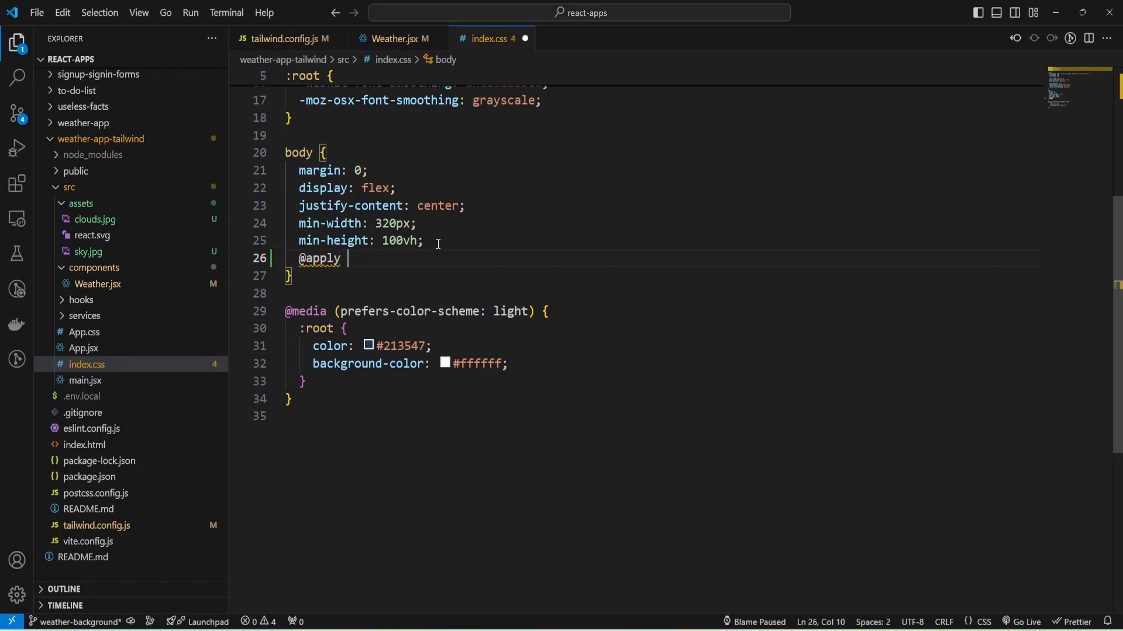
{"action": "scroll", "scroll_direction": "up", "scroll_amount": 3}
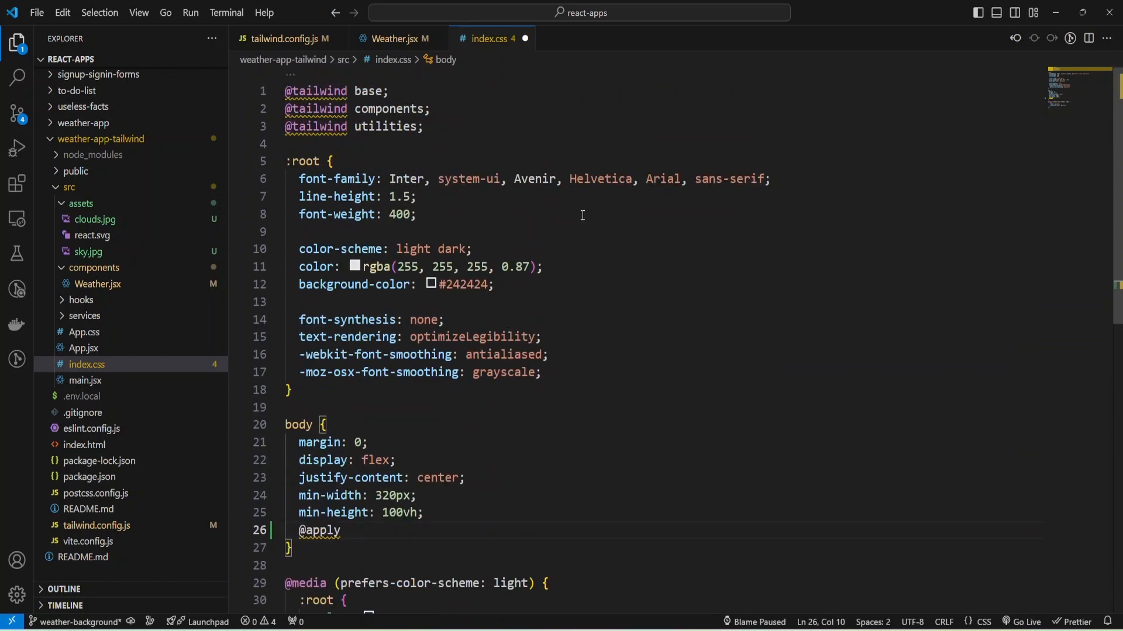
{"action": "scroll", "scroll_direction": "down", "scroll_amount": 3}
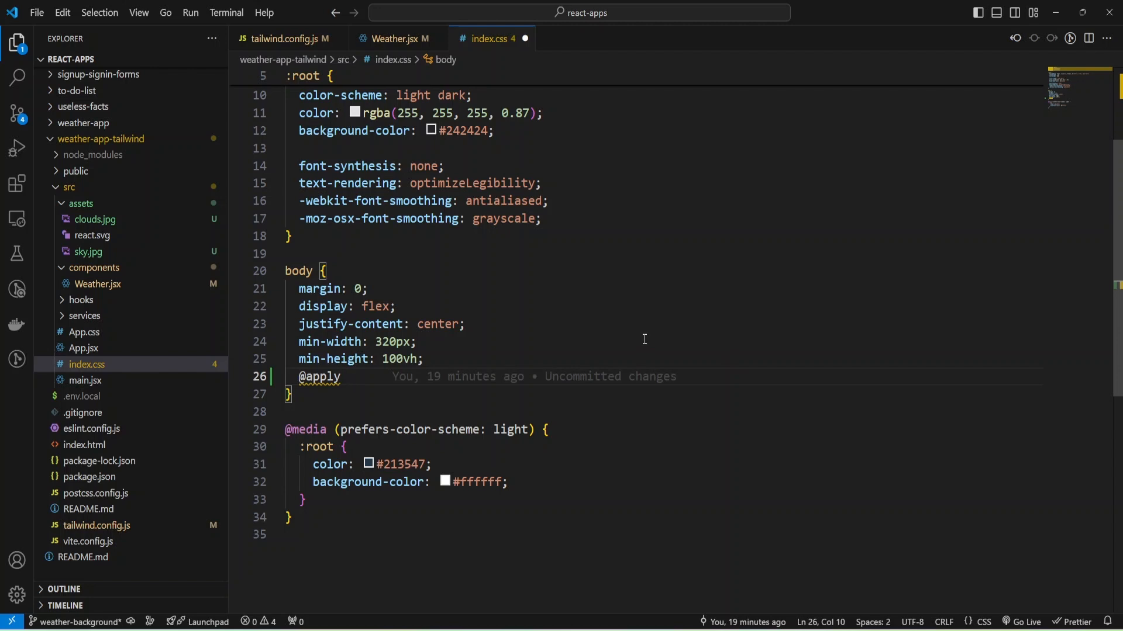
{"action": "type", "text": "bg-"}
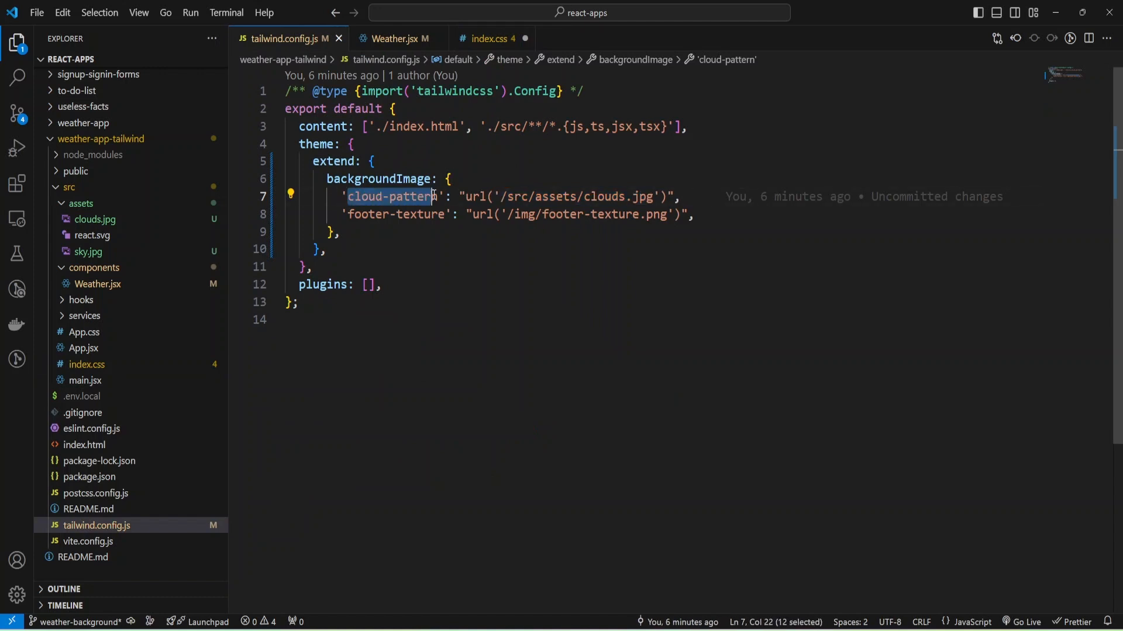
{"action": "left_click", "coordinate": [489, 38]}
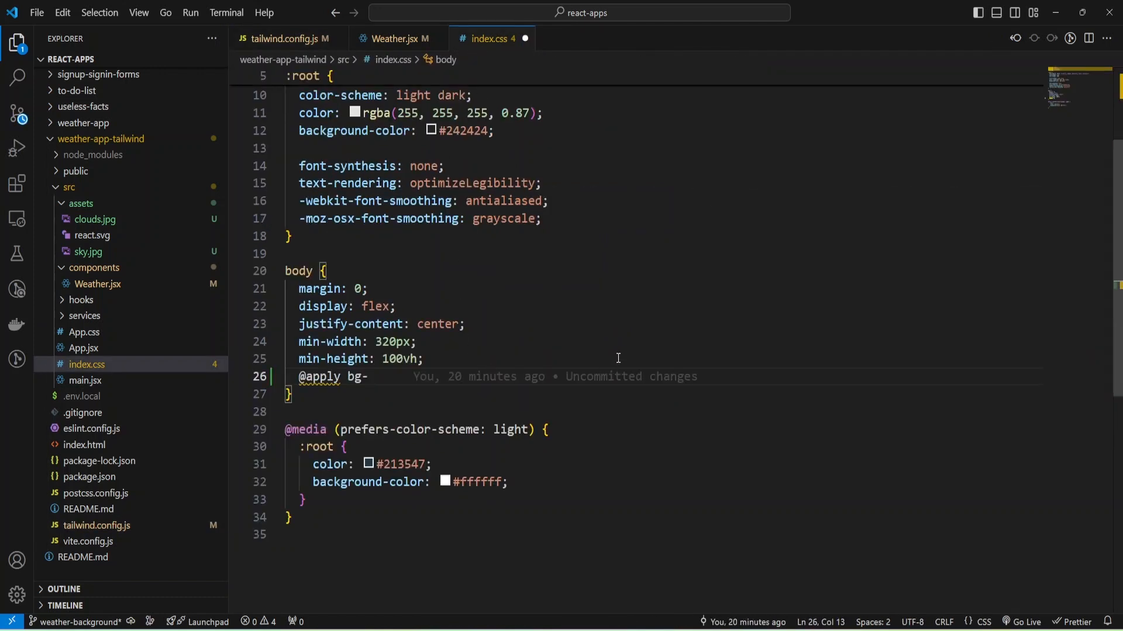
{"action": "type", "text": "cloud-pattern;"}
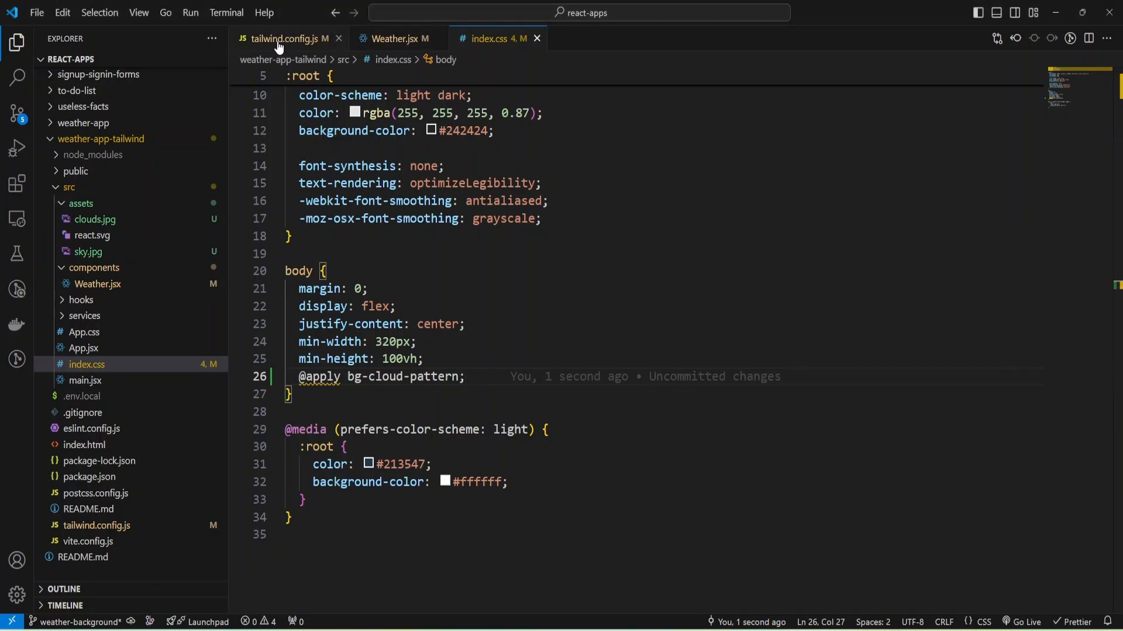
{"action": "left_click", "coordinate": [286, 38]}
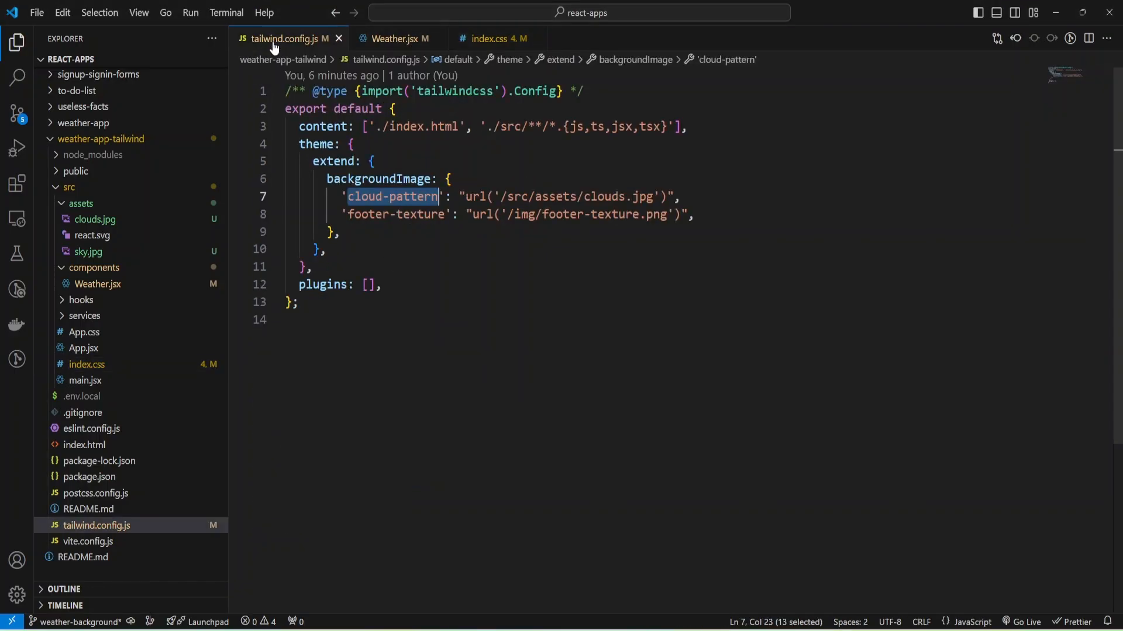
Step: Rename the footer-texture background image to sky, pointing to /src/assets/sky.jpg
{"action": "double_click", "coordinate": [365, 214]}
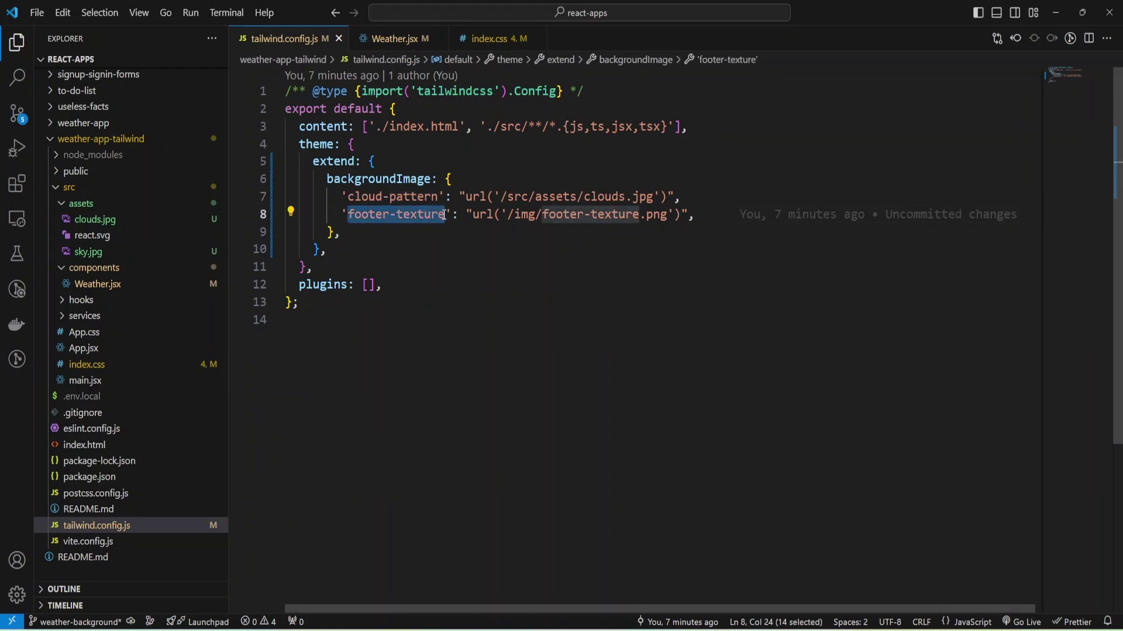
{"action": "type", "text": "sky"}
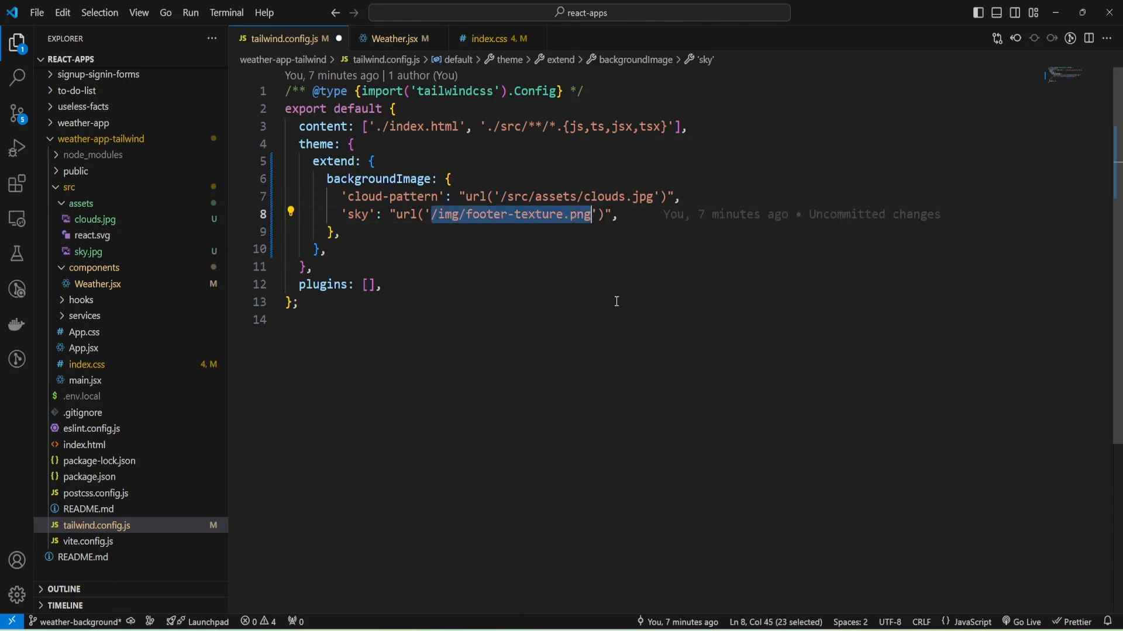
{"action": "type", "text": "/src/assets/sky"}
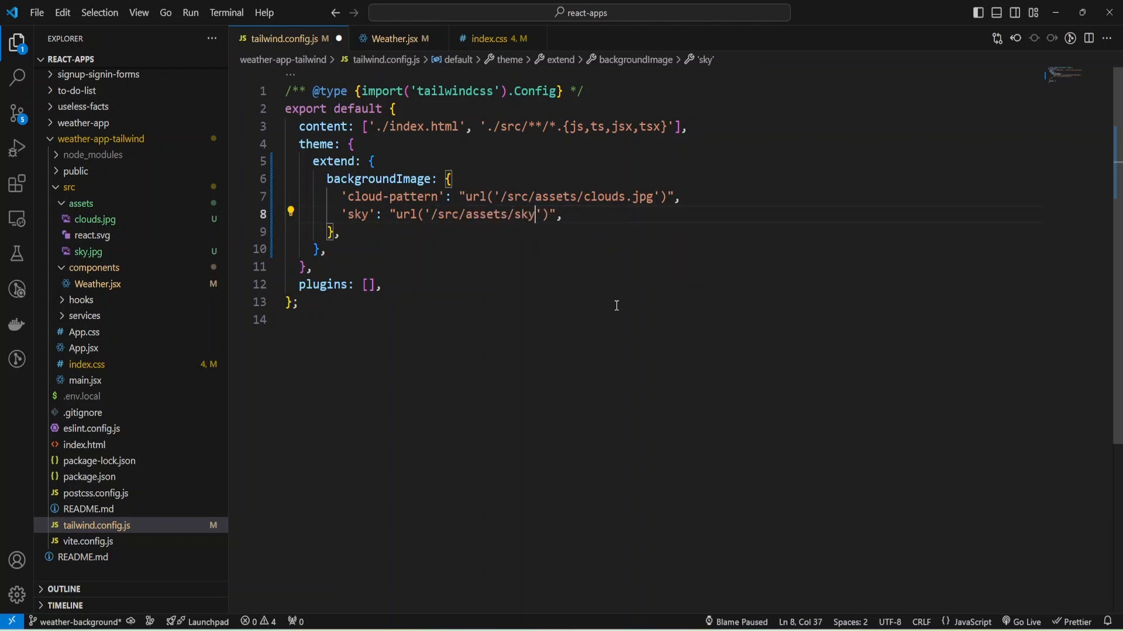
{"action": "type", "text": ".jpg"}
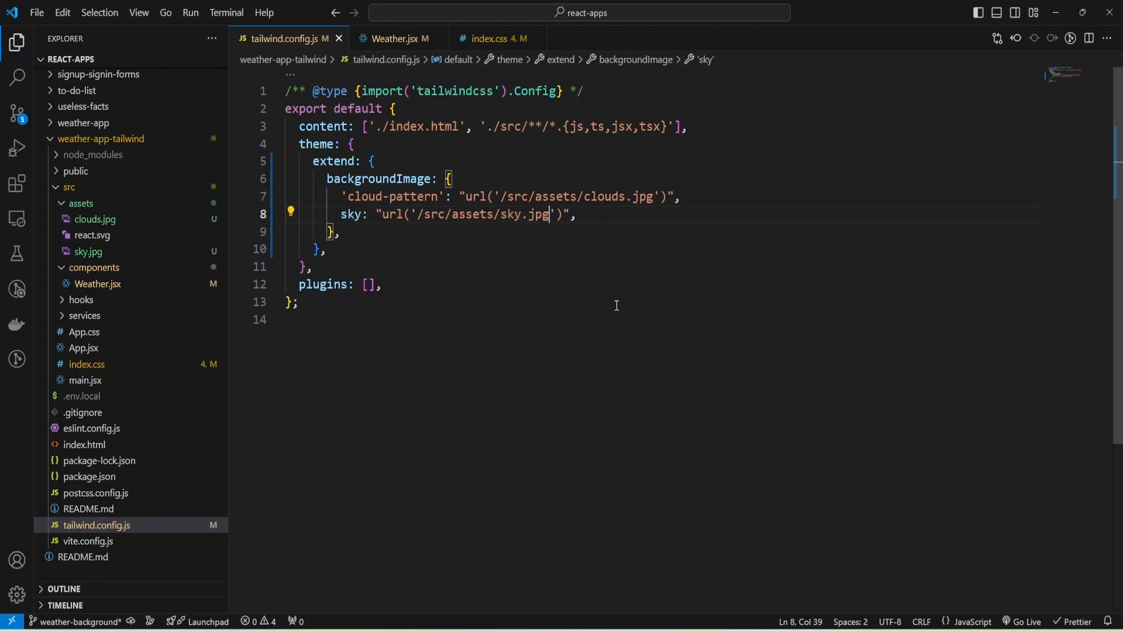
{"action": "mouse_move", "coordinate": [395, 38]}
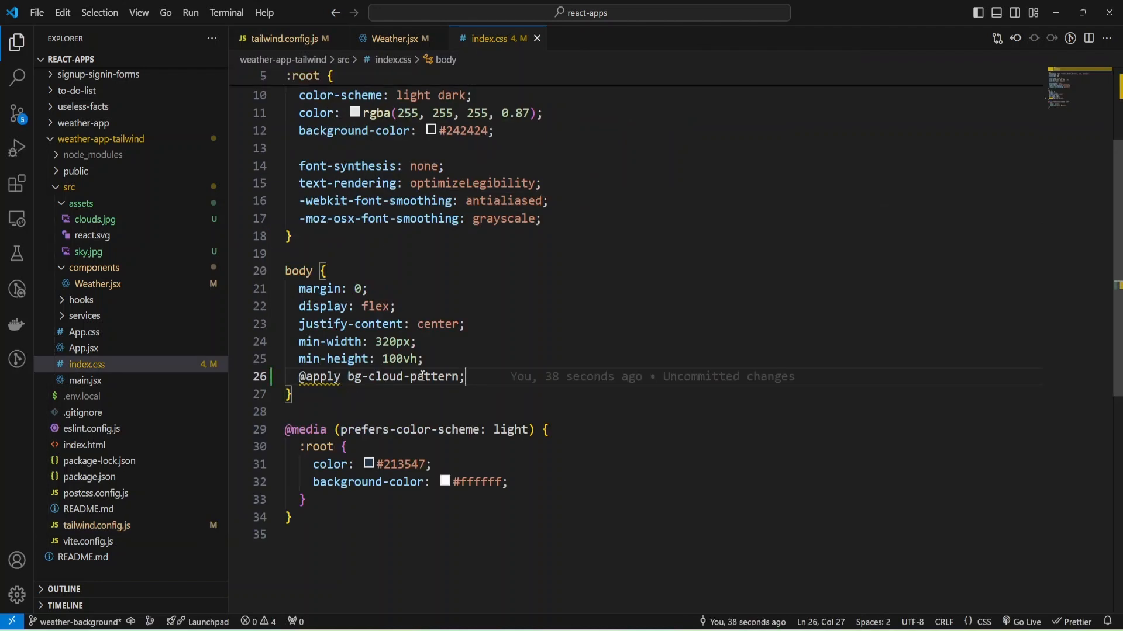
{"action": "double_click", "coordinate": [413, 376]}
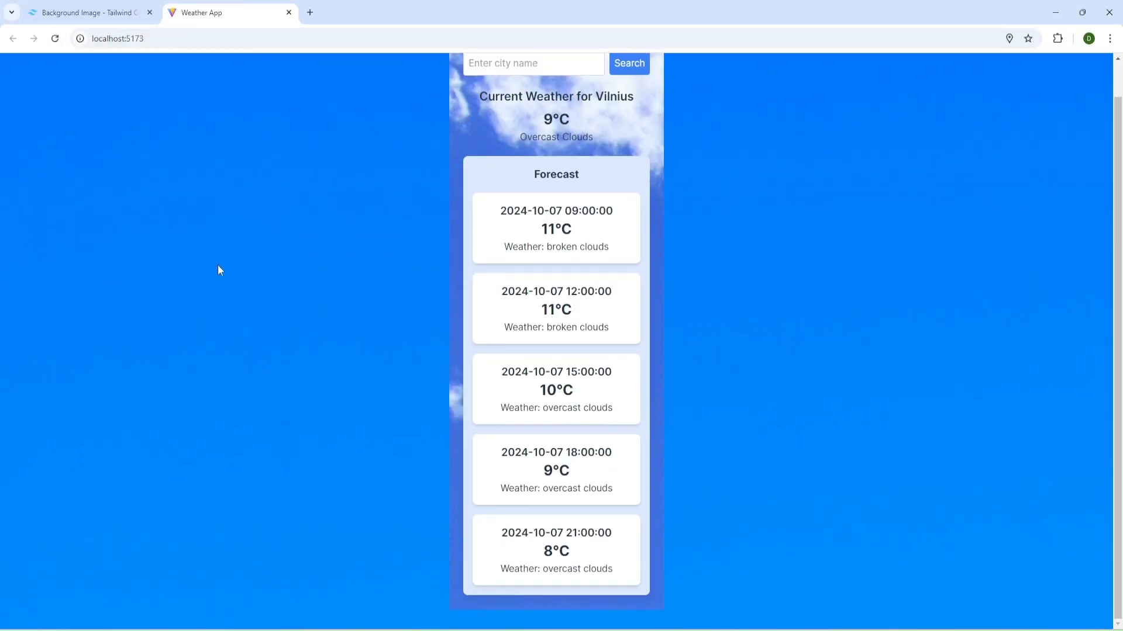
{"action": "mouse_move", "coordinate": [310, 447]}
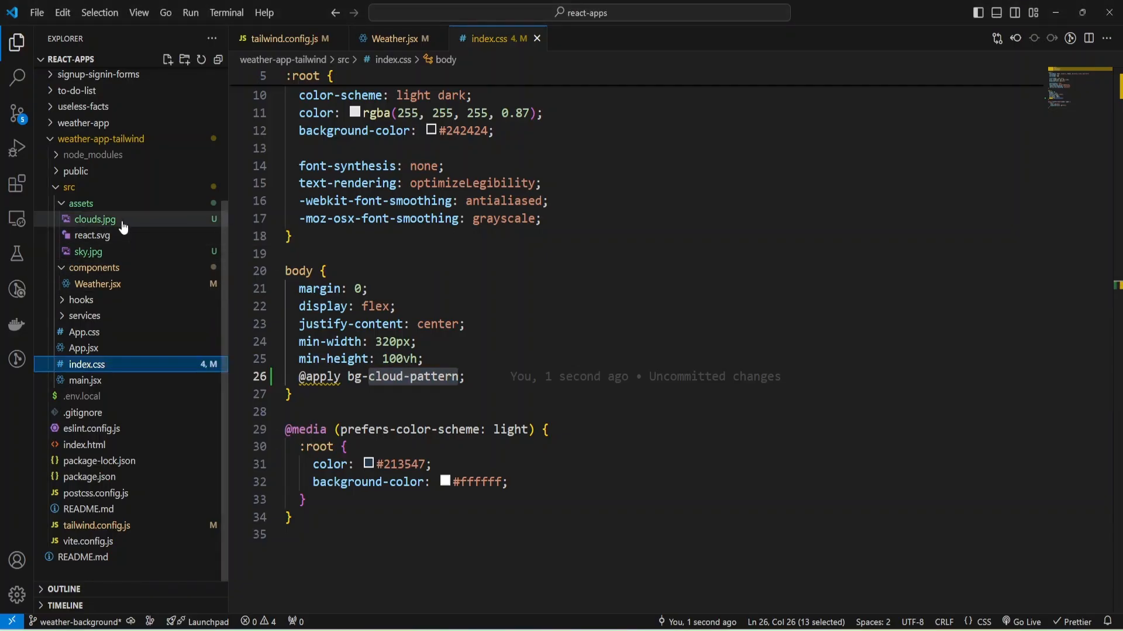
{"action": "left_click", "coordinate": [94, 220]}
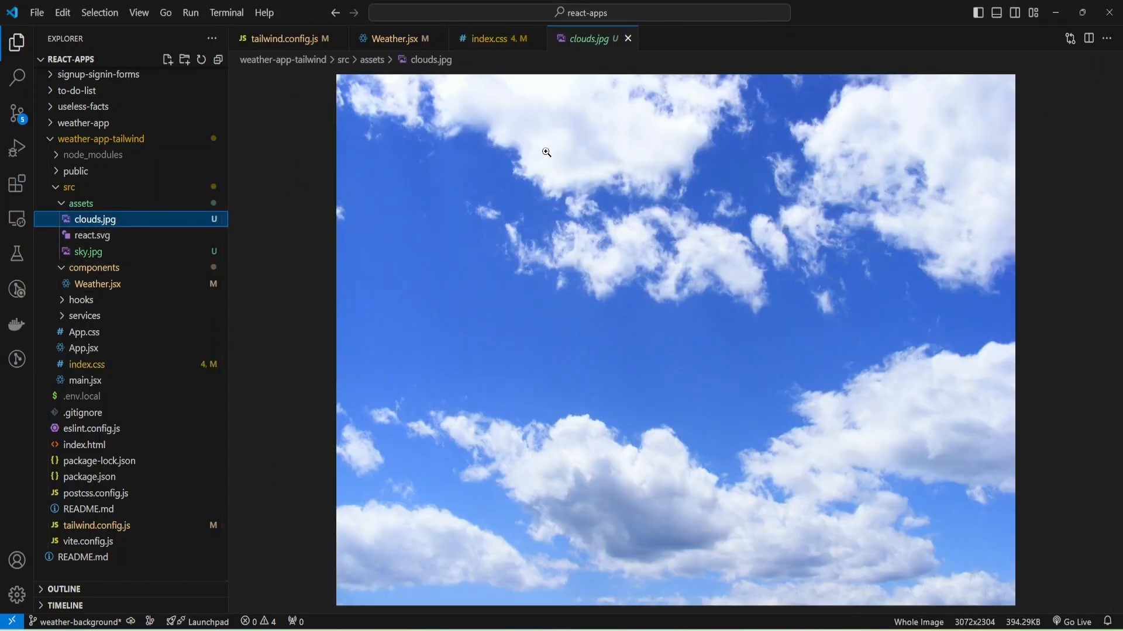
{"action": "mouse_move", "coordinate": [679, 393]}
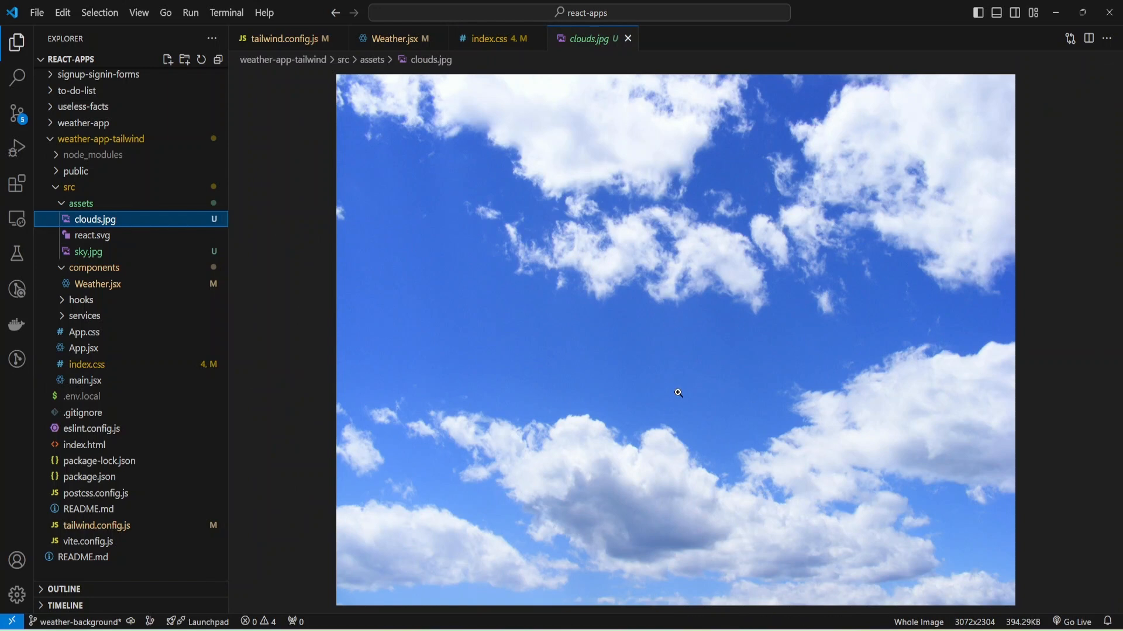
{"action": "mouse_move", "coordinate": [663, 351]}
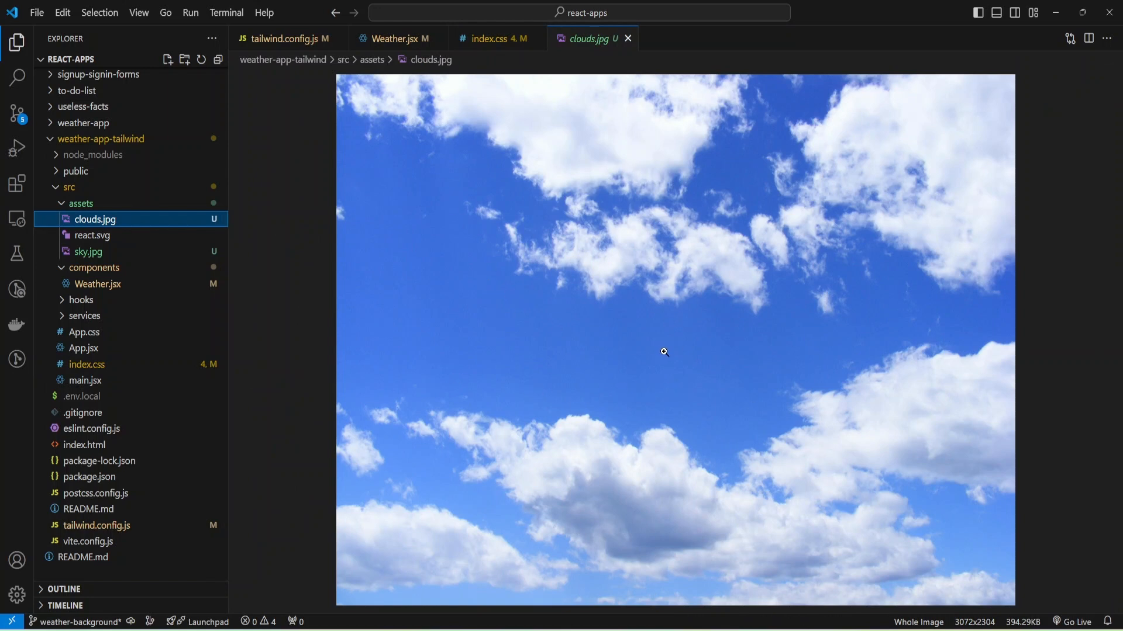
{"action": "mouse_move", "coordinate": [562, 351]}
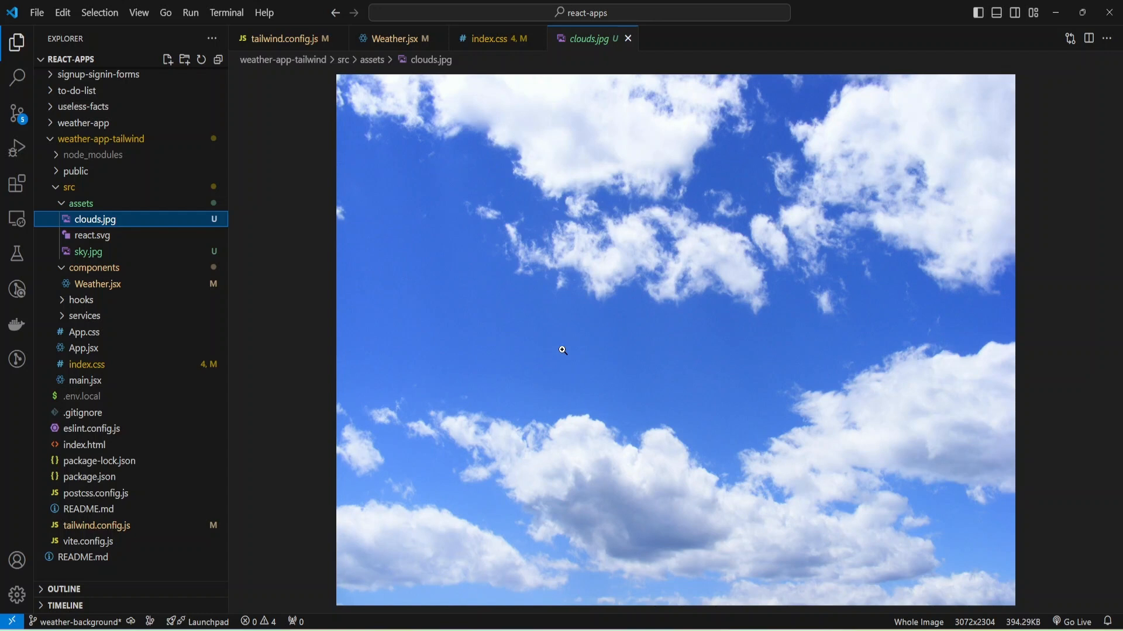
{"action": "mouse_move", "coordinate": [551, 514]}
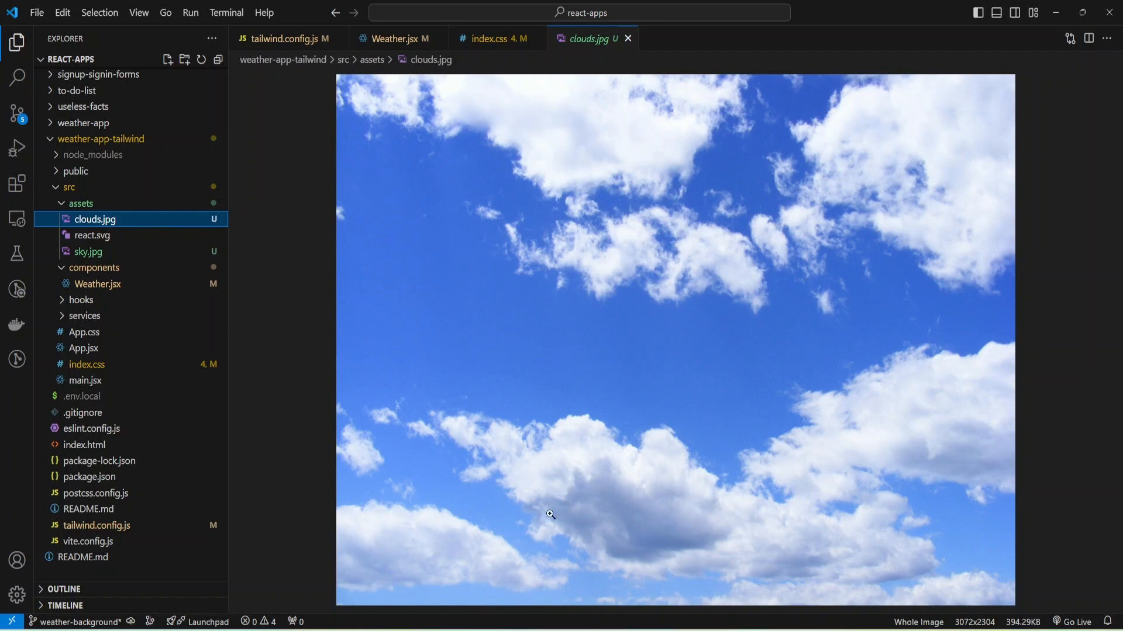
{"action": "left_click", "coordinate": [491, 38]}
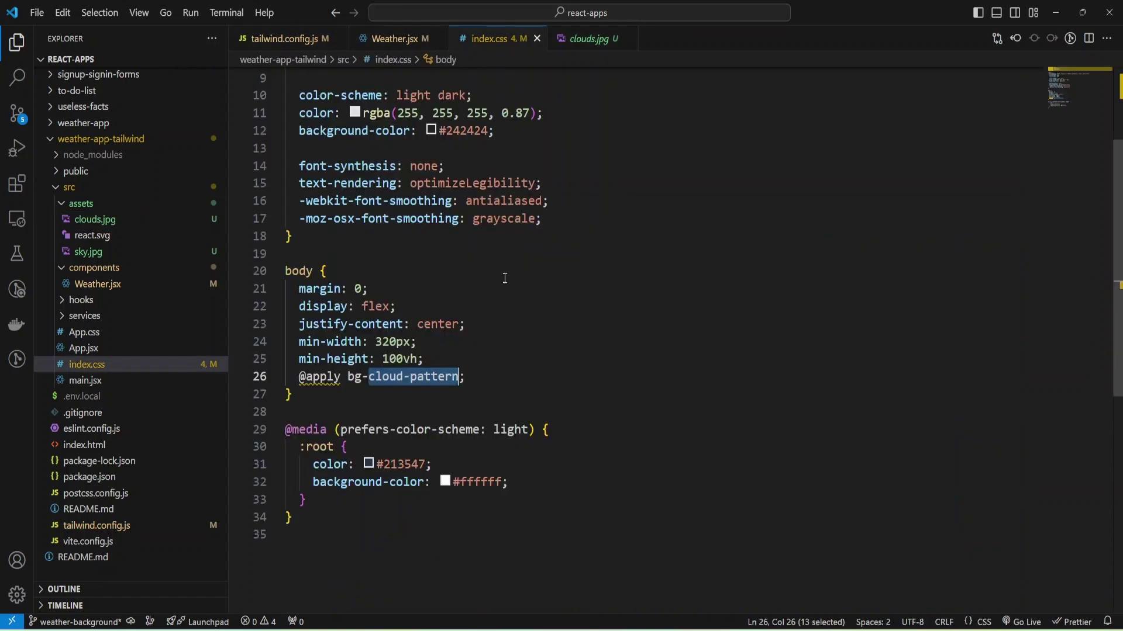
{"action": "type", "text": "b"}
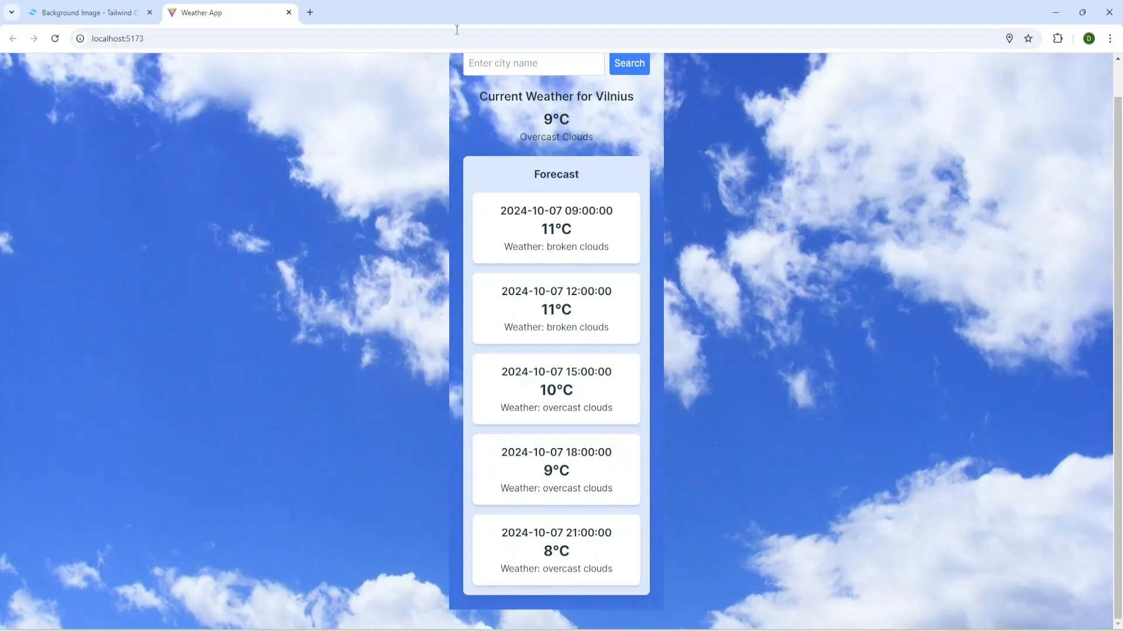
{"action": "mouse_move", "coordinate": [302, 418]}
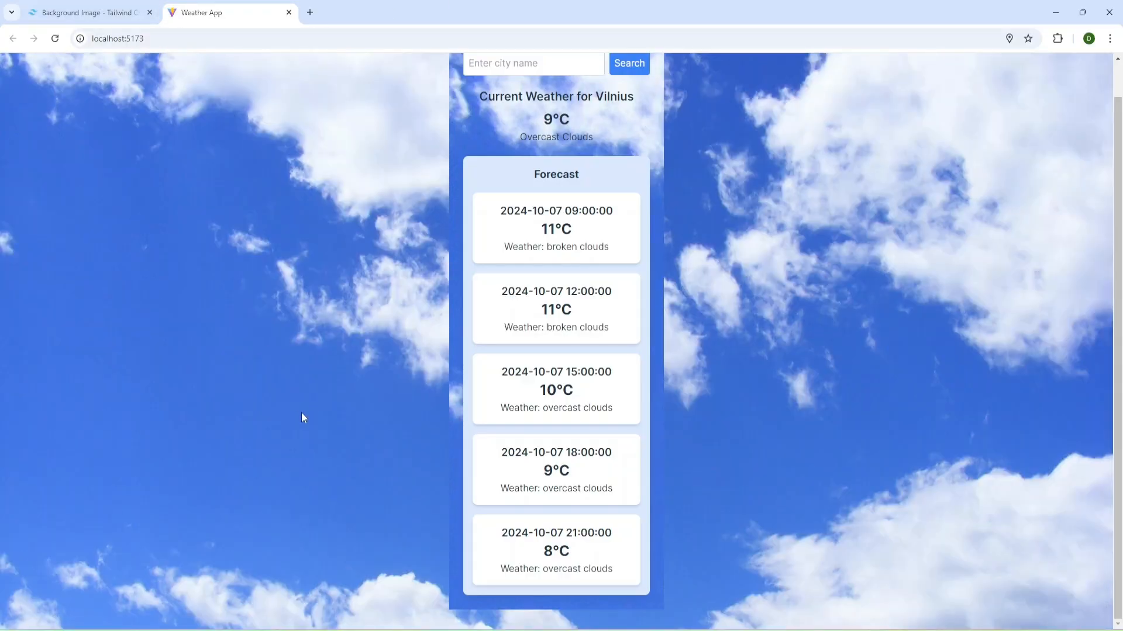
{"action": "mouse_move", "coordinate": [240, 365]}
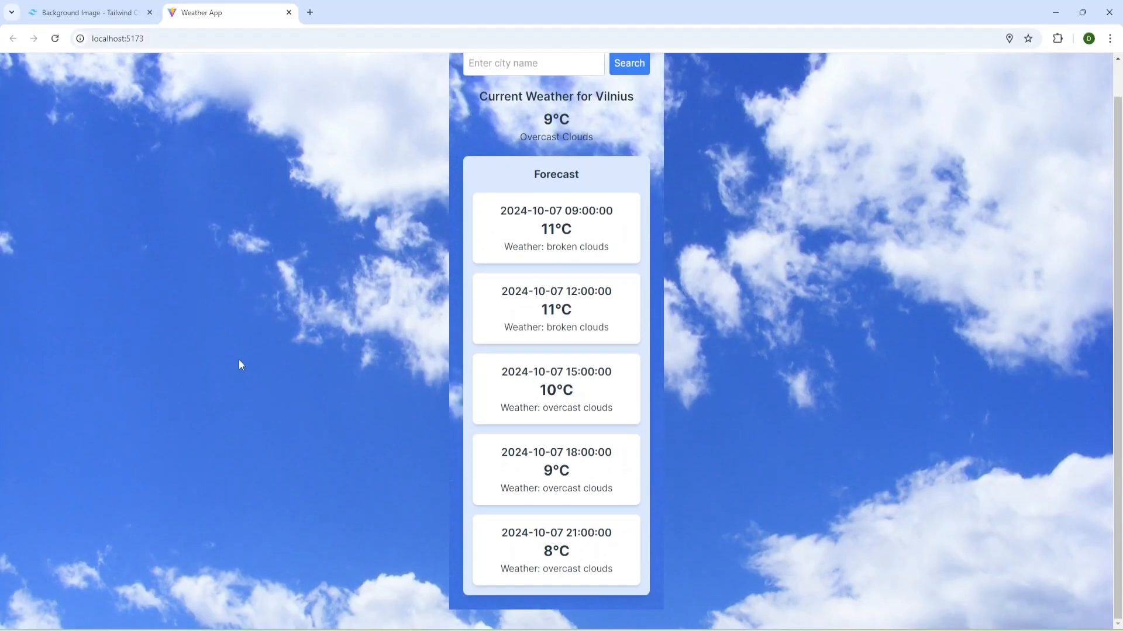
{"action": "scroll", "scroll_direction": "up", "scroll_amount": 3}
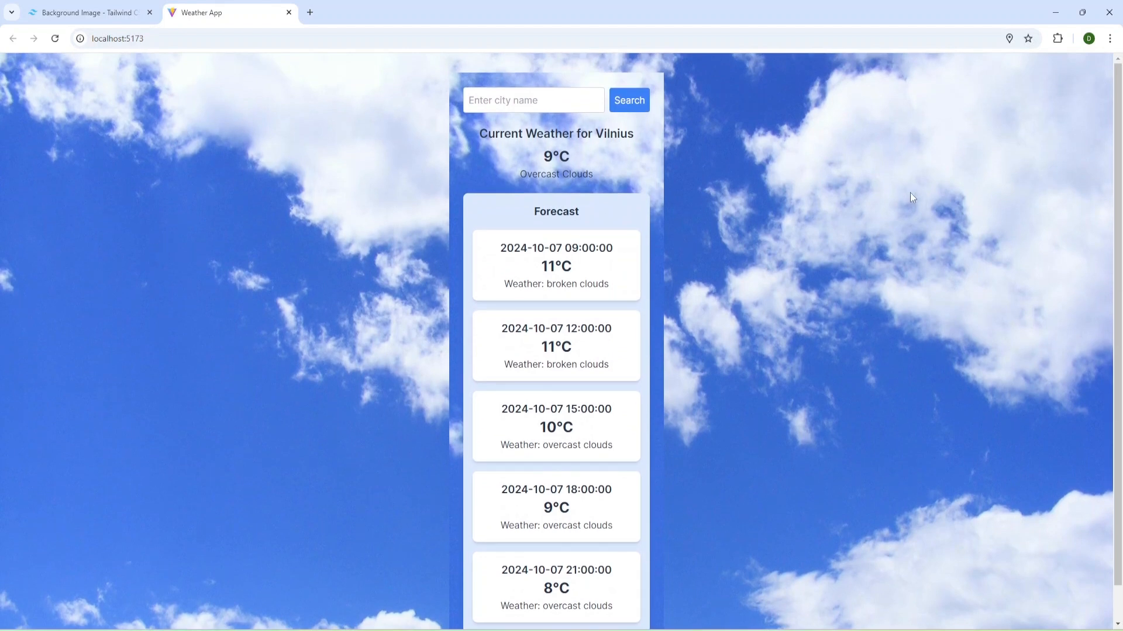
{"action": "mouse_move", "coordinate": [842, 221]}
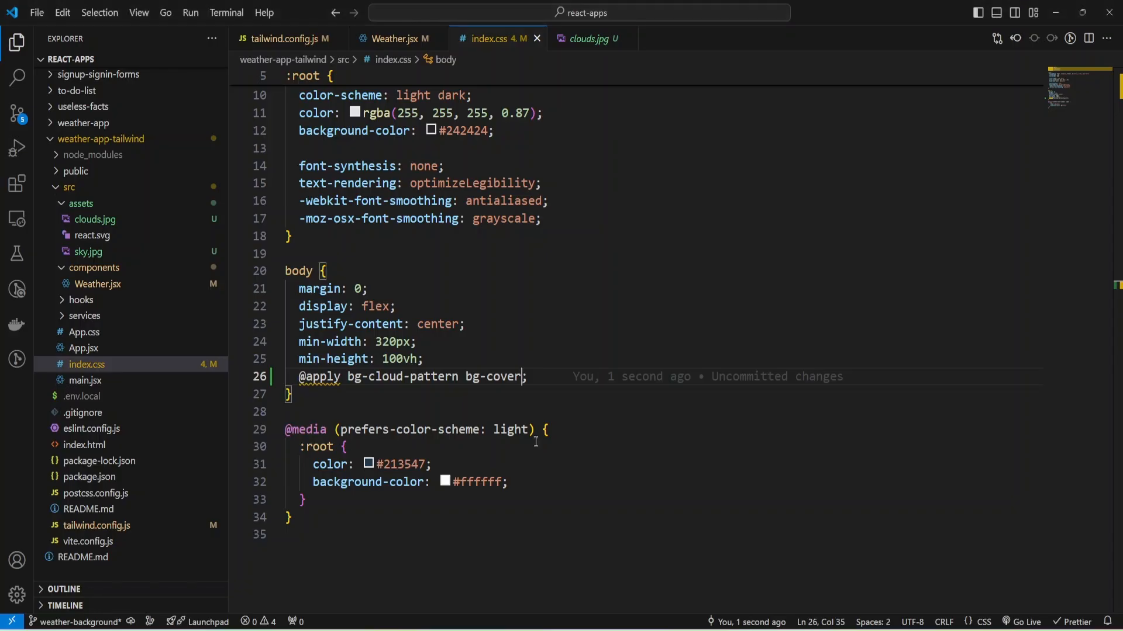
{"action": "type", "text": "bg-center"}
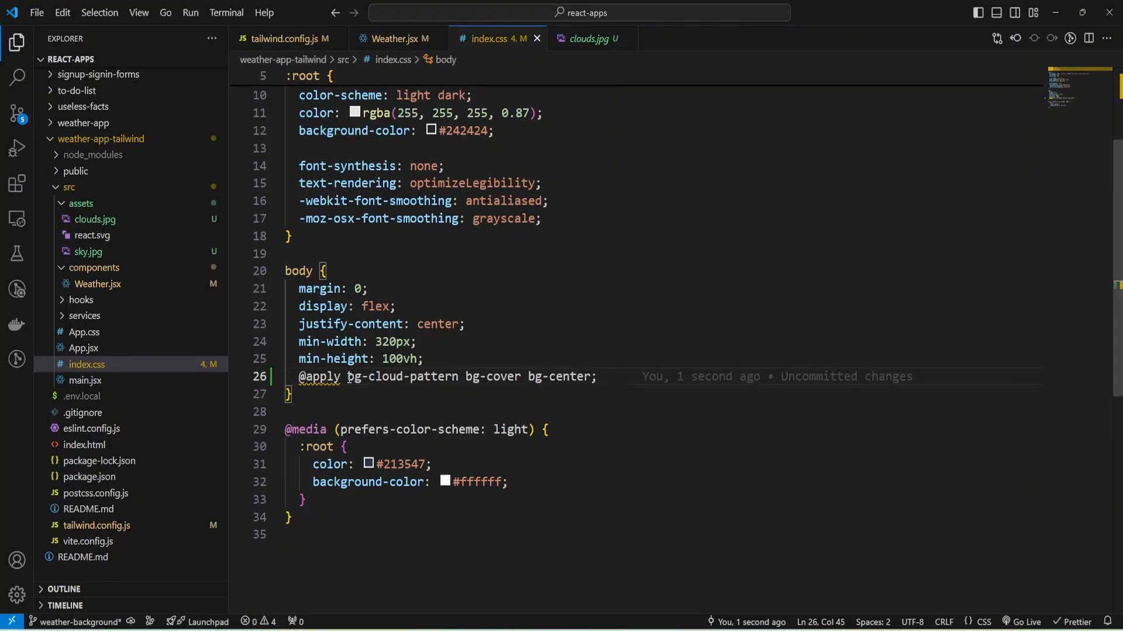
{"action": "key", "text": "Backspace"}
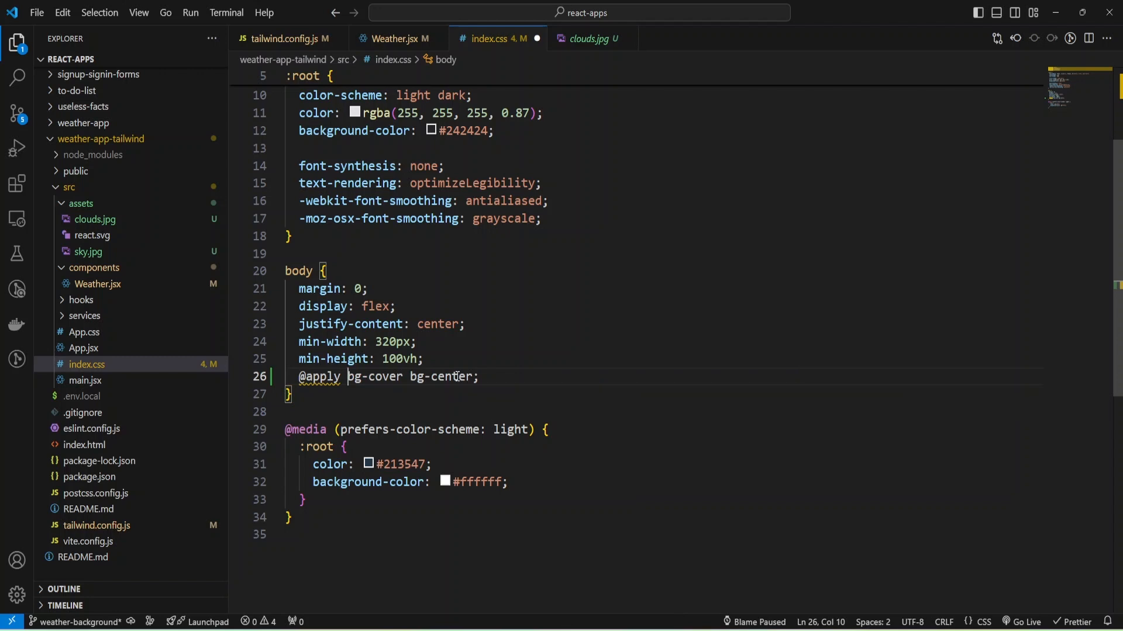
Step: Add a background-image line using url('/src/assets/clouds.jpg'), taken from tailwind.config.js
{"action": "key", "text": "Enter"}
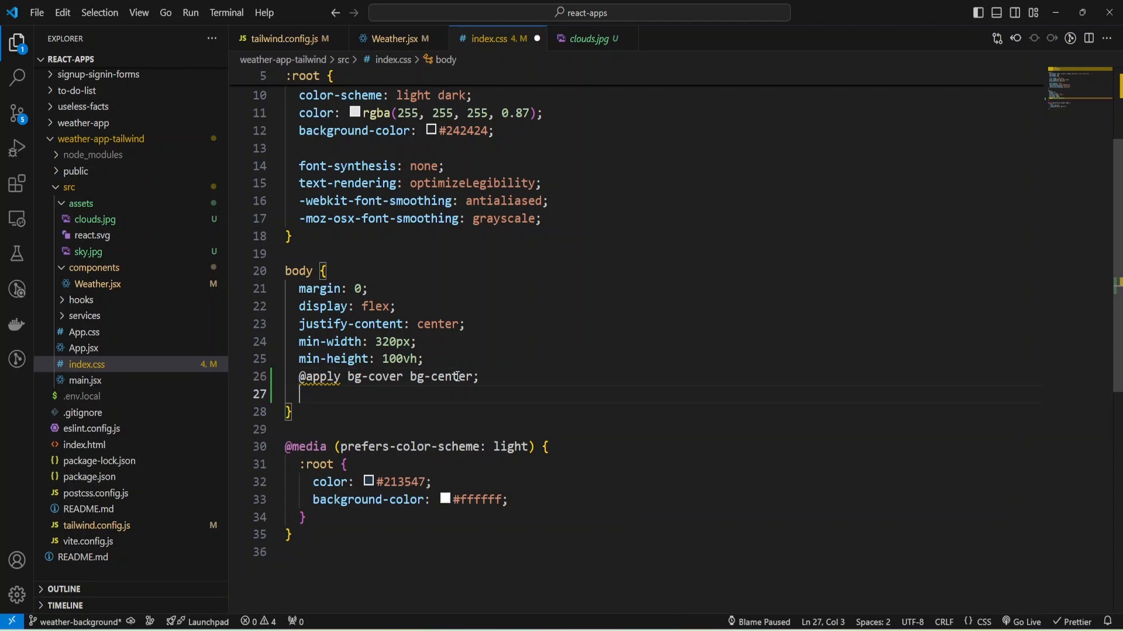
{"action": "mouse_move", "coordinate": [623, 369]}
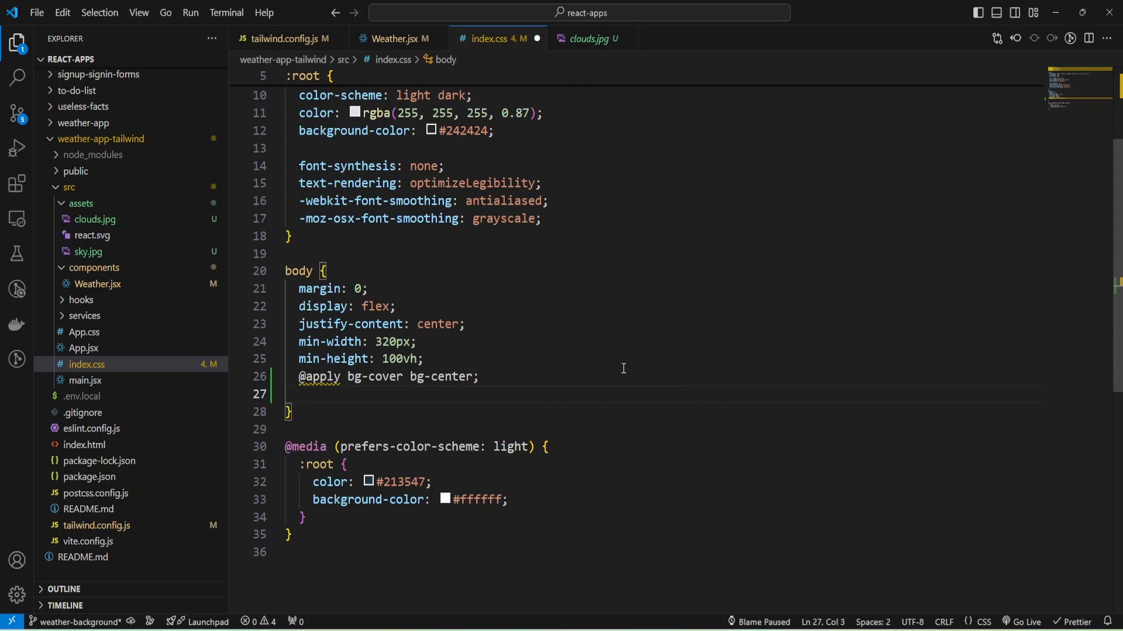
{"action": "type", "text": "b"}
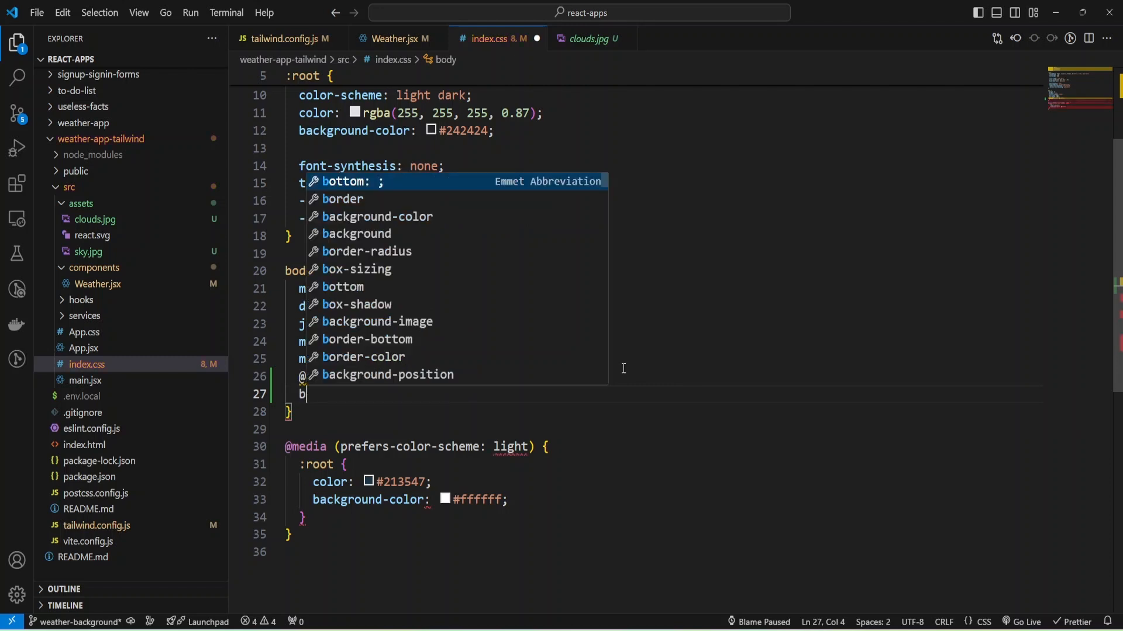
{"action": "type", "text": "ackground-image: ;"}
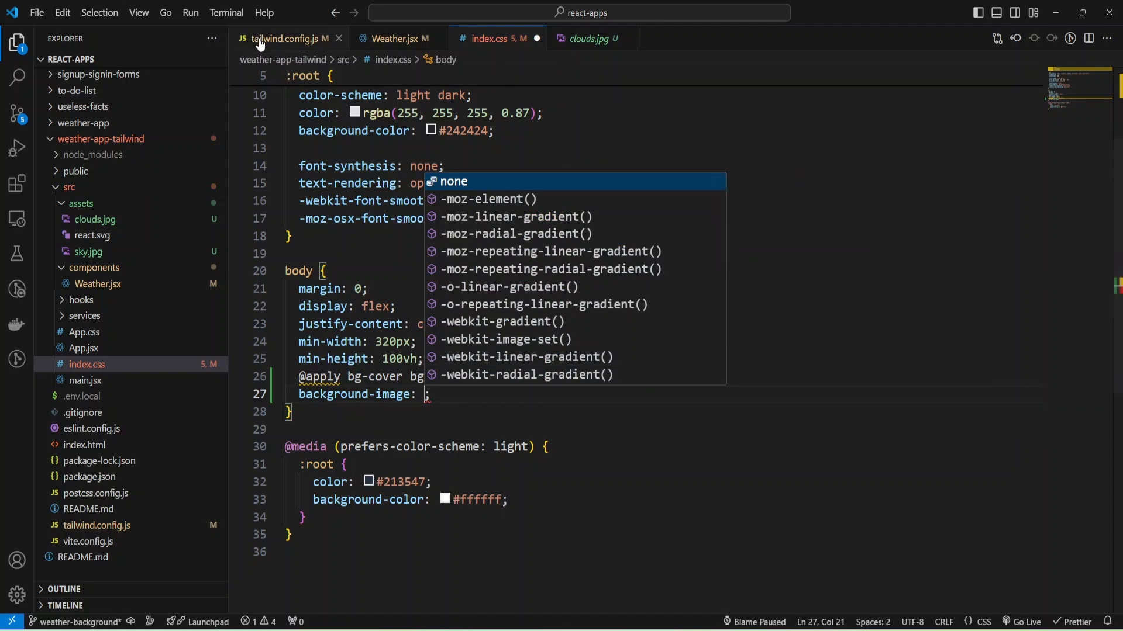
{"action": "left_click", "coordinate": [286, 39]}
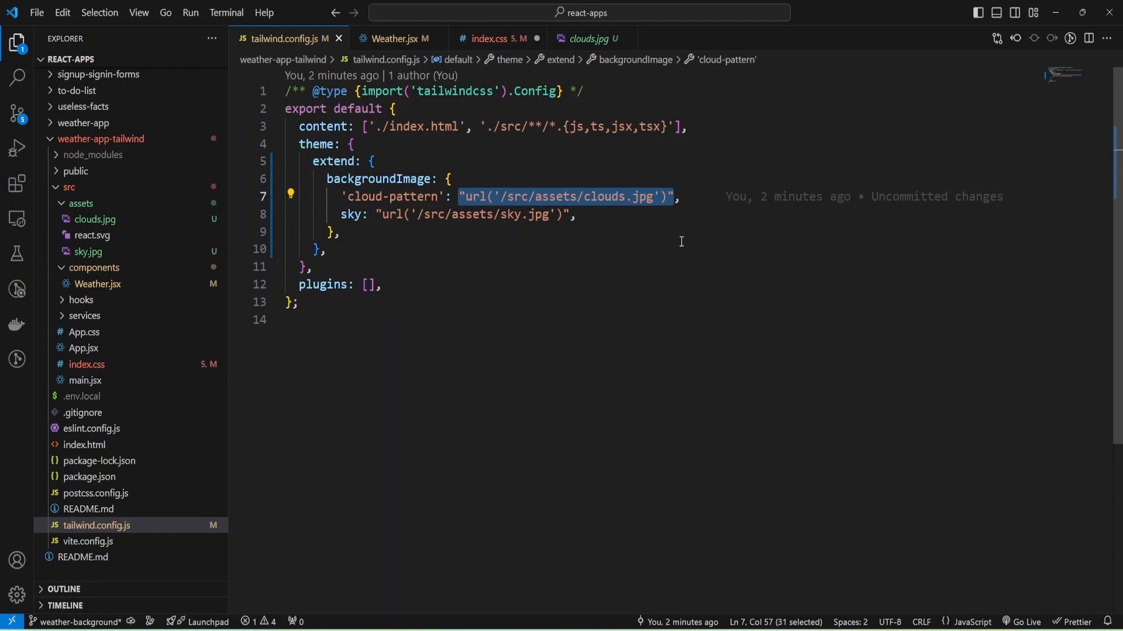
{"action": "left_click", "coordinate": [492, 38]}
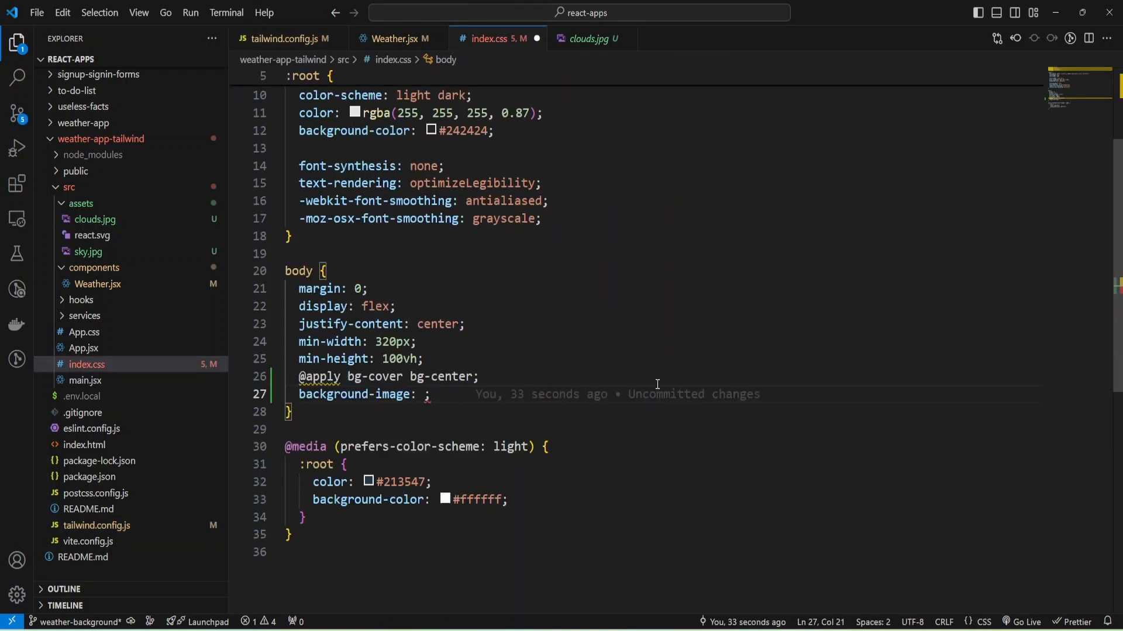
{"action": "type", "text": "\"url('/src/assets/clouds.jpg')\""}
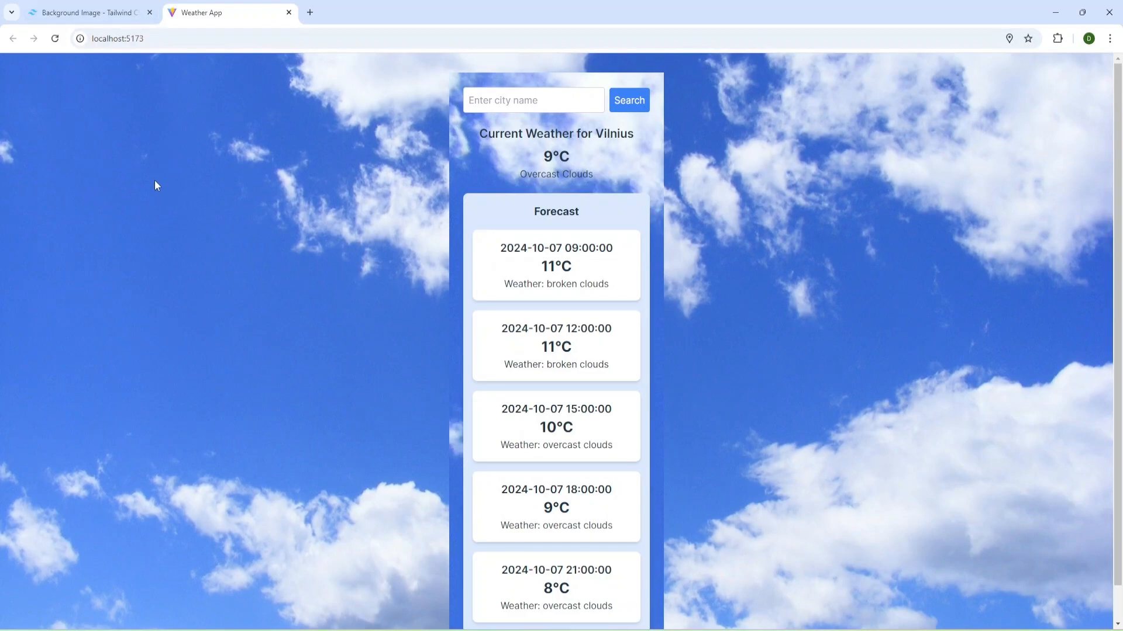
Step: Apply bg-gradient-to-r from-purple-500 to-pink-500 from the Tailwind docs and check the app
{"action": "left_click", "coordinate": [86, 12]}
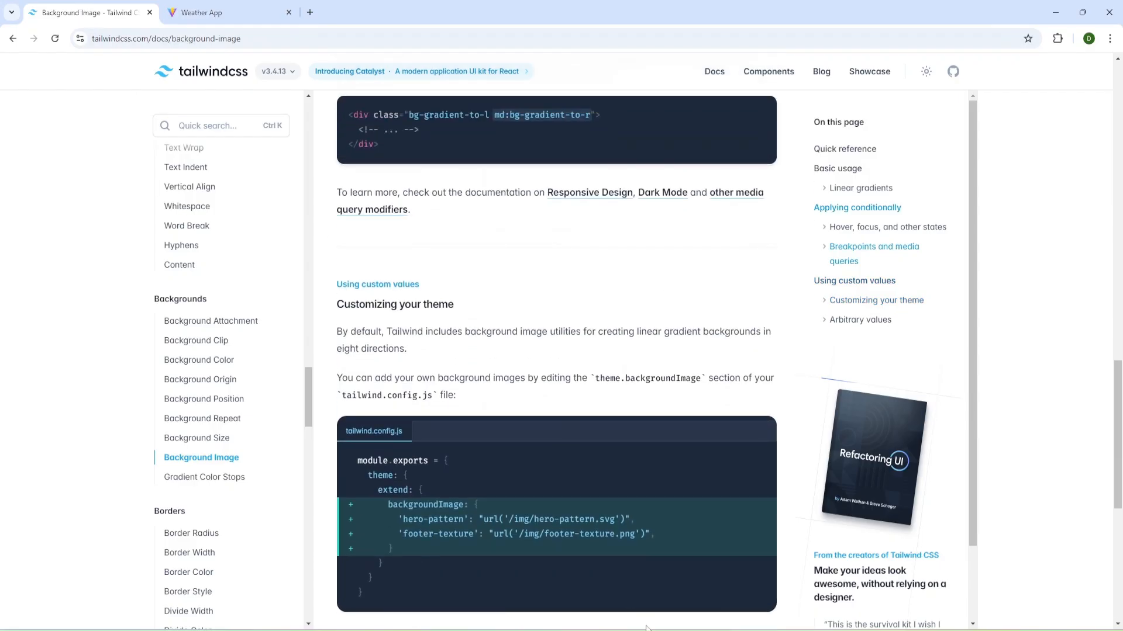
{"action": "mouse_move", "coordinate": [597, 554]}
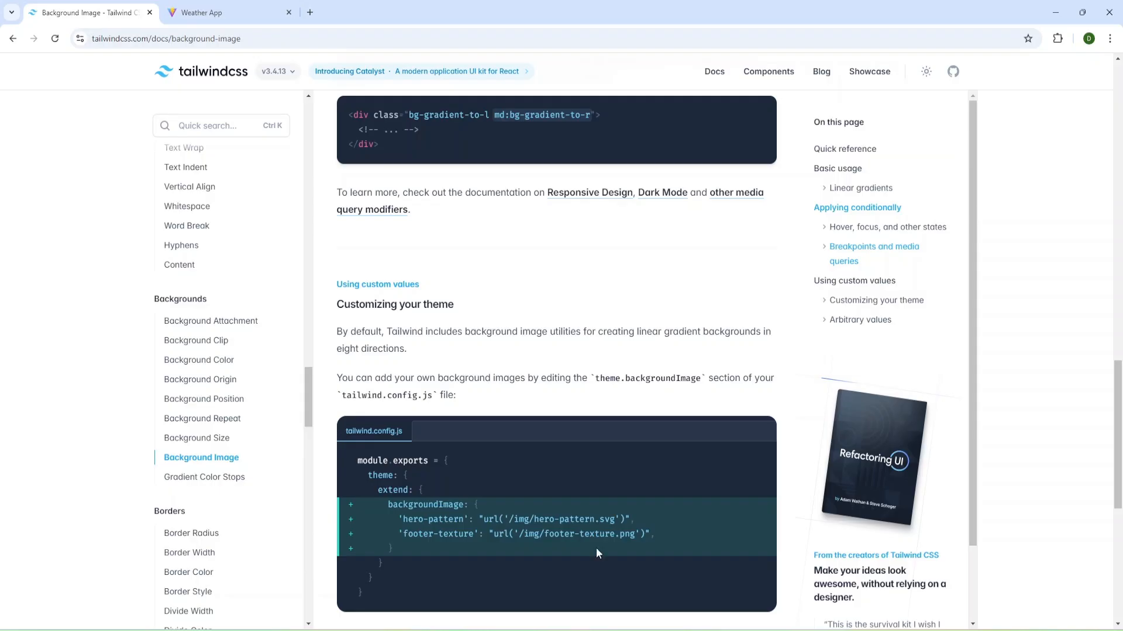
{"action": "scroll", "scroll_direction": "up", "scroll_amount": 3}
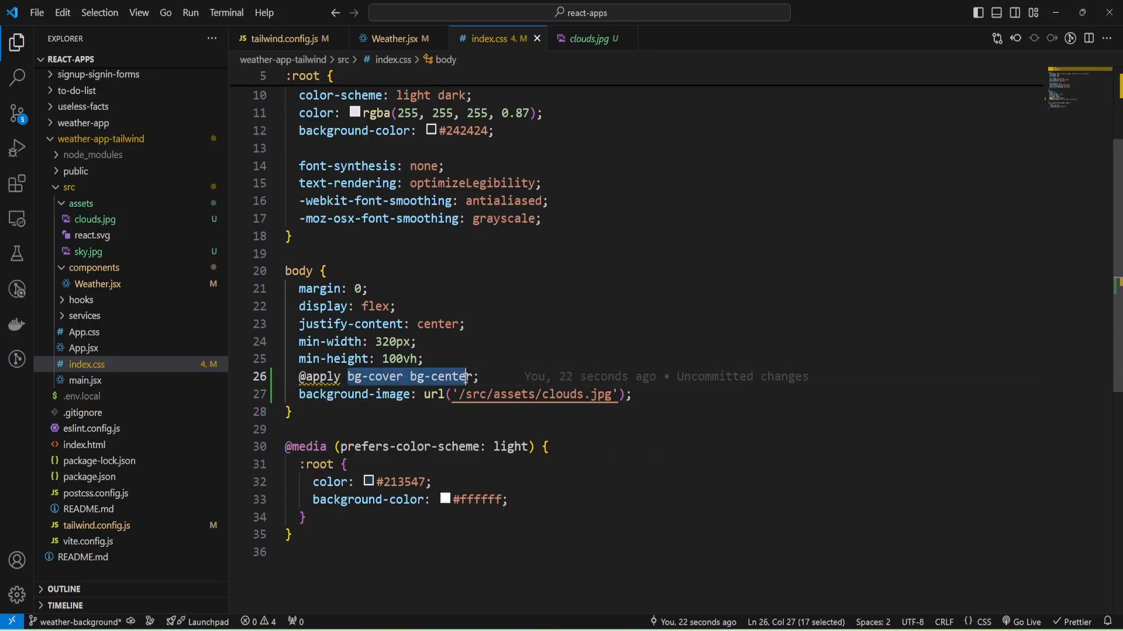
{"action": "type", "text": "bg-gradient-to-r from-purple-500 to-pink-500"}
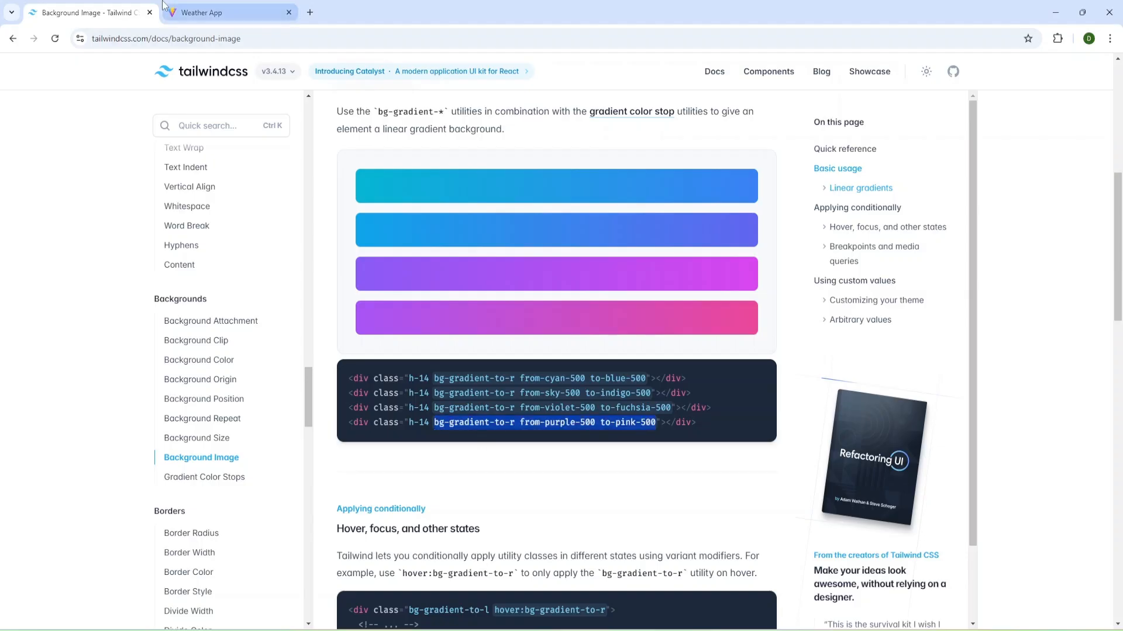
{"action": "left_click", "coordinate": [229, 13]}
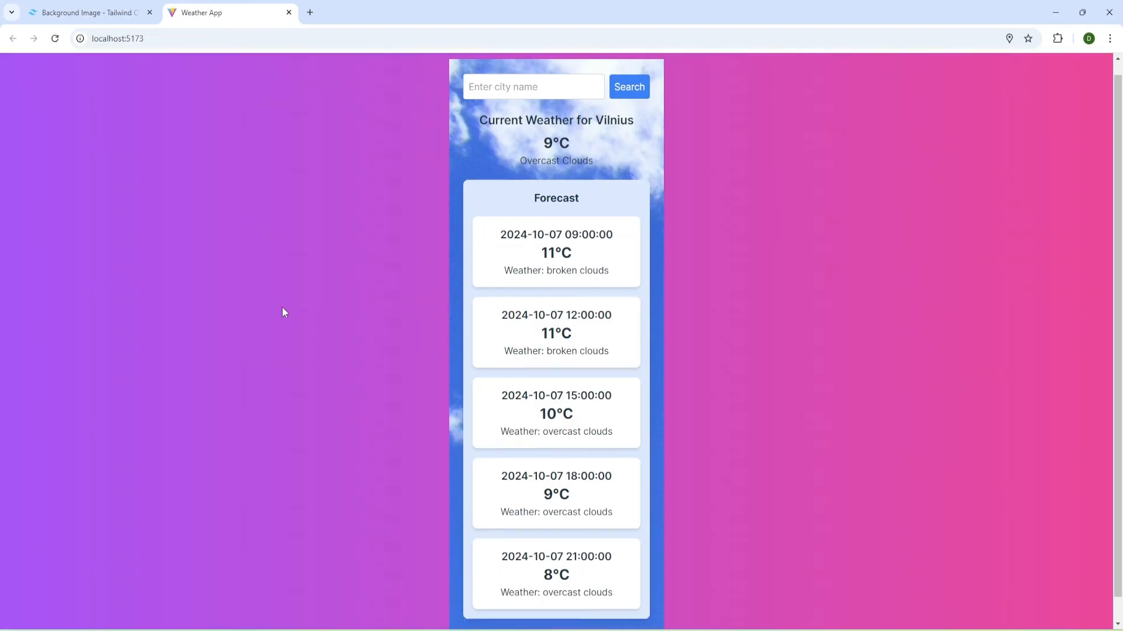
{"action": "scroll", "scroll_direction": "up", "scroll_amount": 3}
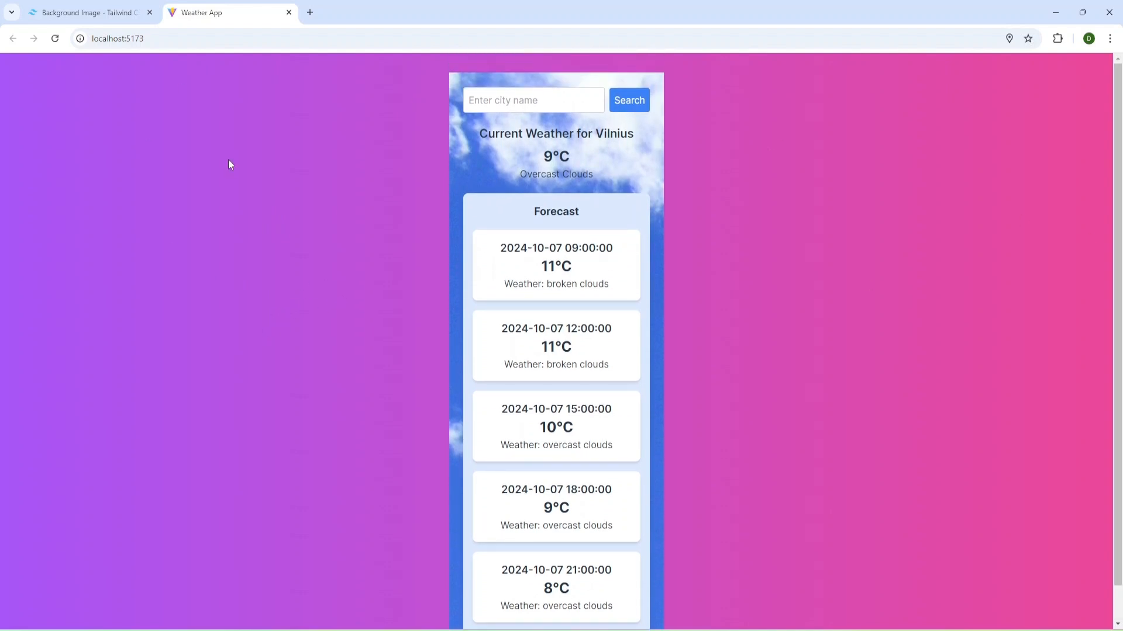